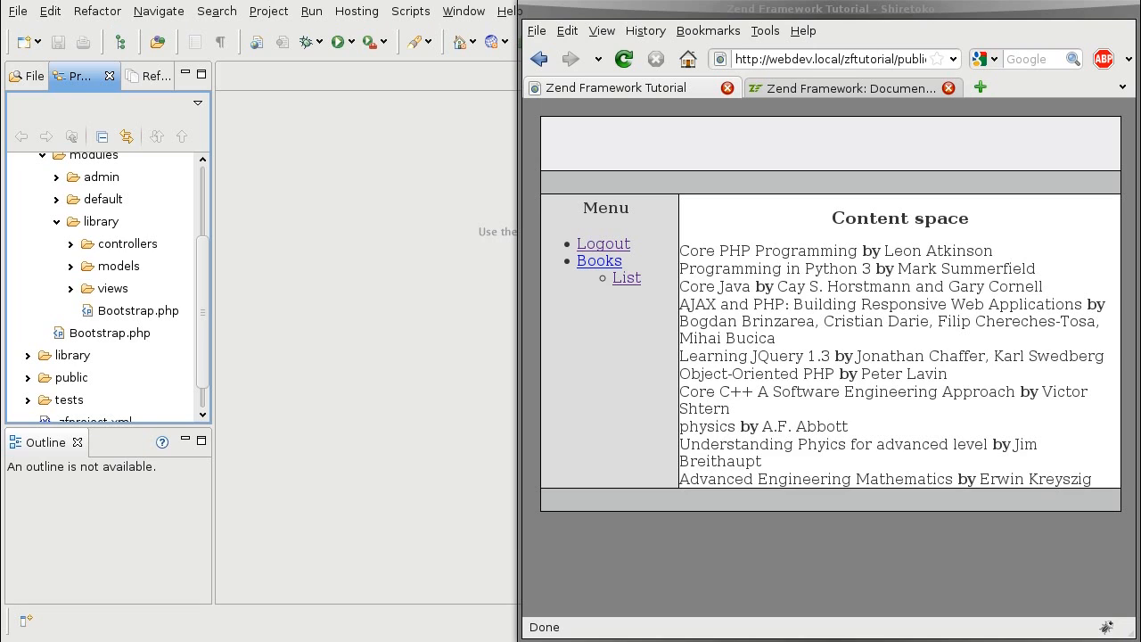
mouse_move(977, 348)
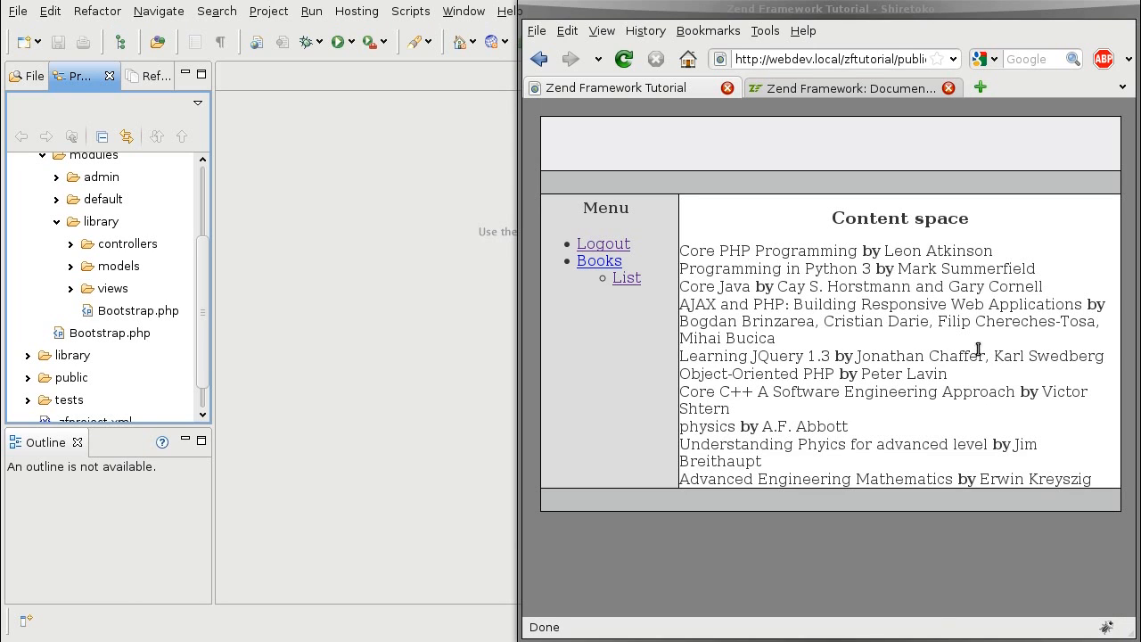
mouse_move(924, 327)
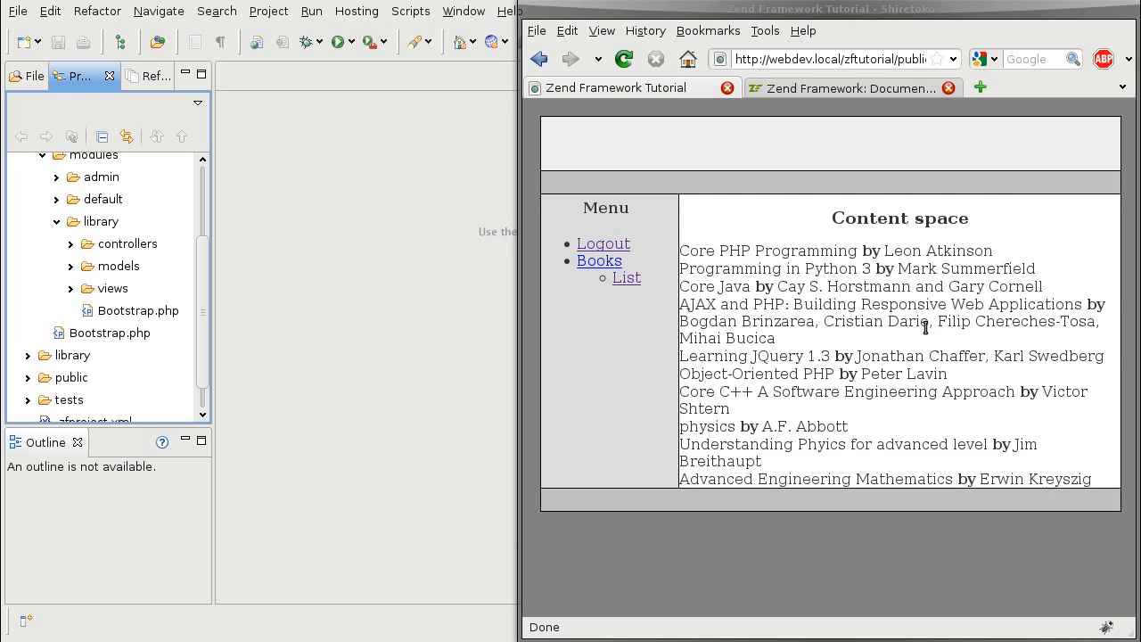
Review the Zend_Paginator documentation and the Library_Model_DbTable_Books class name in the browser
left_click(847, 88)
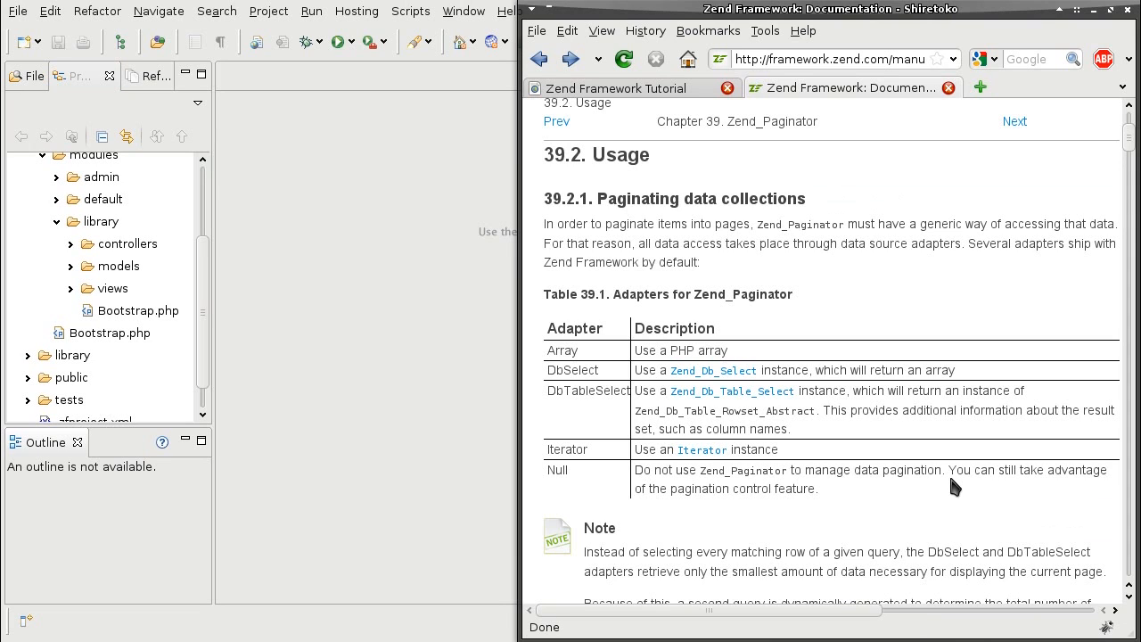
mouse_move(662, 323)
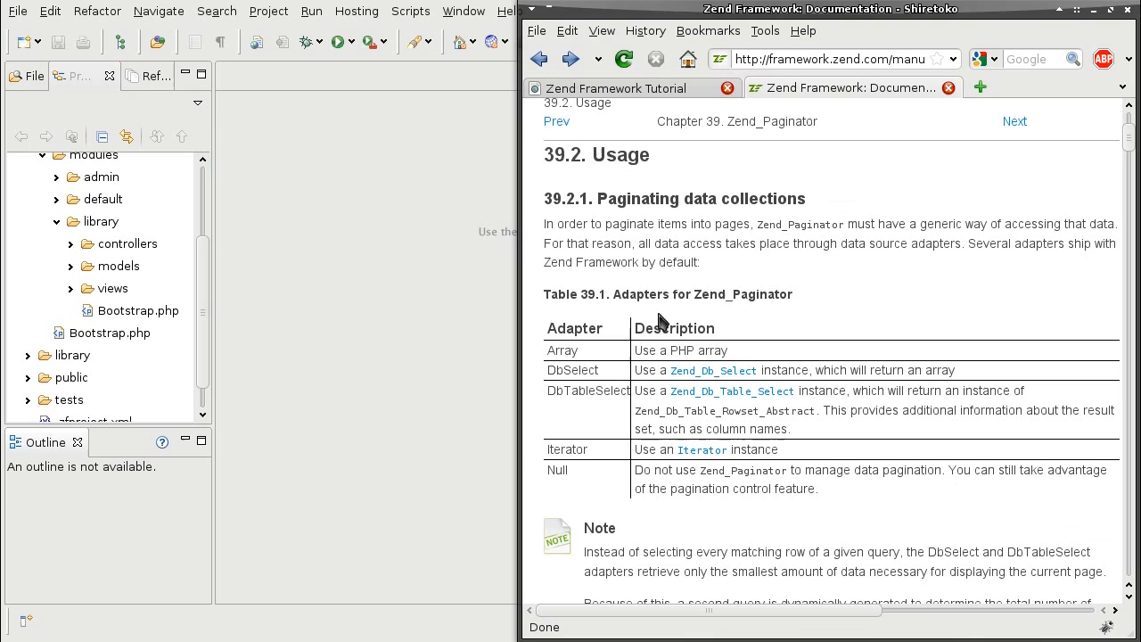
mouse_move(573, 373)
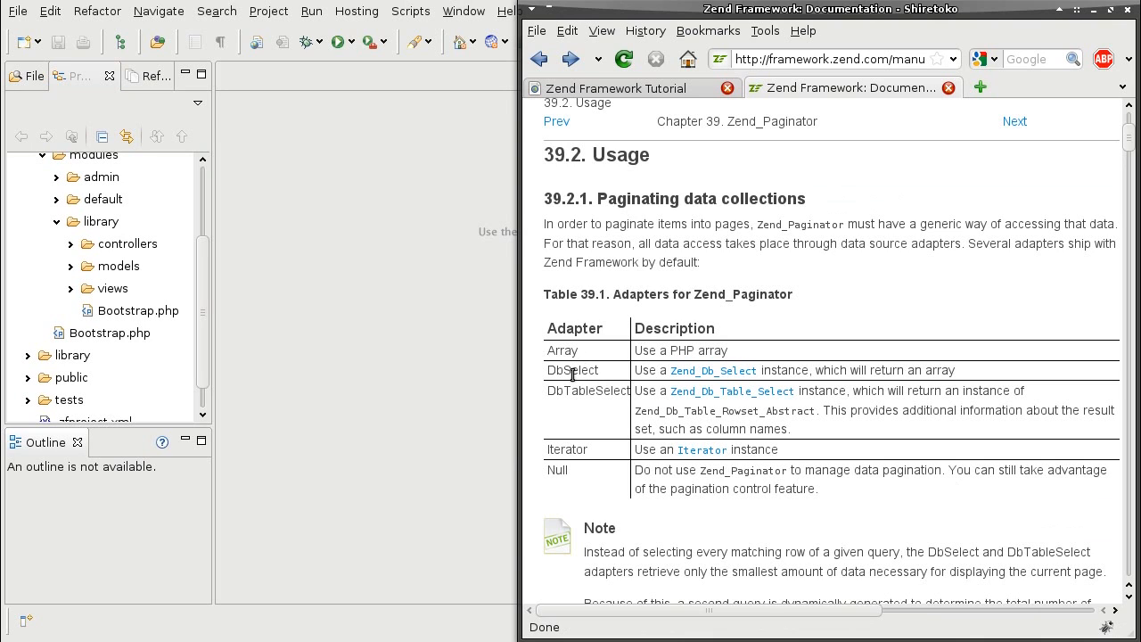
mouse_move(581, 392)
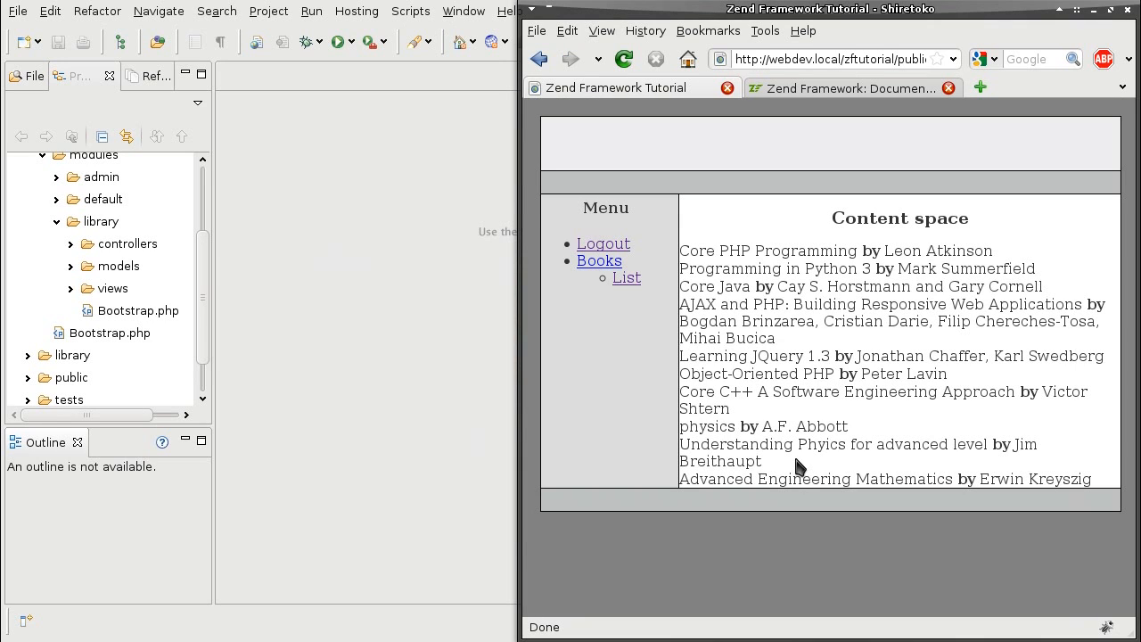
mouse_move(916, 508)
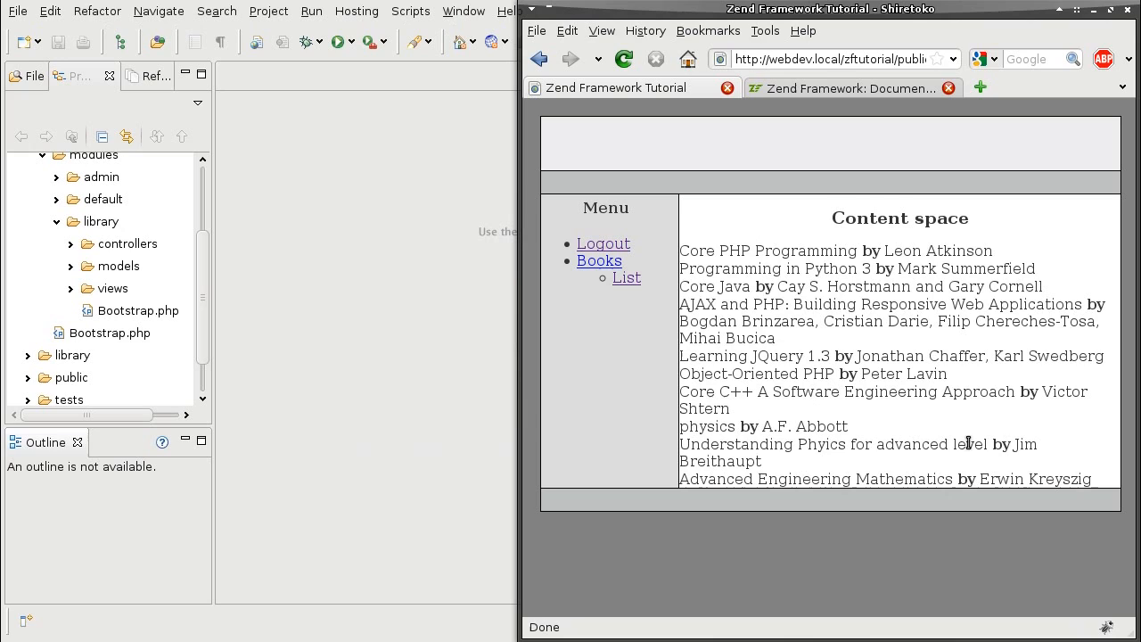
mouse_move(903, 374)
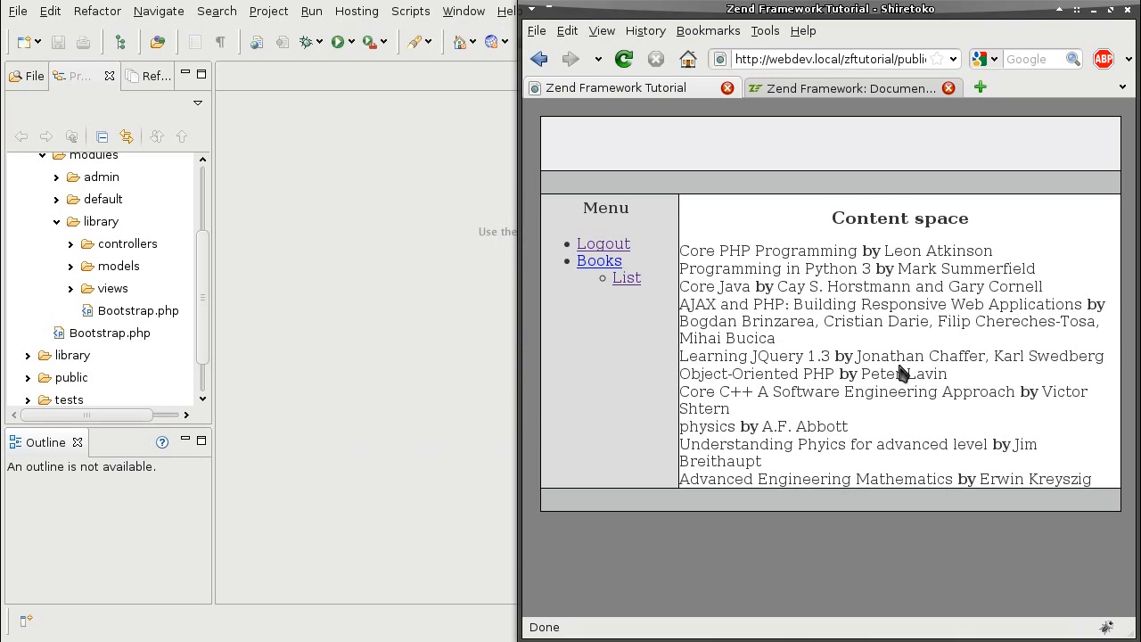
mouse_move(62, 254)
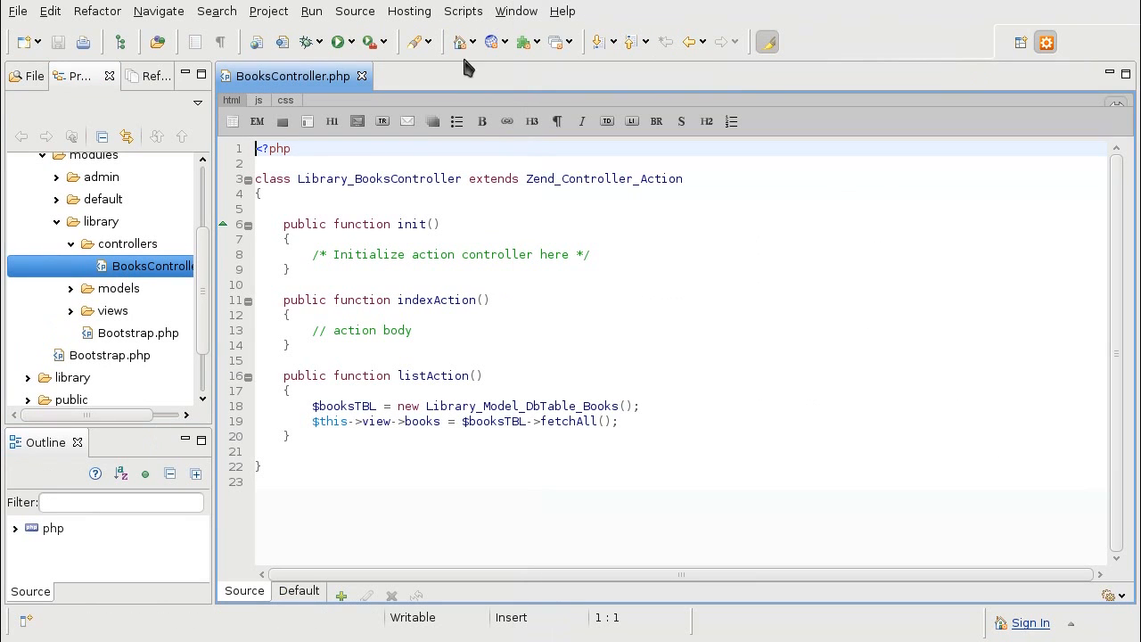
double_click(526, 406)
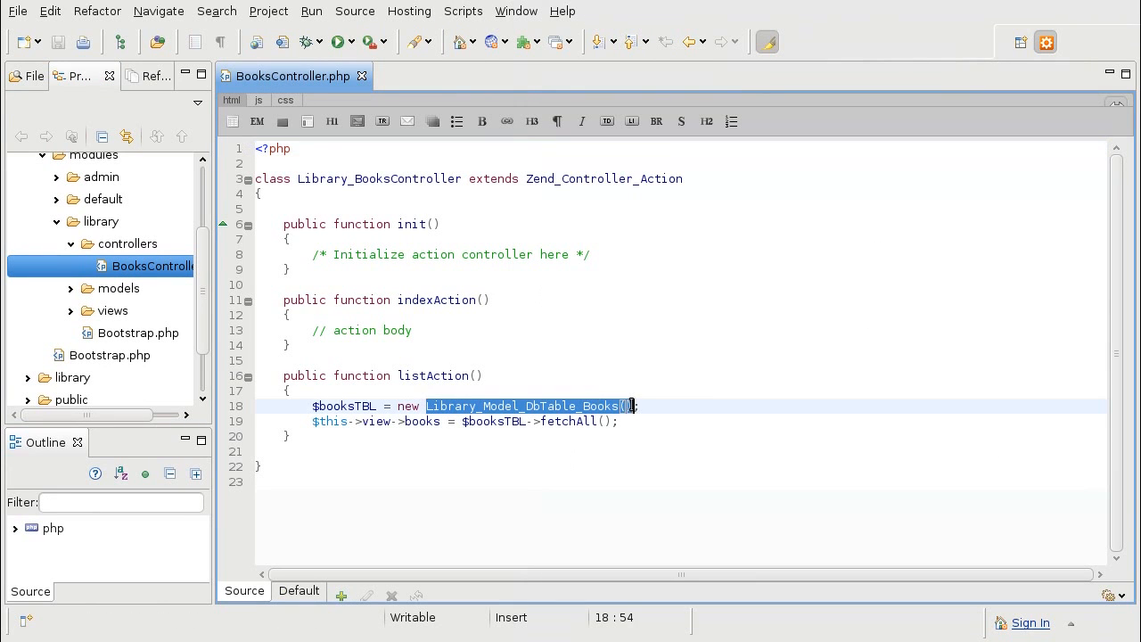
mouse_move(481, 413)
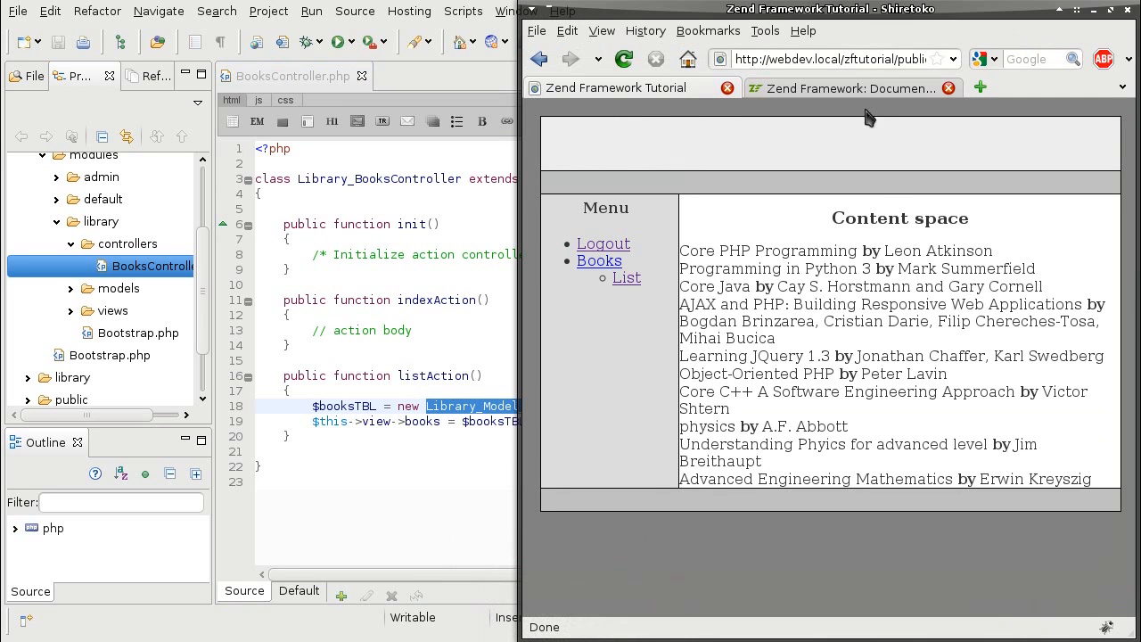
left_click(840, 87)
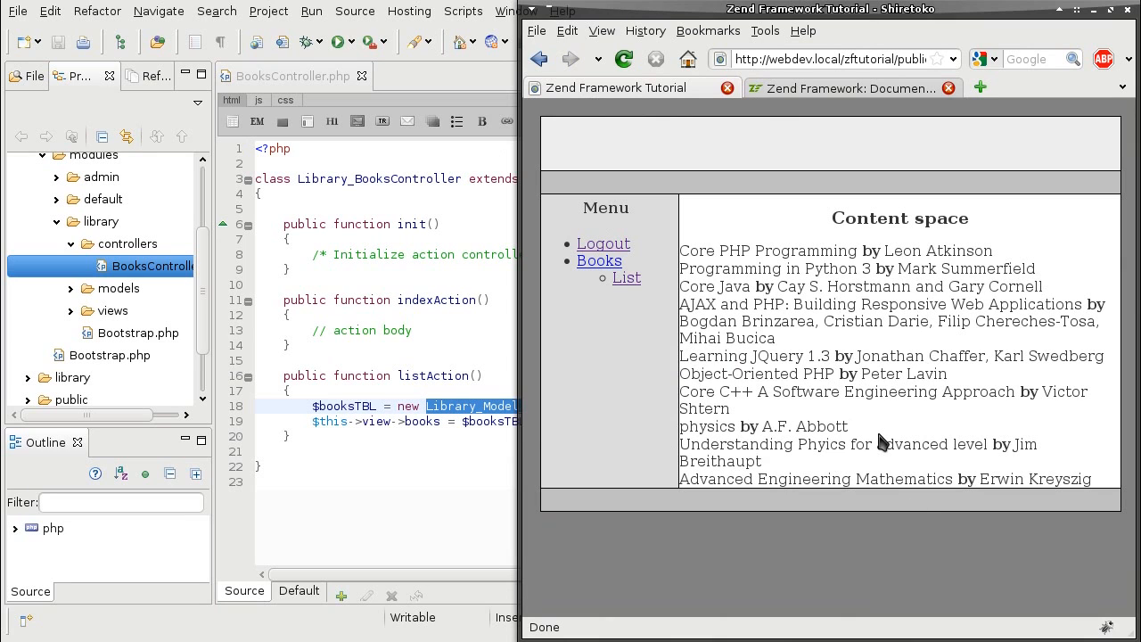
left_click(842, 87)
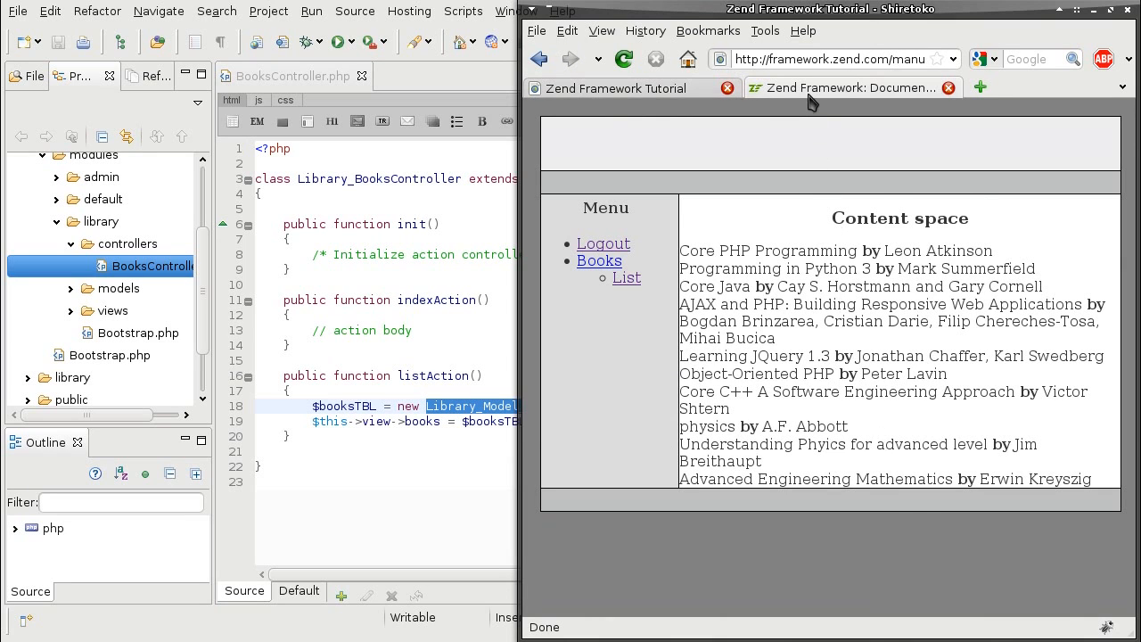
left_click(829, 88)
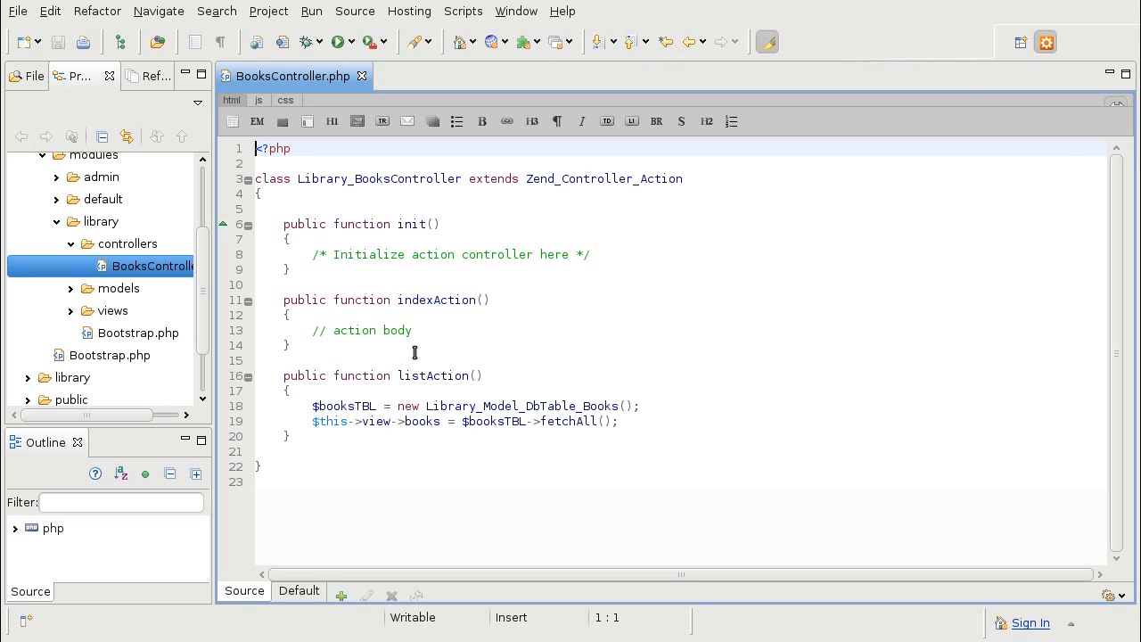
Create a new ListBooks.php file in the models folder and open it
left_click(71, 288)
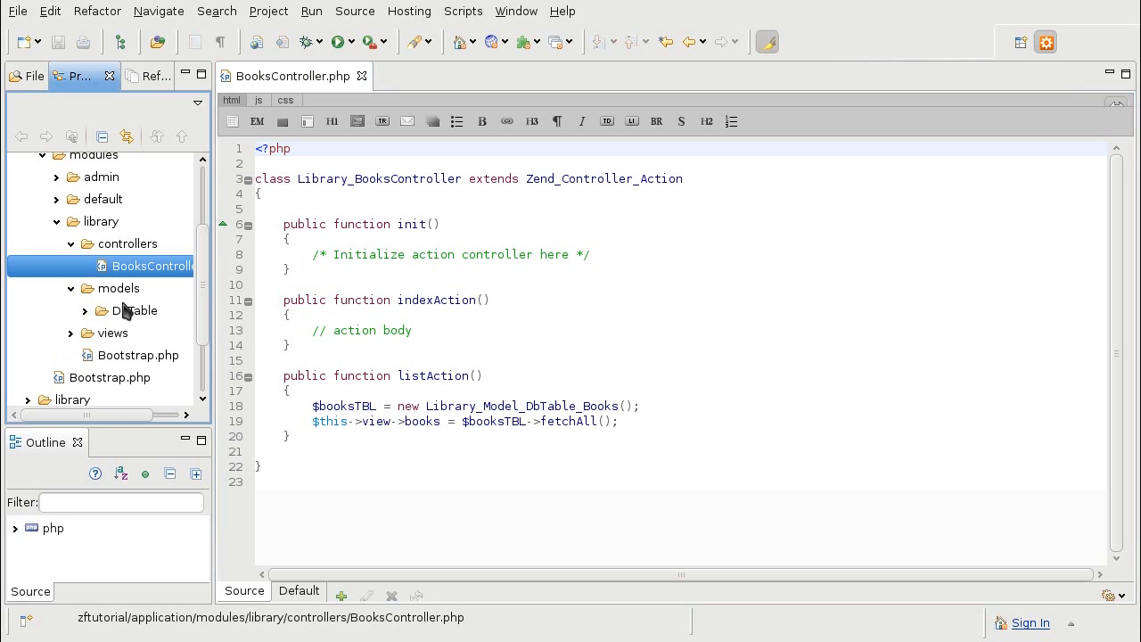
right_click(119, 288)
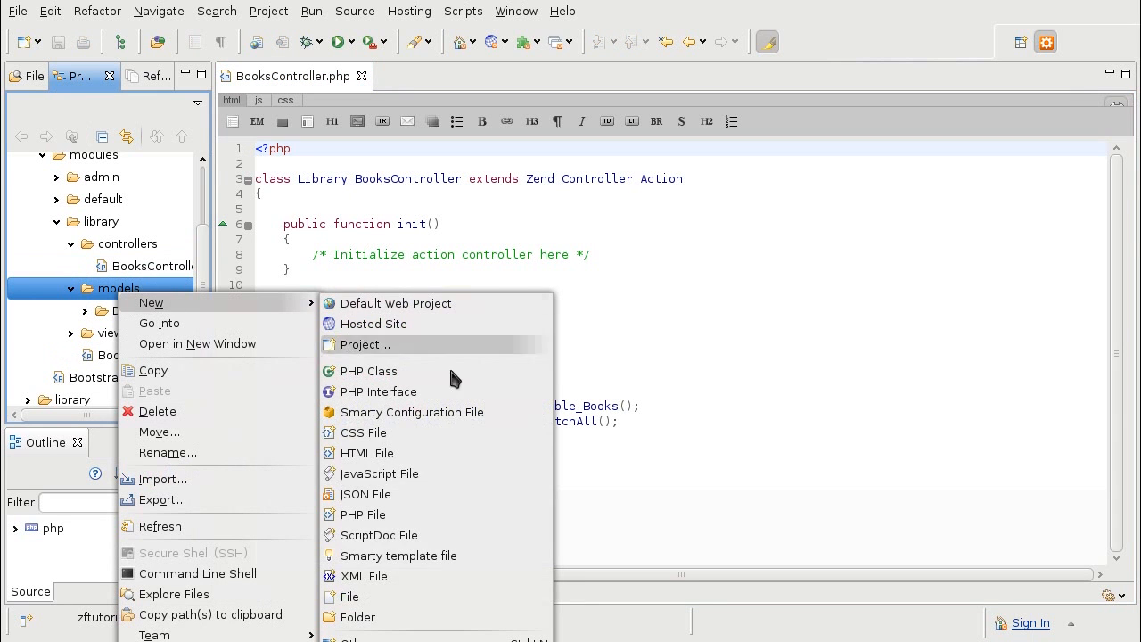
left_click(350, 597)
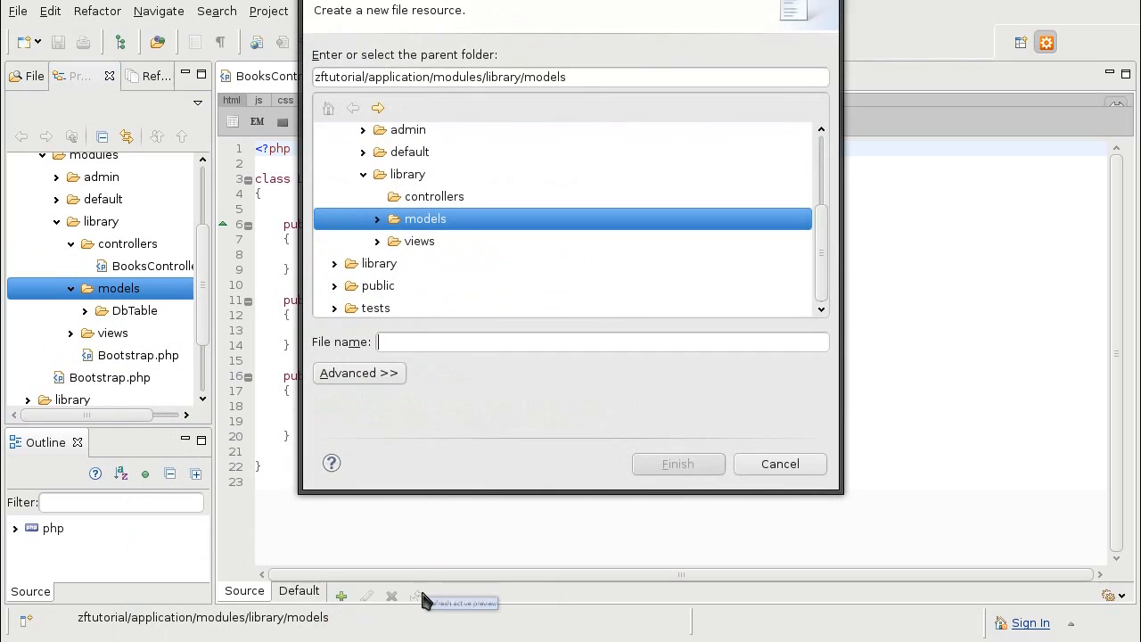
mouse_move(417, 596)
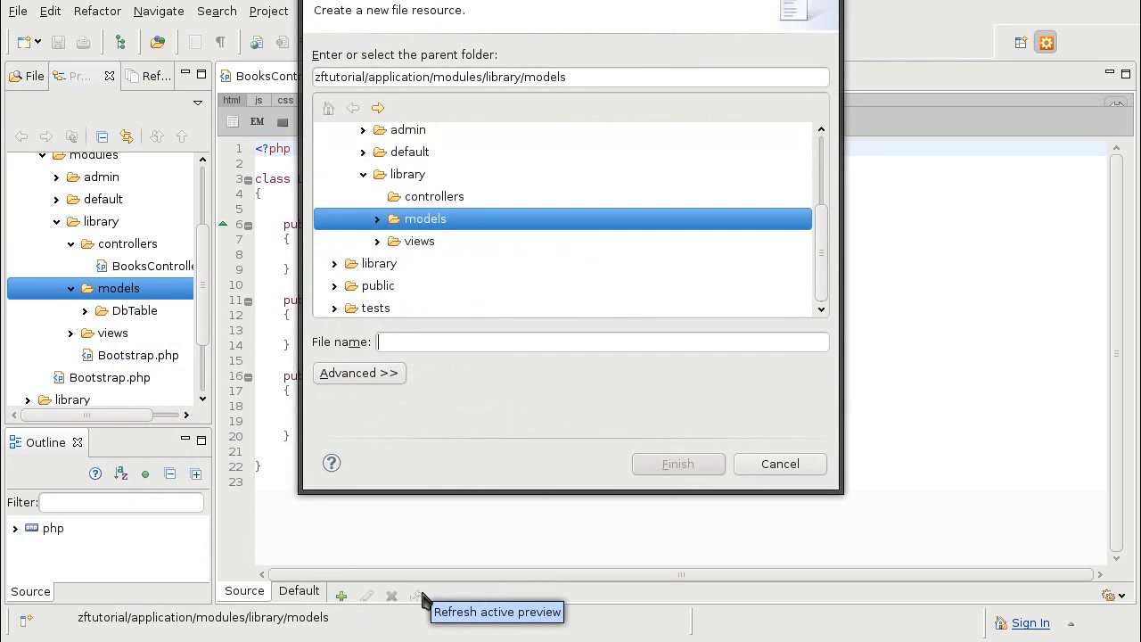
type("ListBoo")
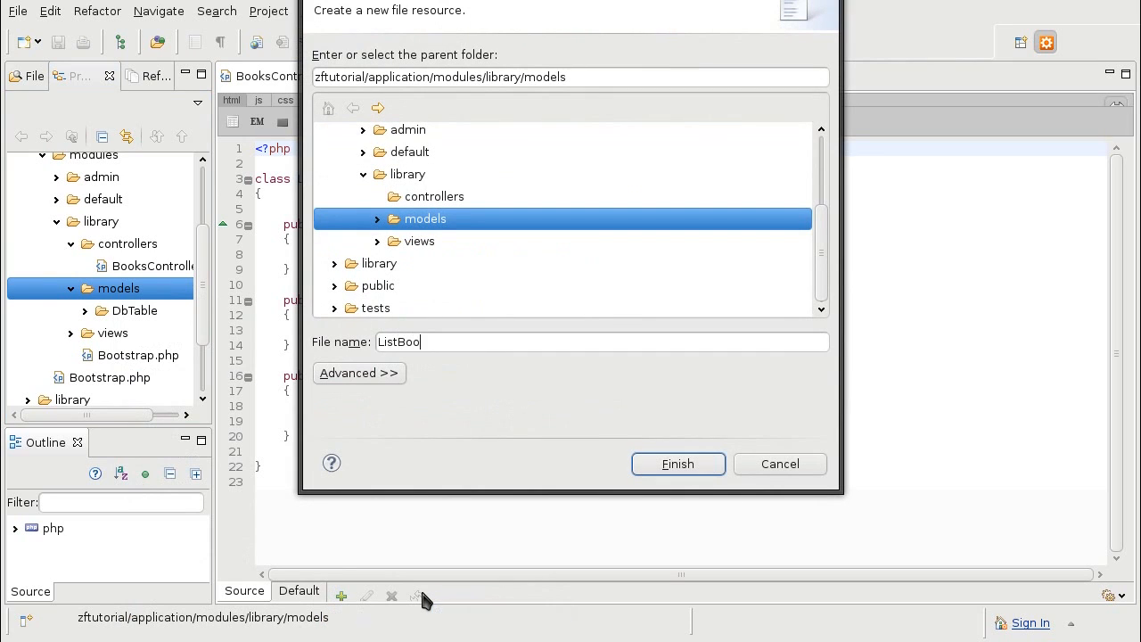
left_click(678, 464)
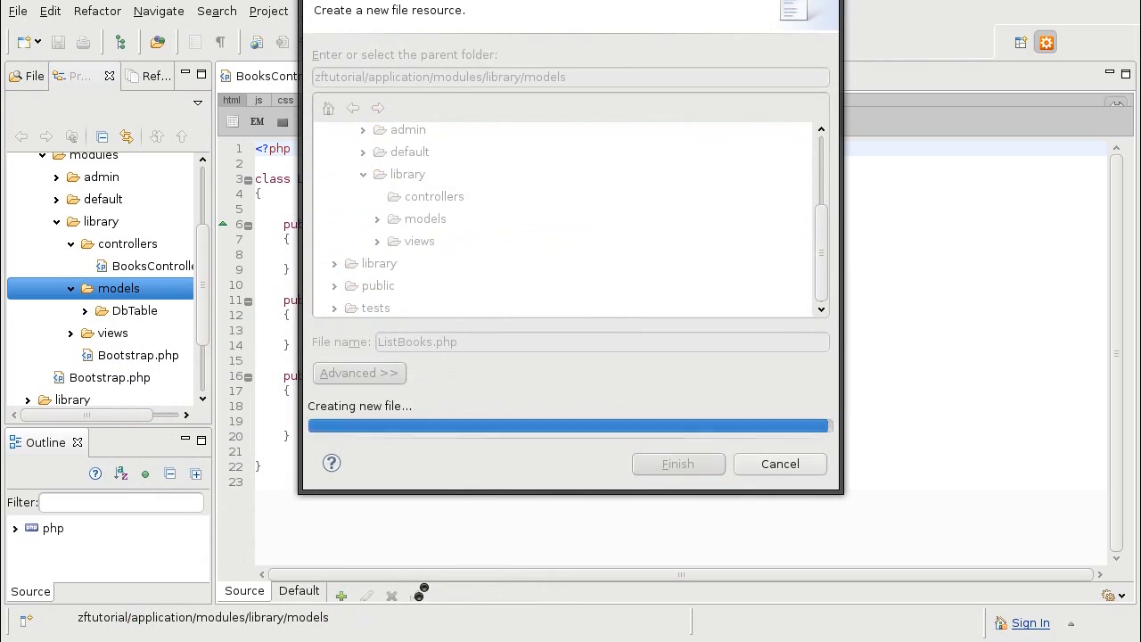
left_click(677, 464)
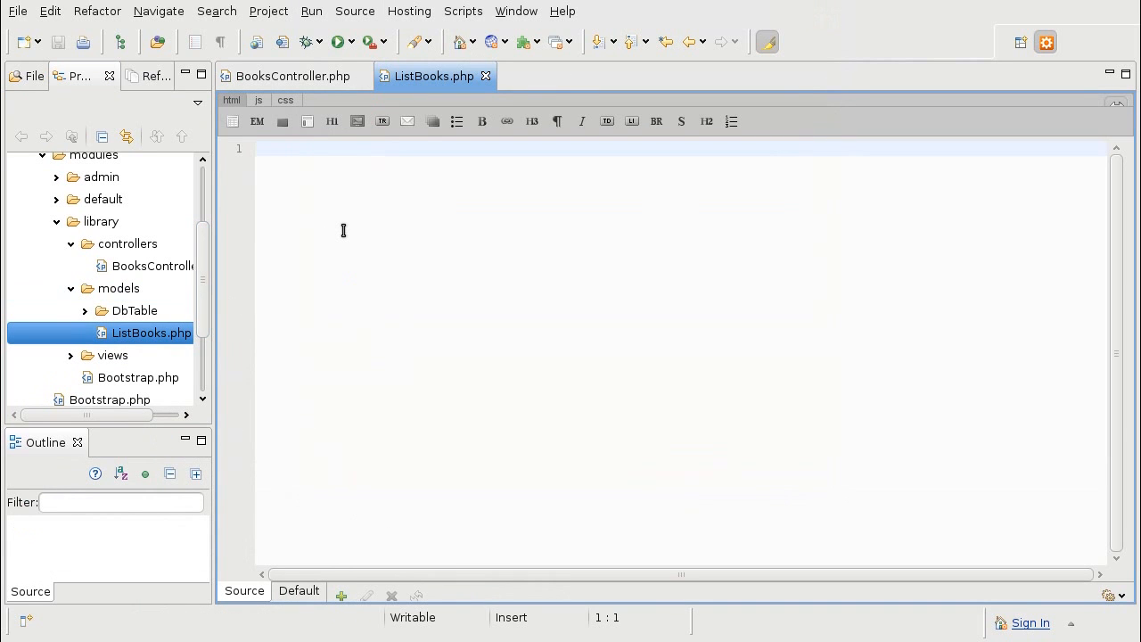
Write class Library_Model_ListBooks with an empty public listBooks() method, then return to BooksController.php
type("<?php")
type("c")
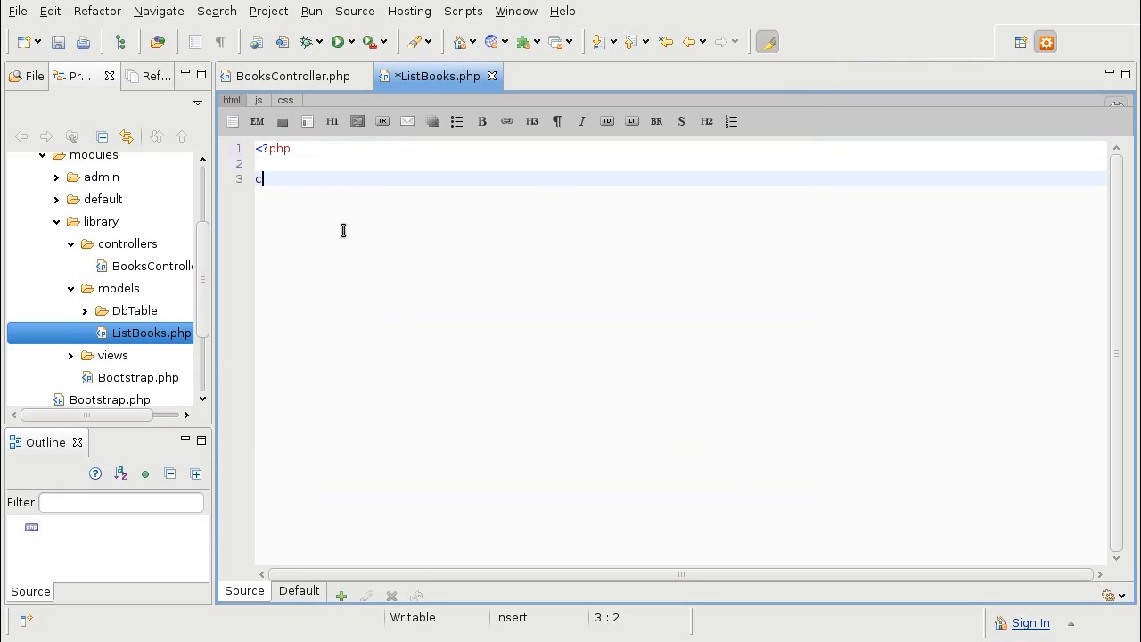
type("lass Lib")
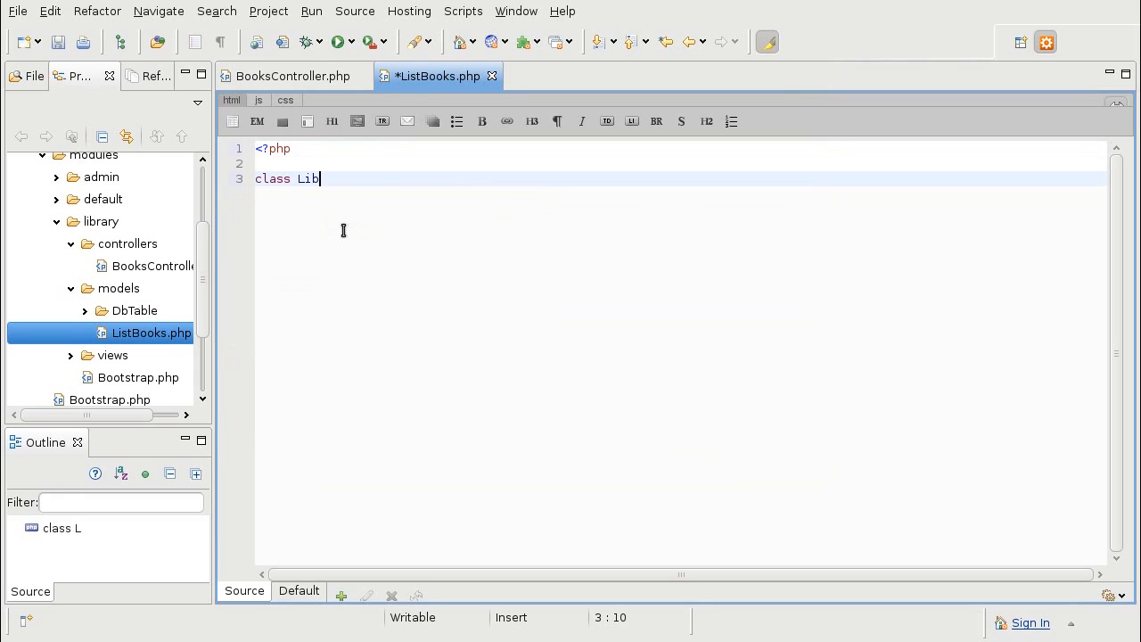
type("rary_Mod")
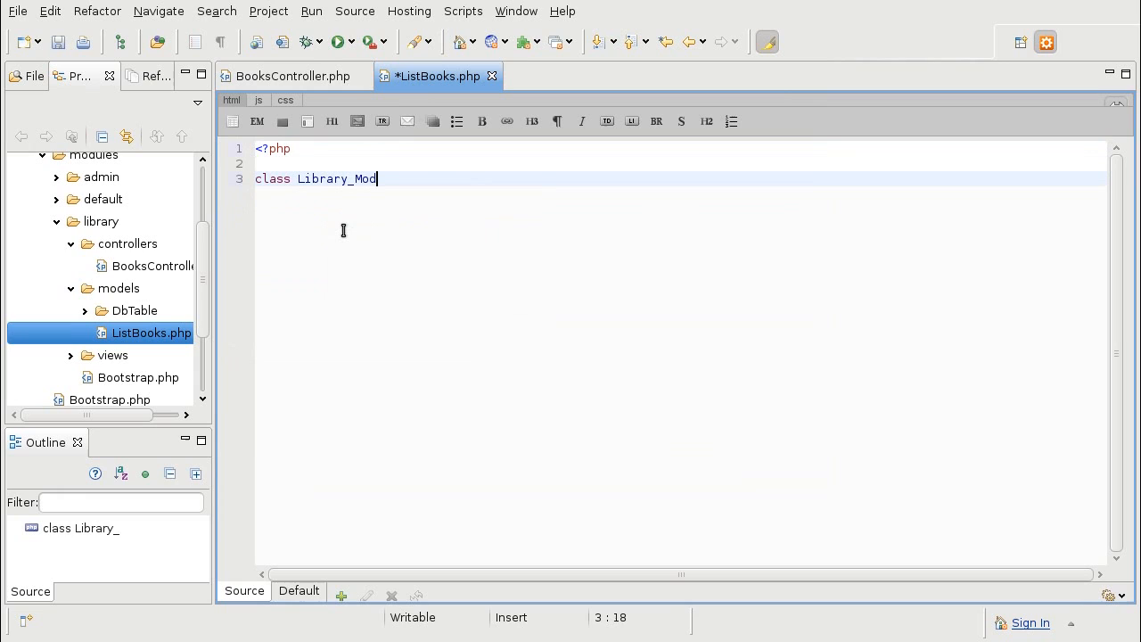
type("el_ListBo")
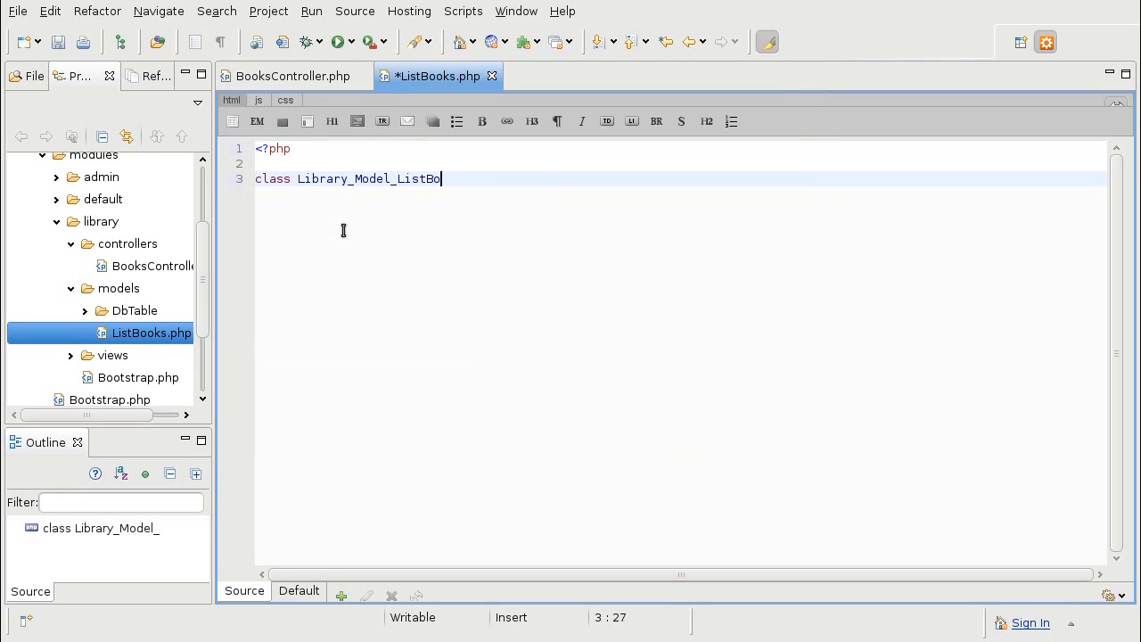
type("oks {")
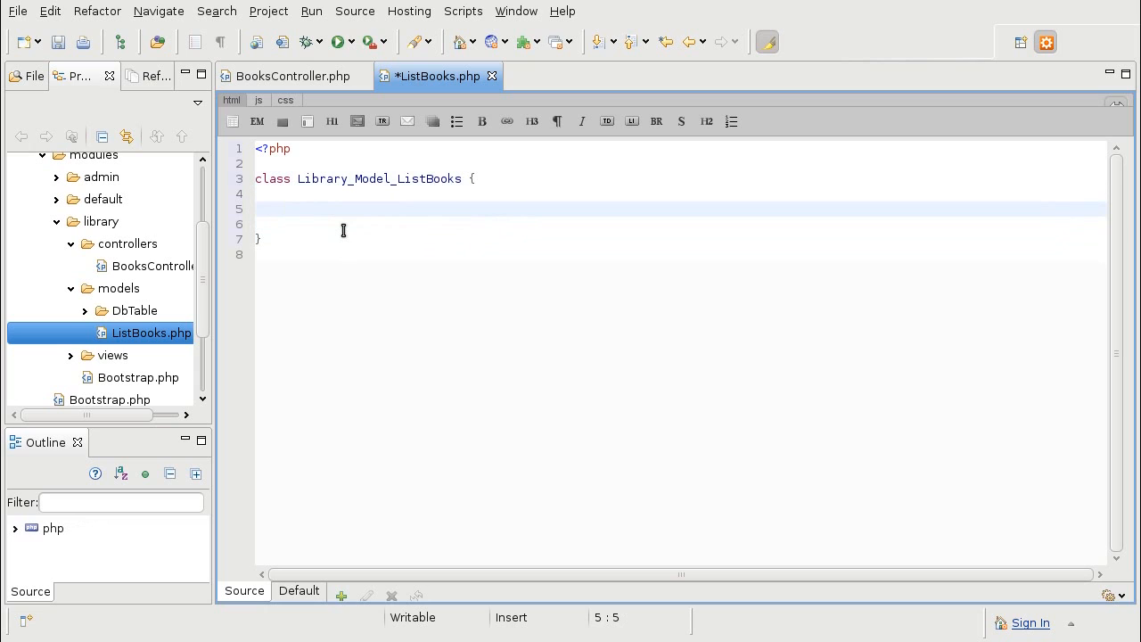
type("public function")
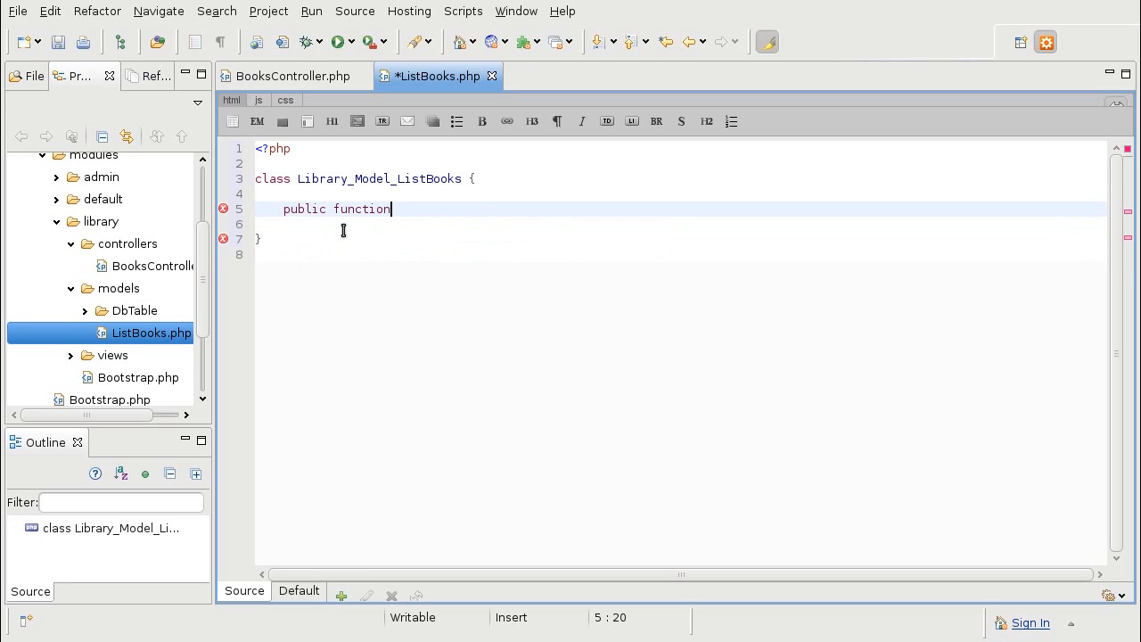
type("listBo")
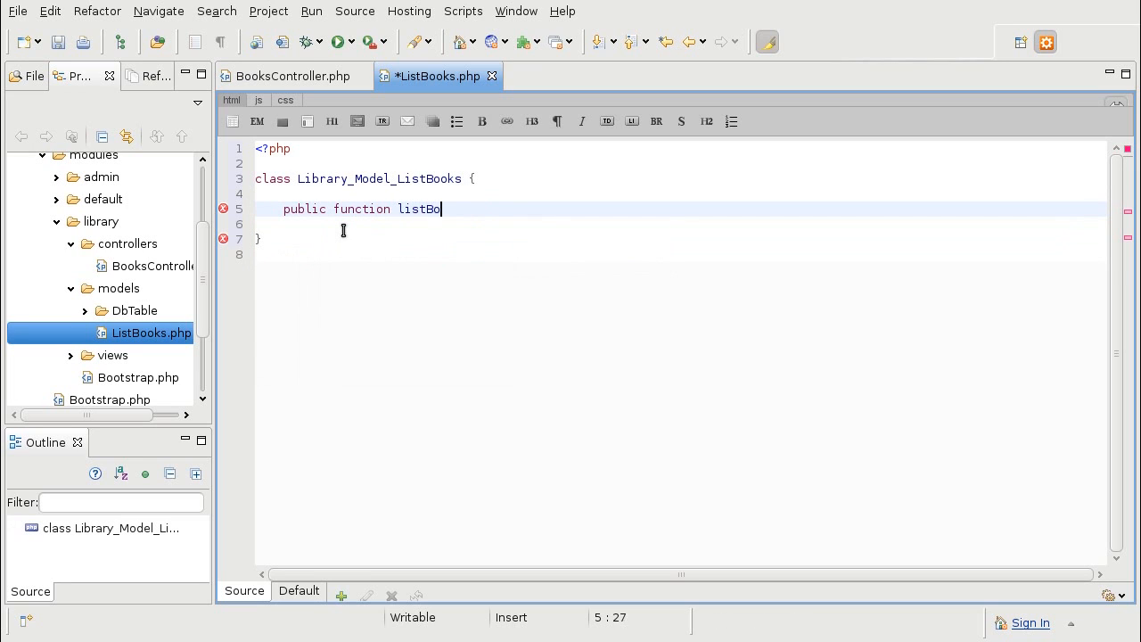
type("oks() {")
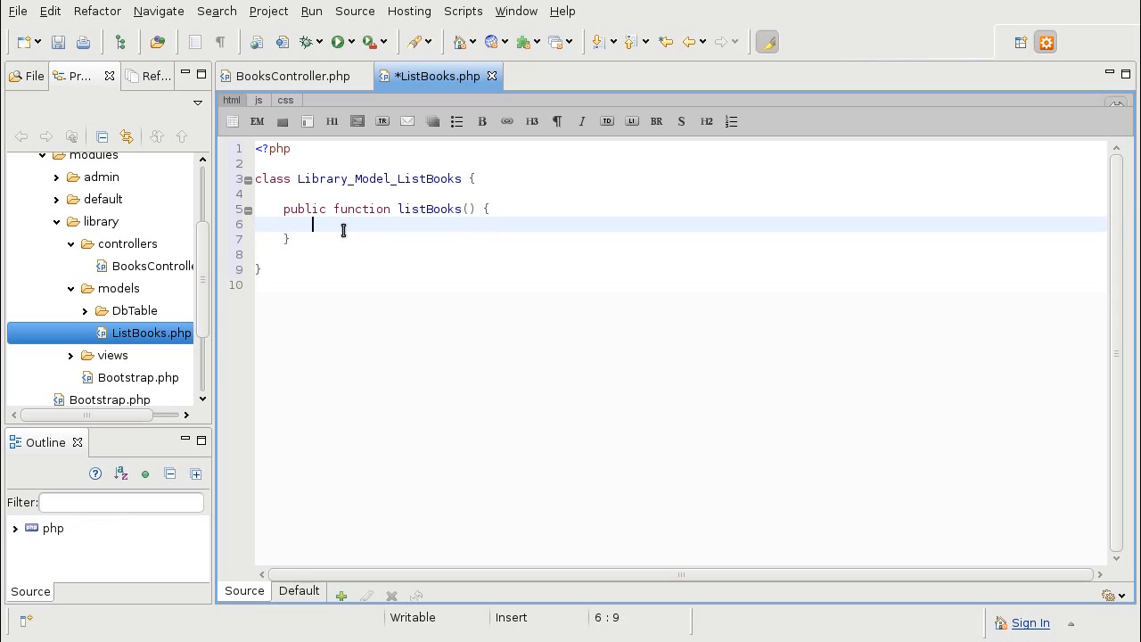
left_click(292, 76)
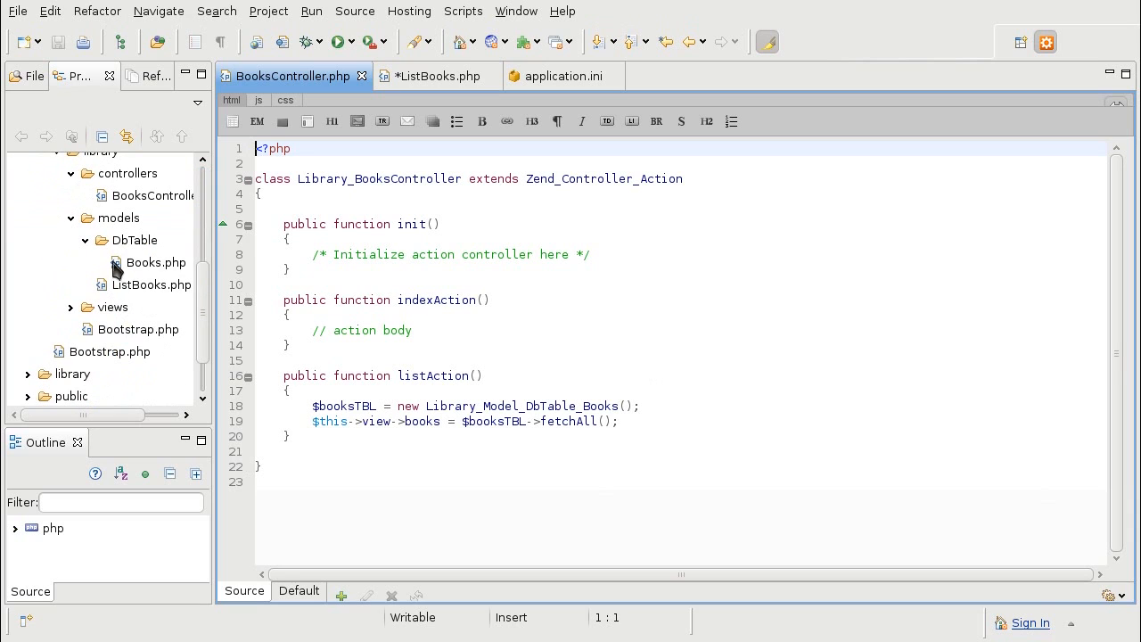
Open models/DbTable/Books.php for review, then switch to application.ini
double_click(156, 262)
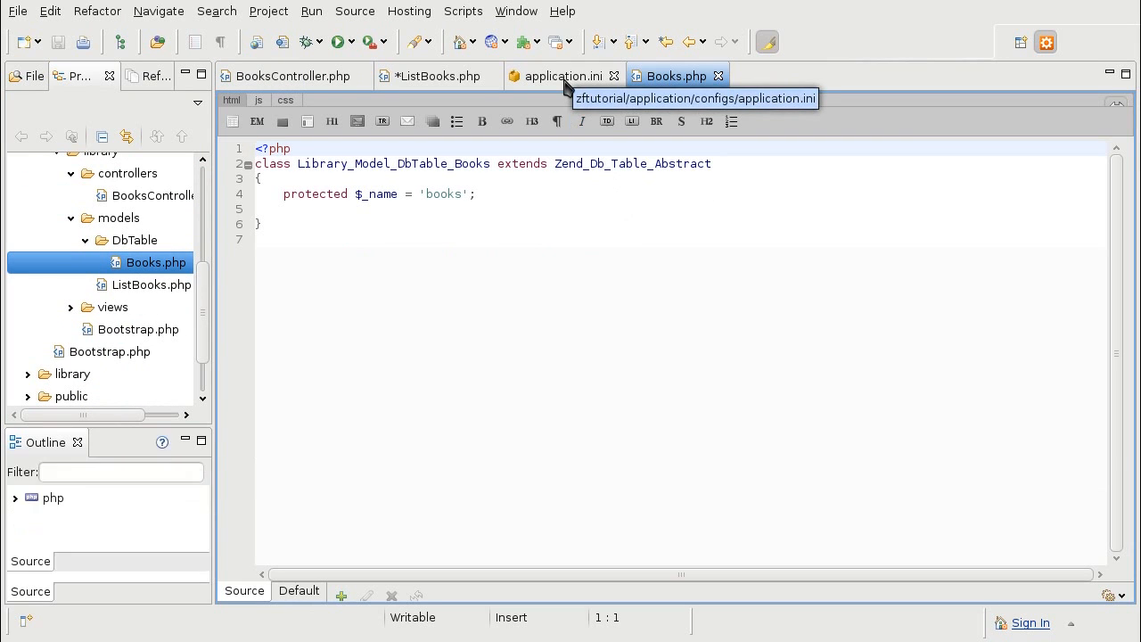
left_click(563, 76)
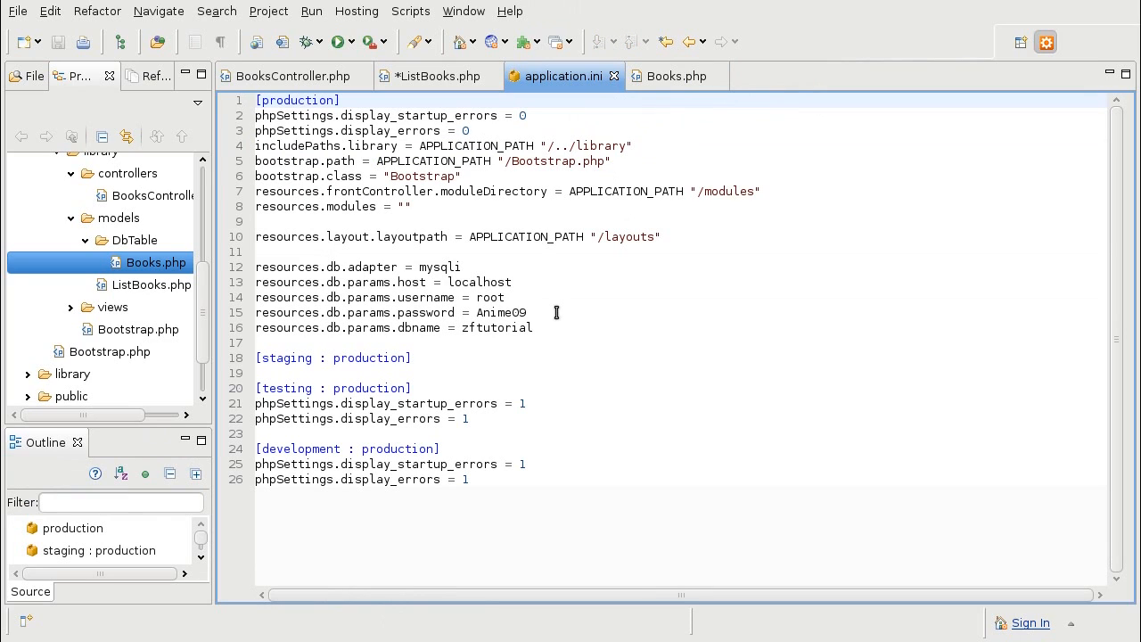
Add 'resources.db.isDefaultTableAdapter = true' below the resources.db.adapter line
left_click(256, 99)
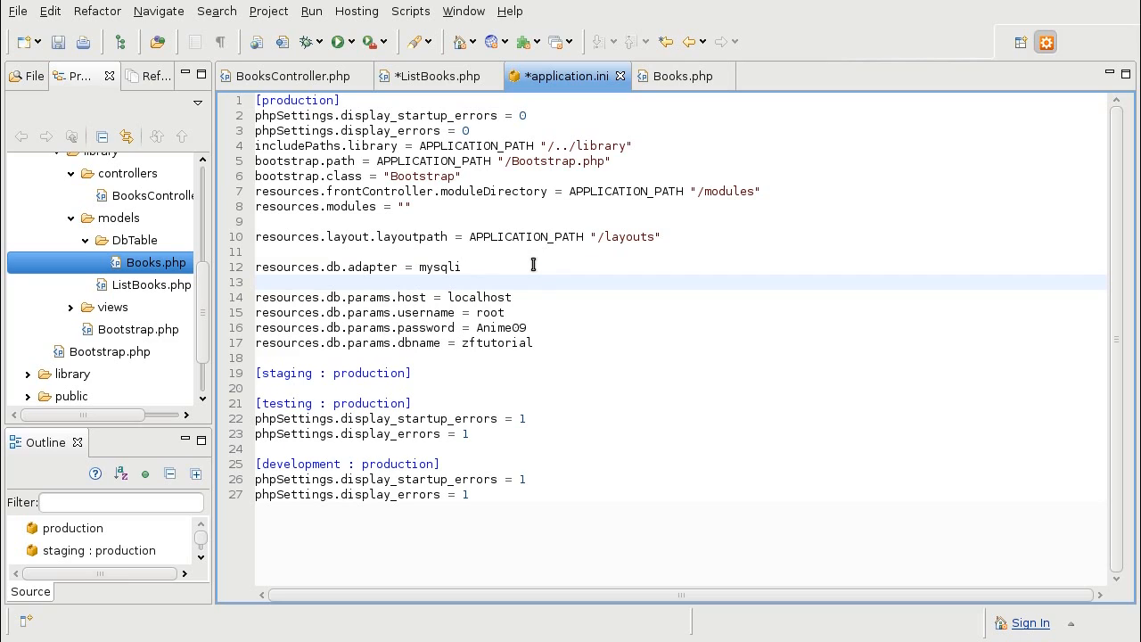
left_click(257, 282)
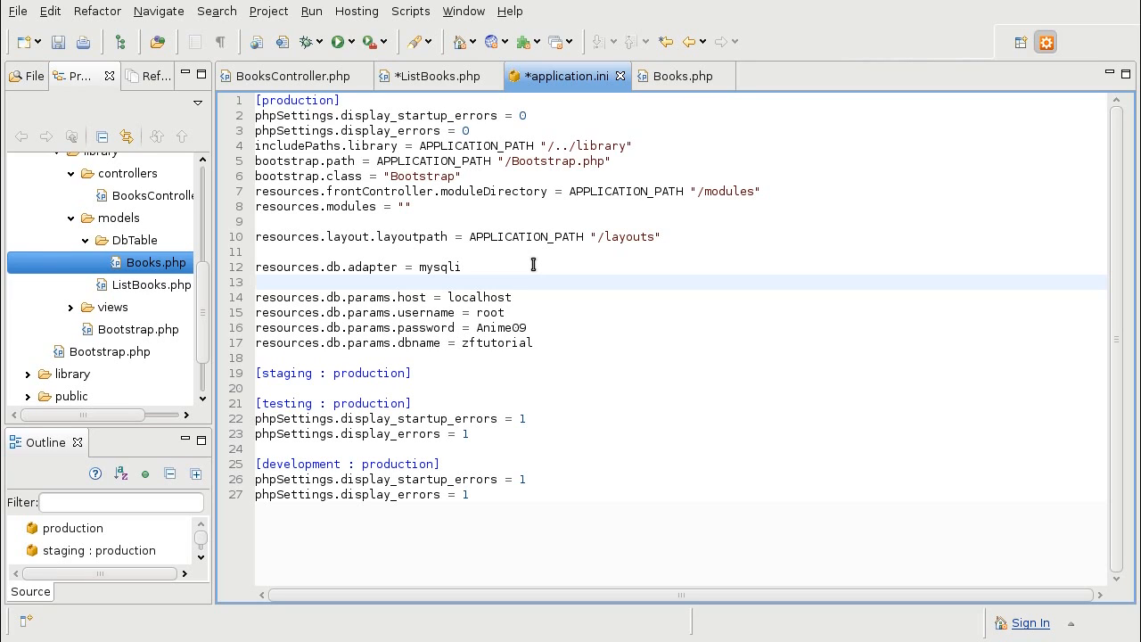
left_click(257, 281)
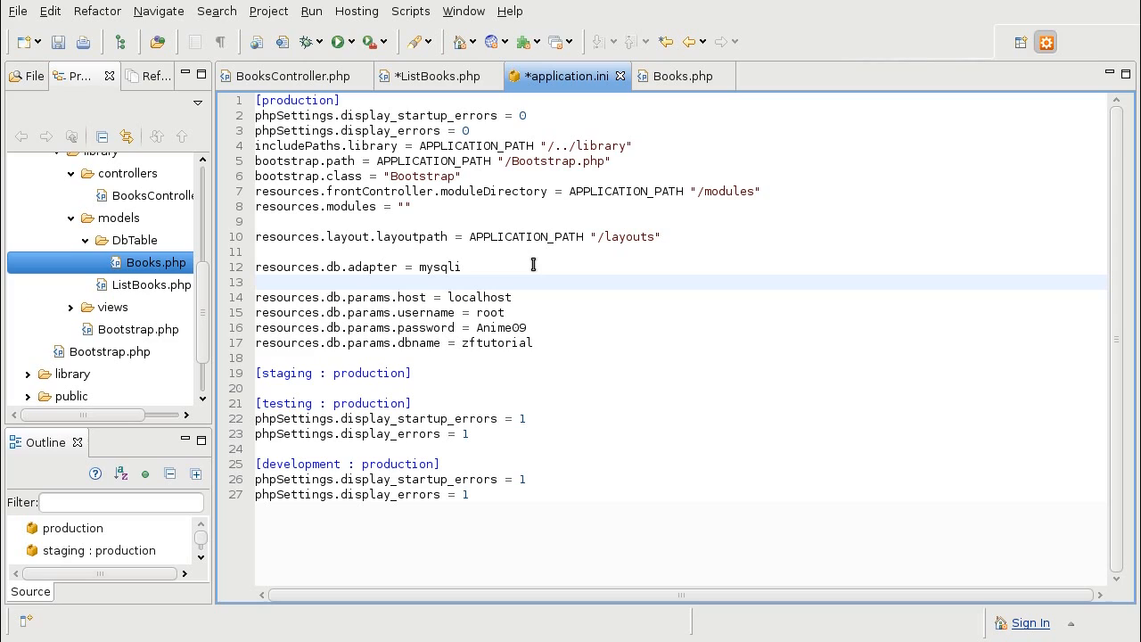
type("resources.db.isDe")
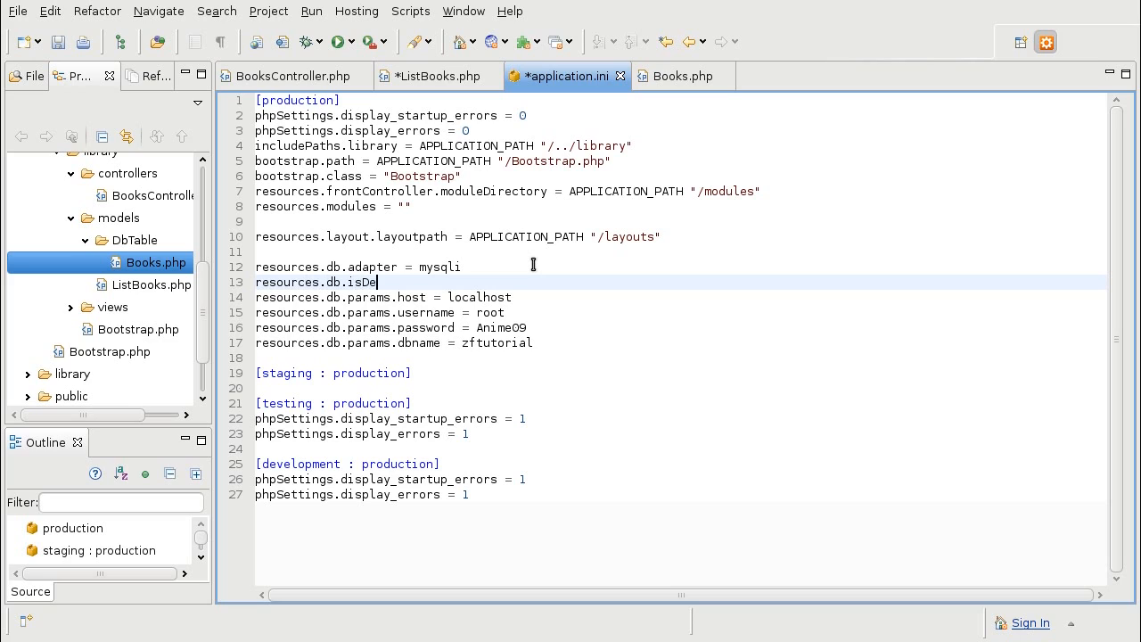
type("fault")
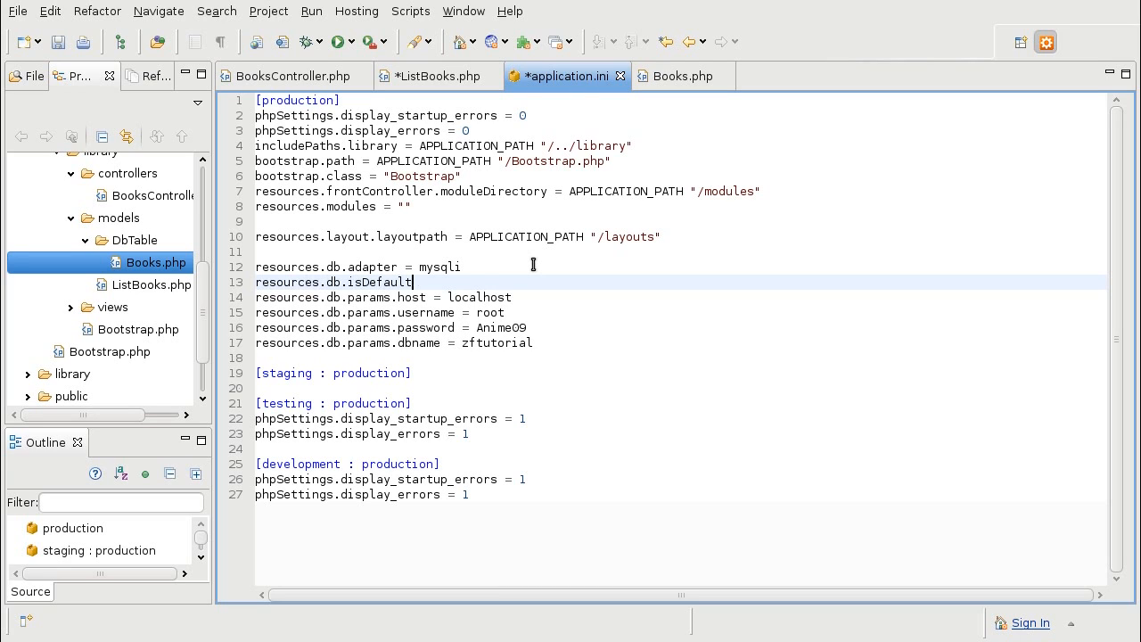
type("TableAda")
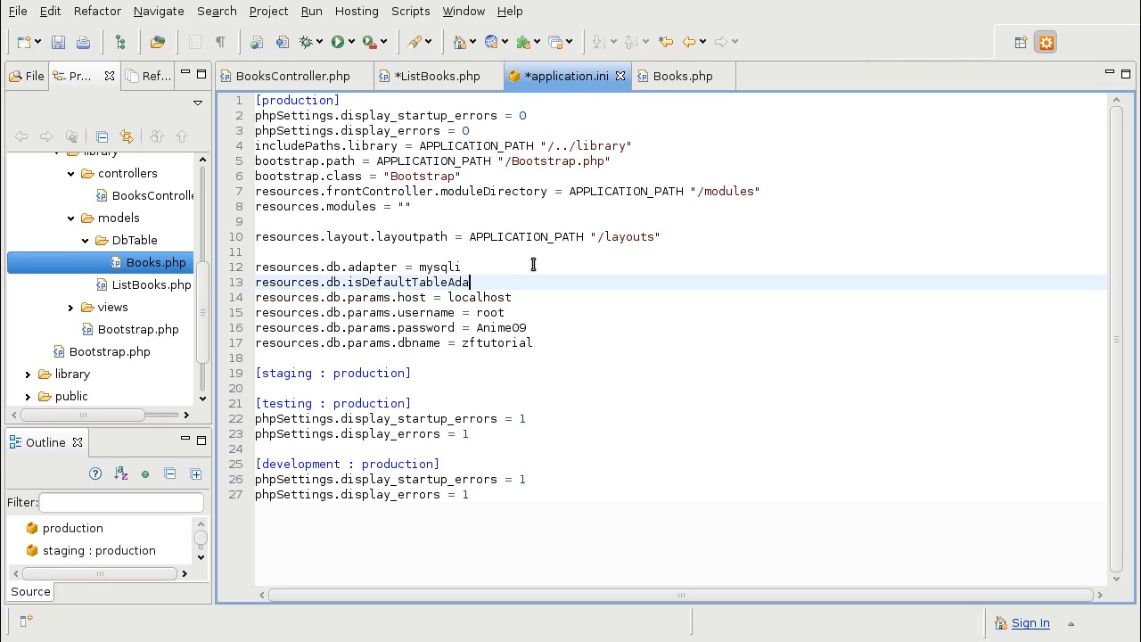
type("pter = true")
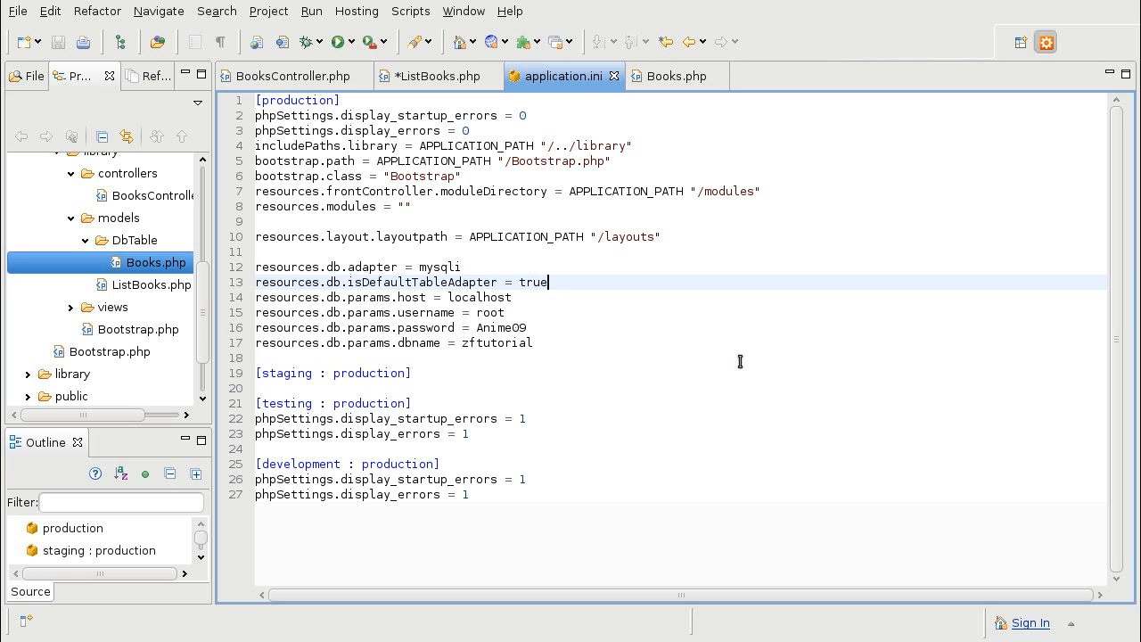
In listBooks(), get the default Zend_Db_Table adapter into $db and start a new Zend_Db_Select
left_click(437, 76)
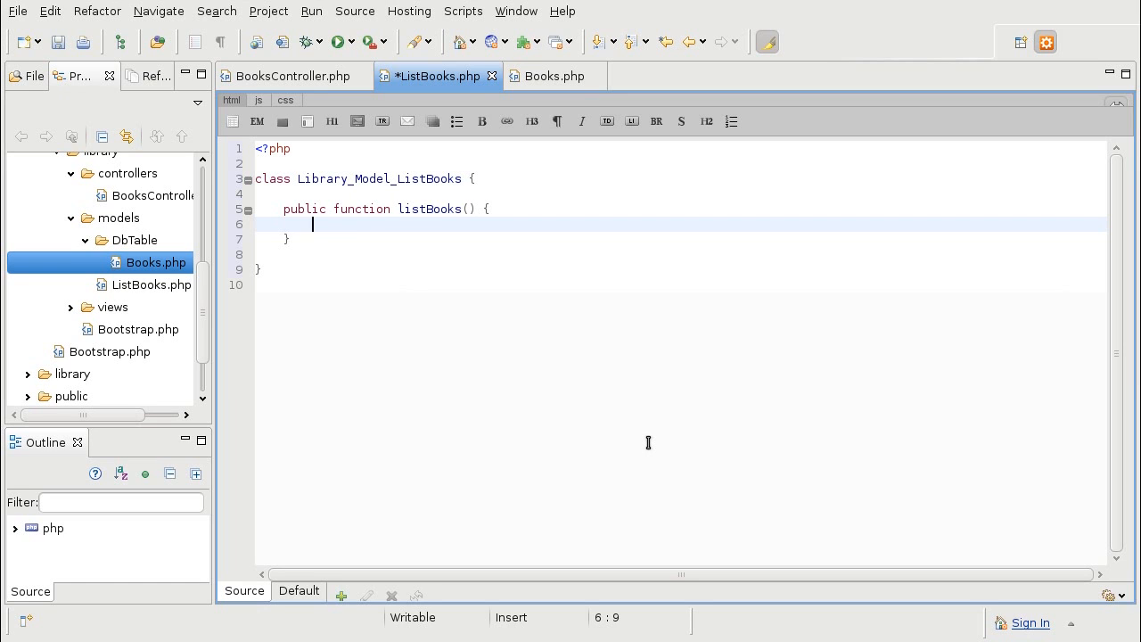
type("$db =")
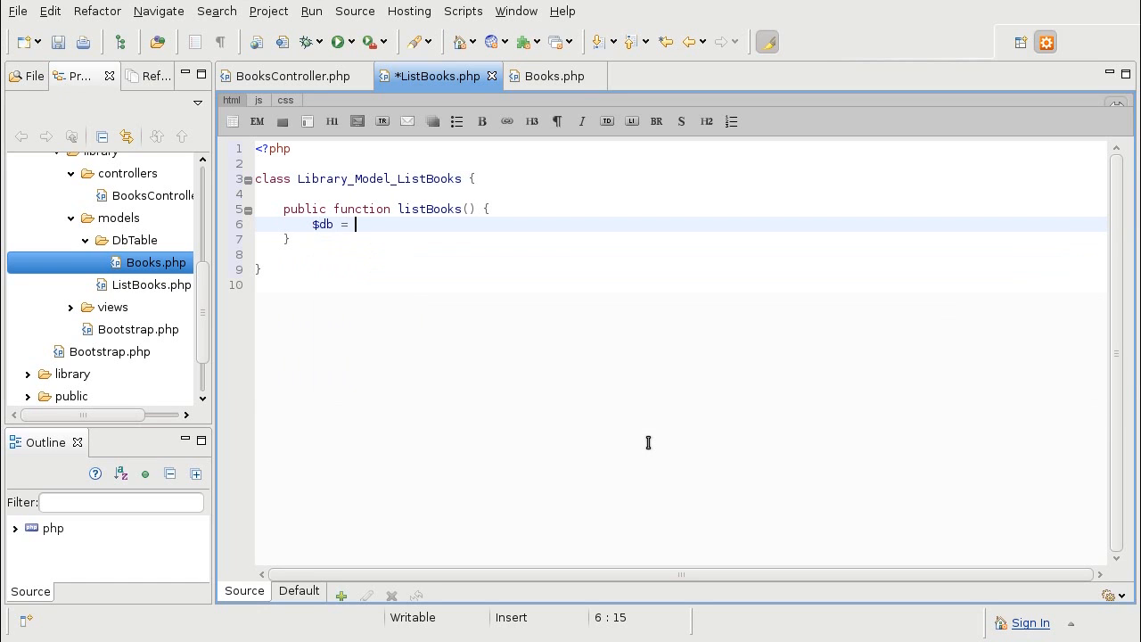
type("Zend_")
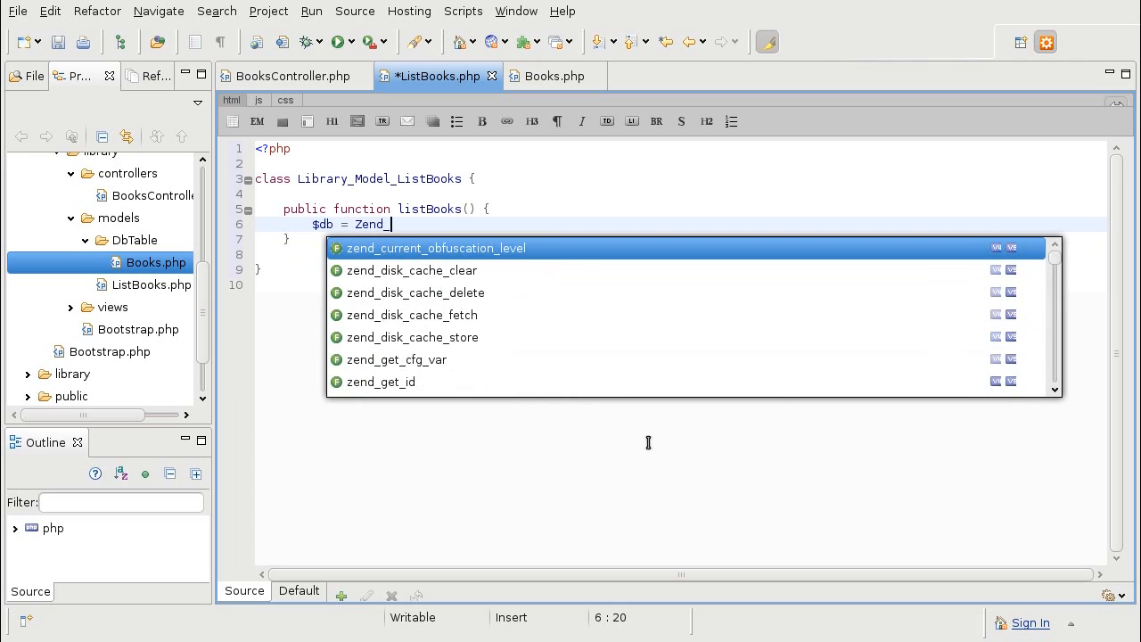
type("Db_Table::getDefaultAdapter();")
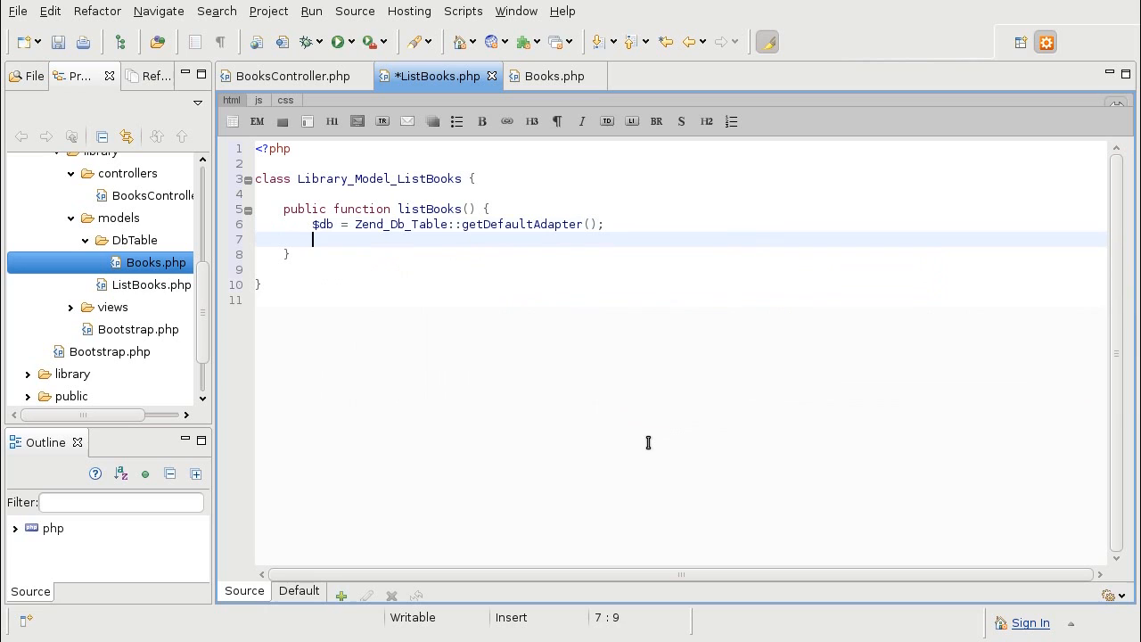
type("$select")
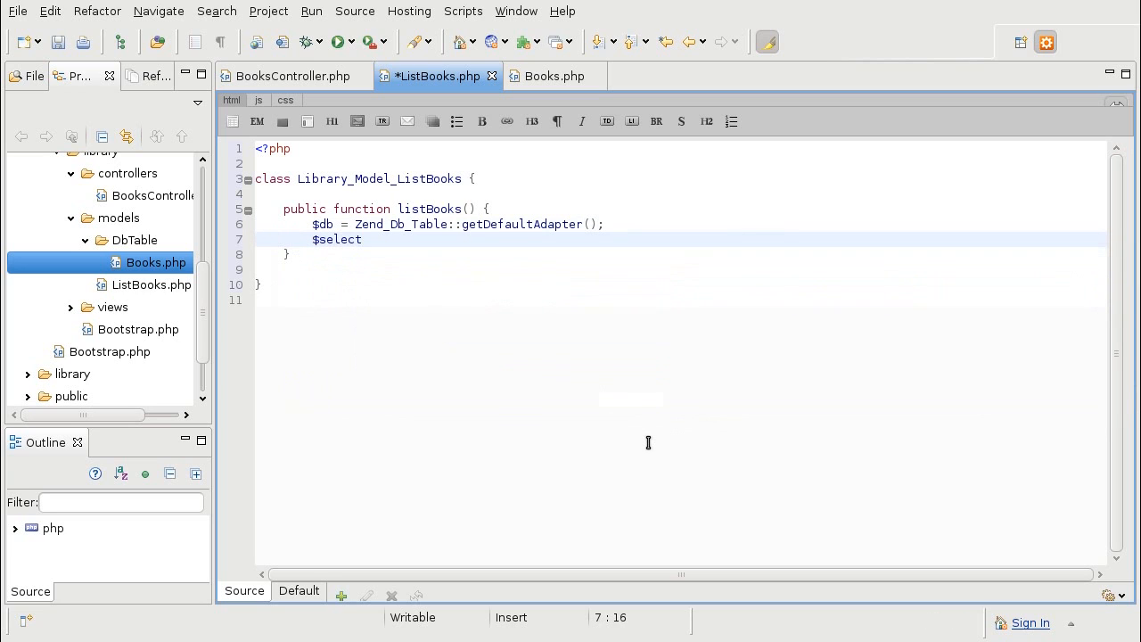
type("Books")
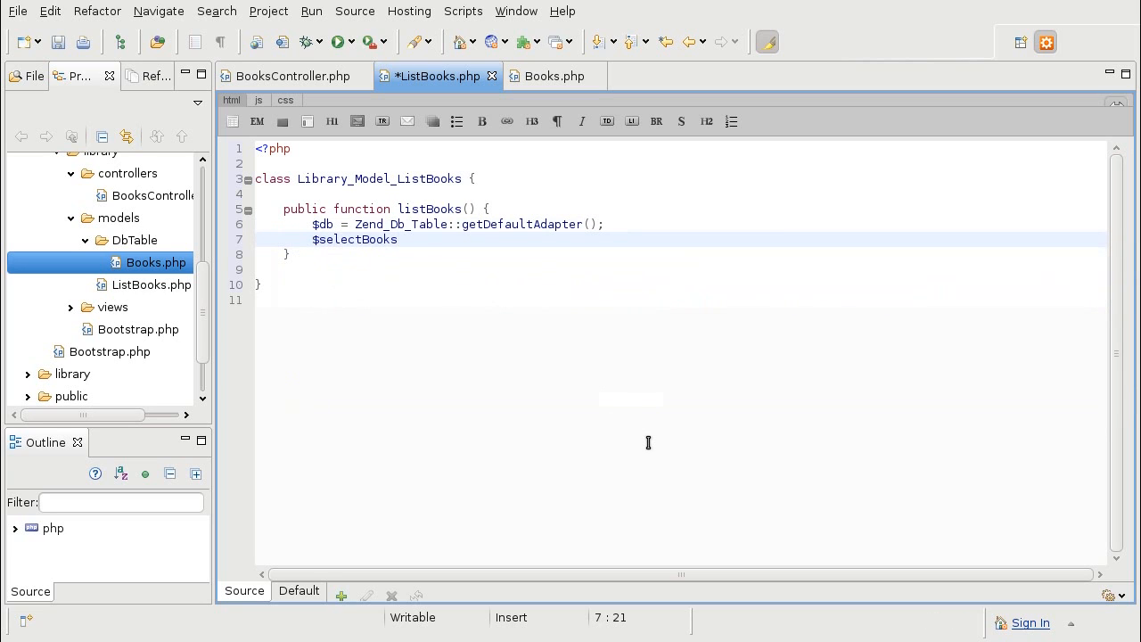
type("= new Zend_Db_Select(")
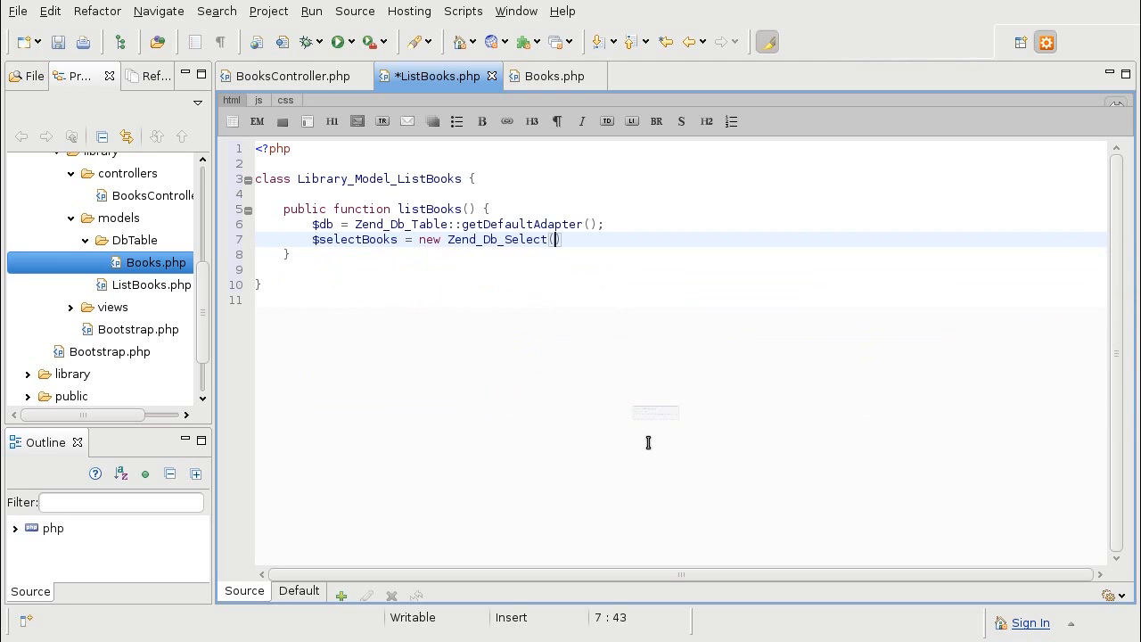
Add ->from('books') to the select, save, and return $select
type("$db")
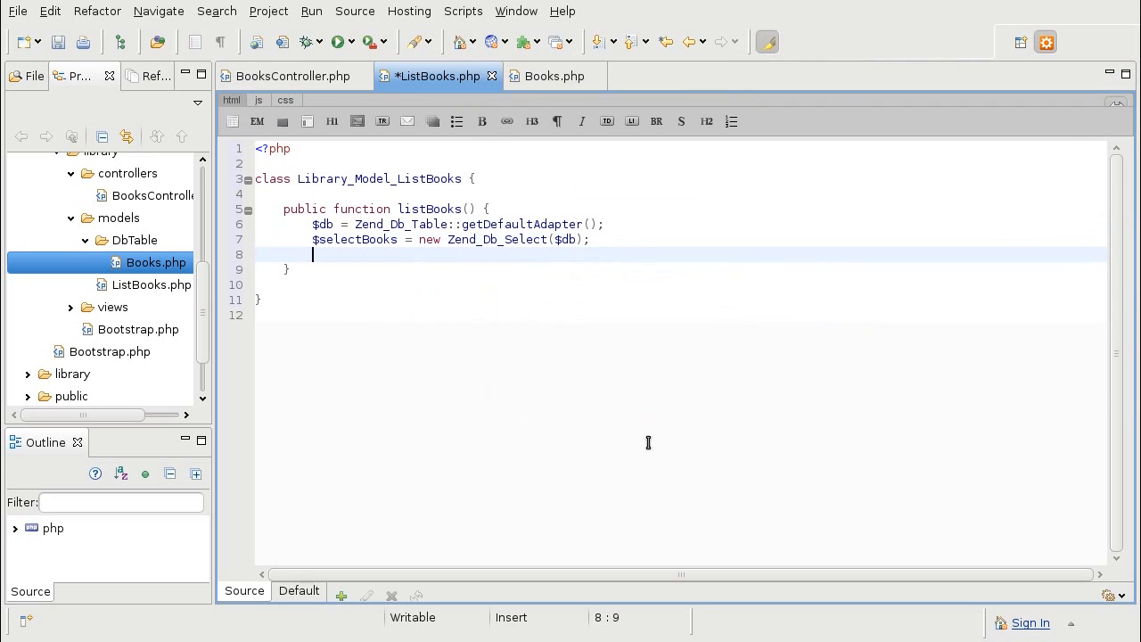
type("$selectBooks")
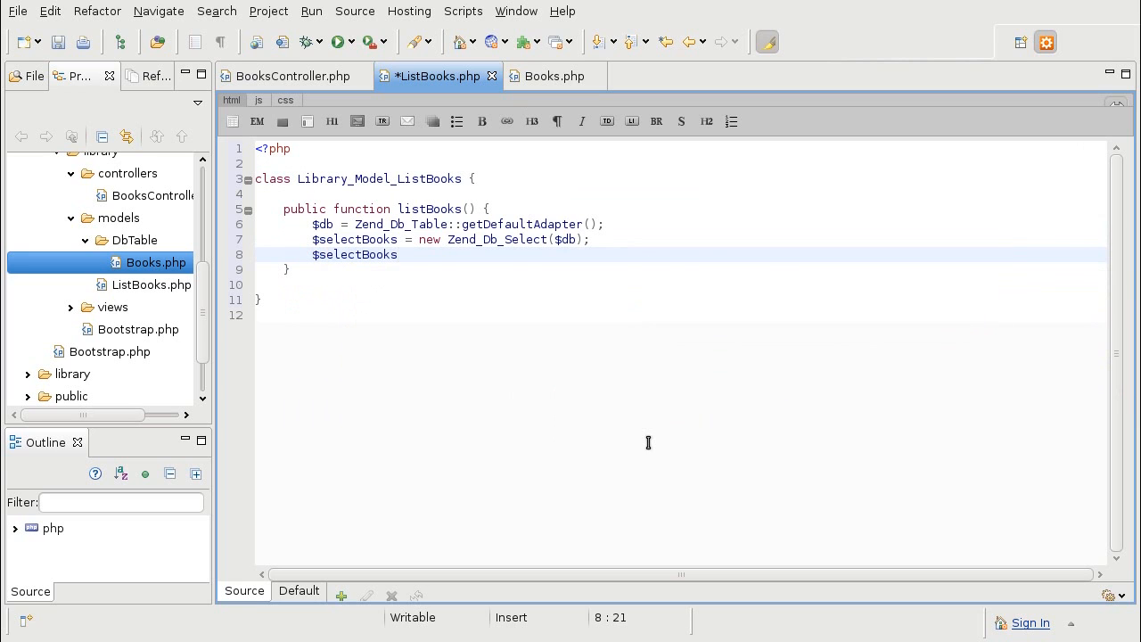
type("->from($name)")
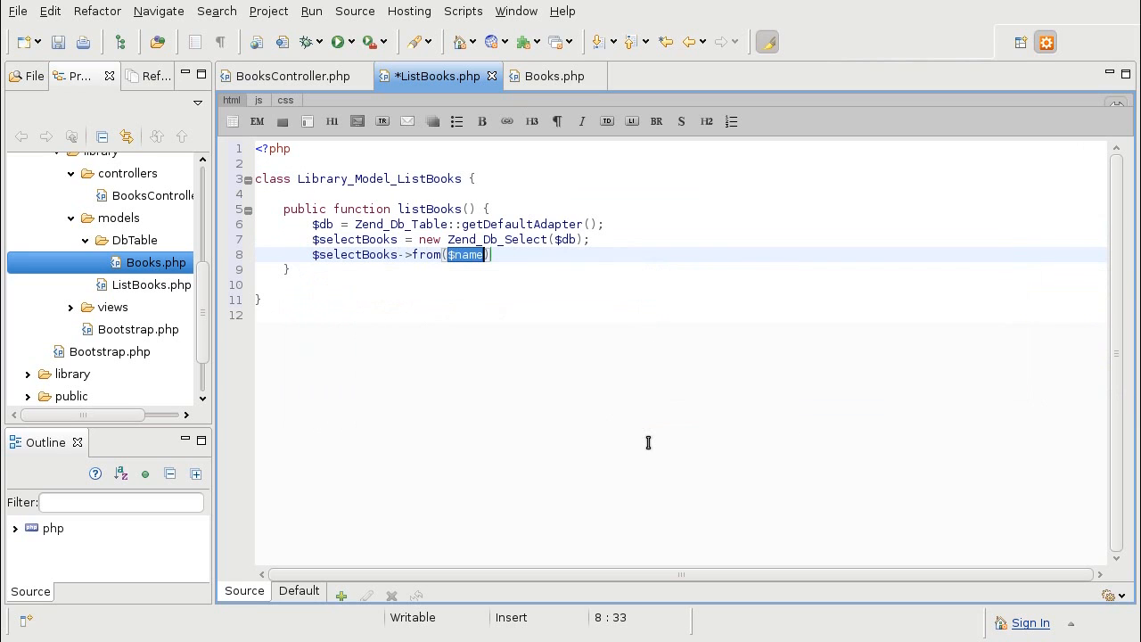
type("'books'")
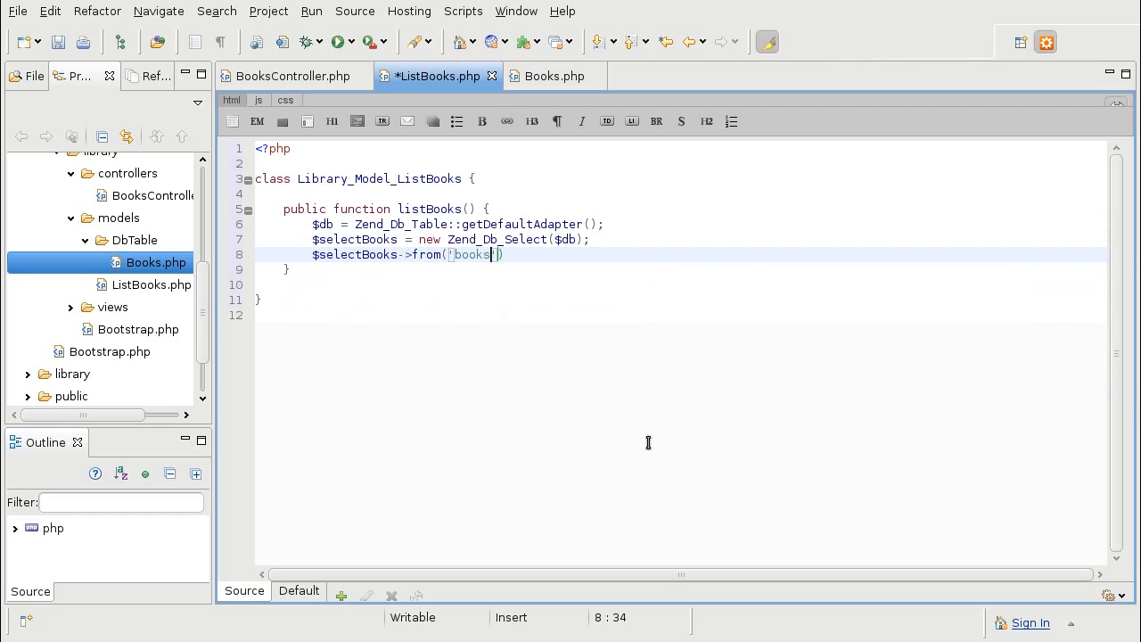
type("');")
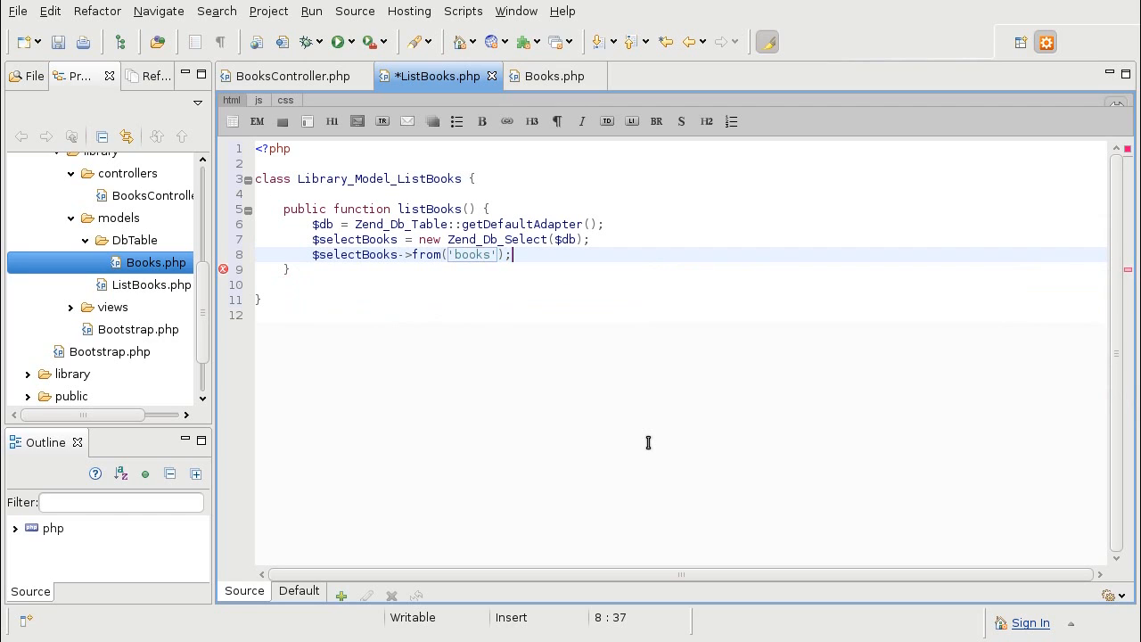
key("ctrl+s")
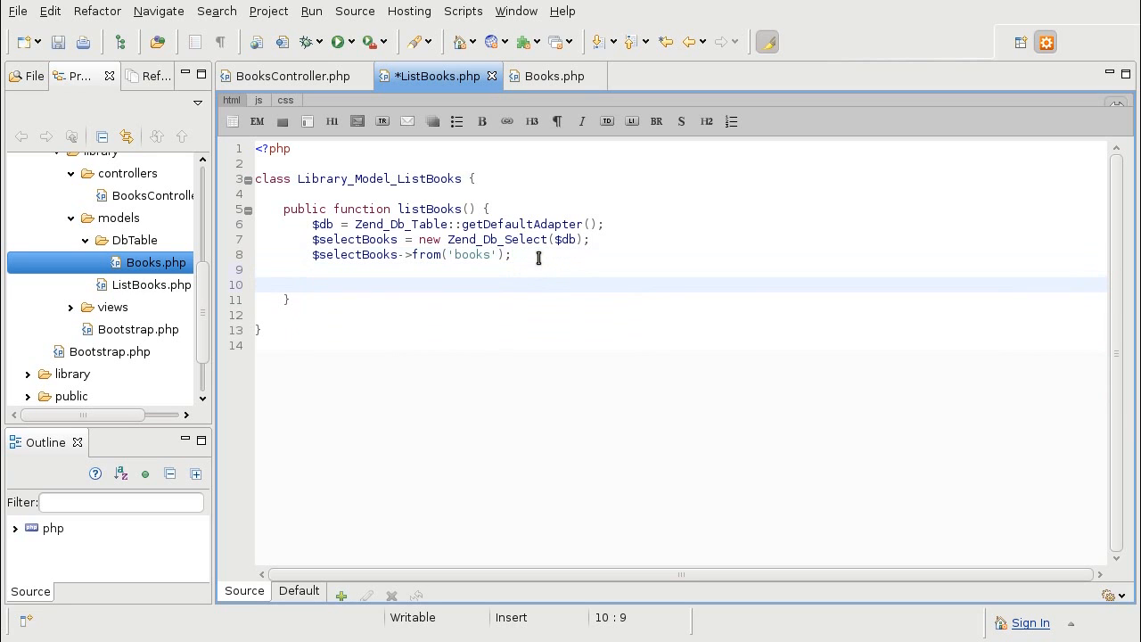
type("retu")
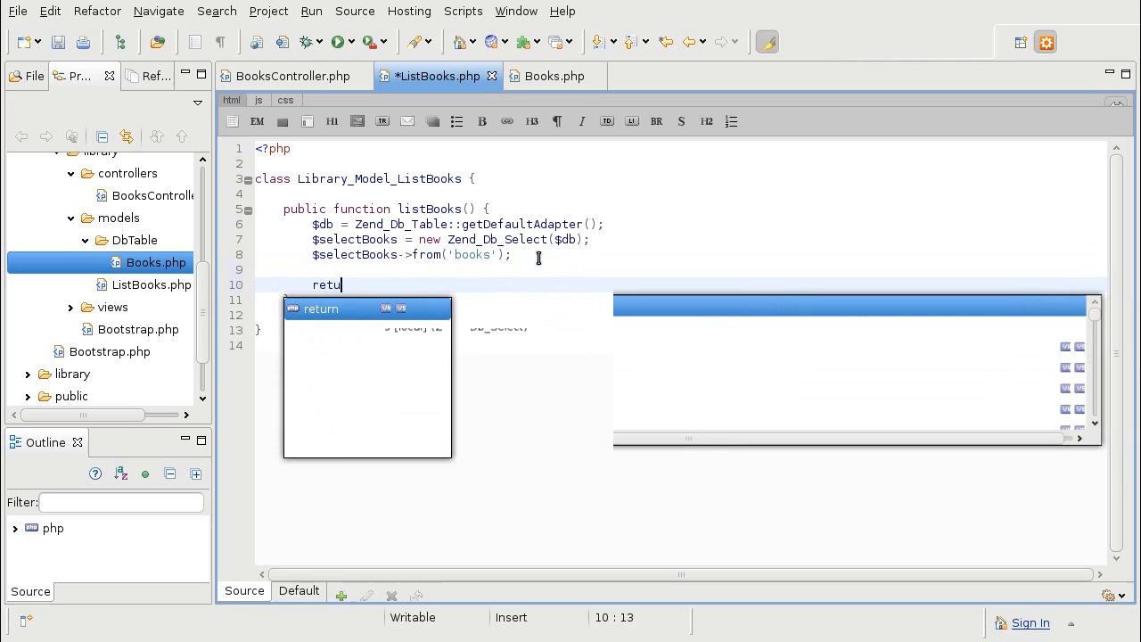
type("rn $selectBooks;")
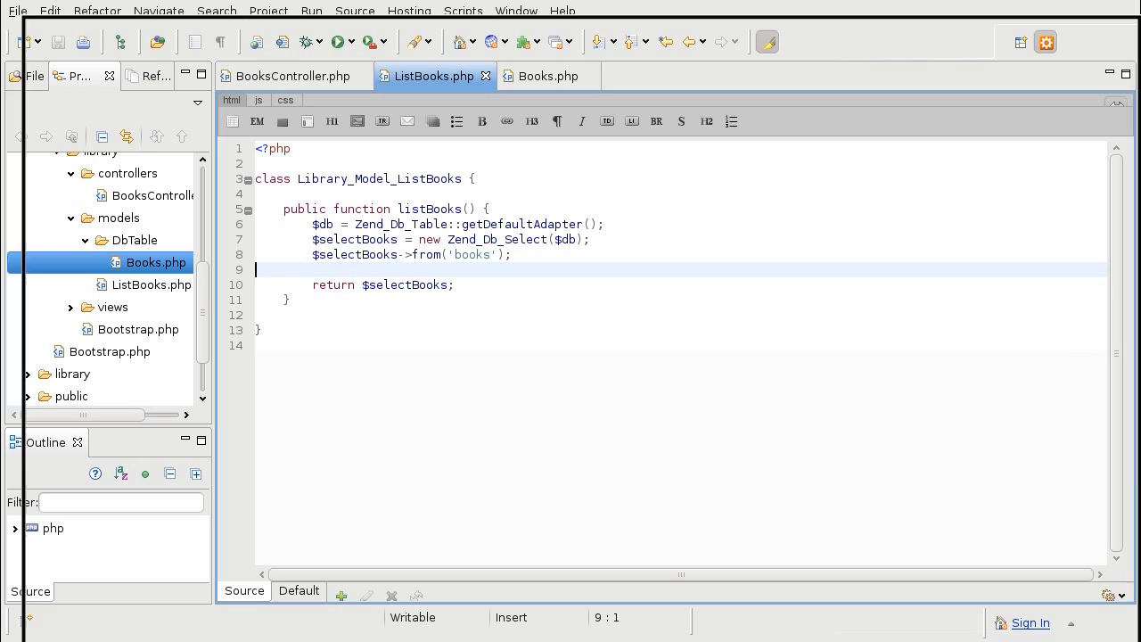
Set listAction's $bookList from new Library_Model_ListBooks() and its listBooks() call, then view ListBooks.php
left_click(292, 75)
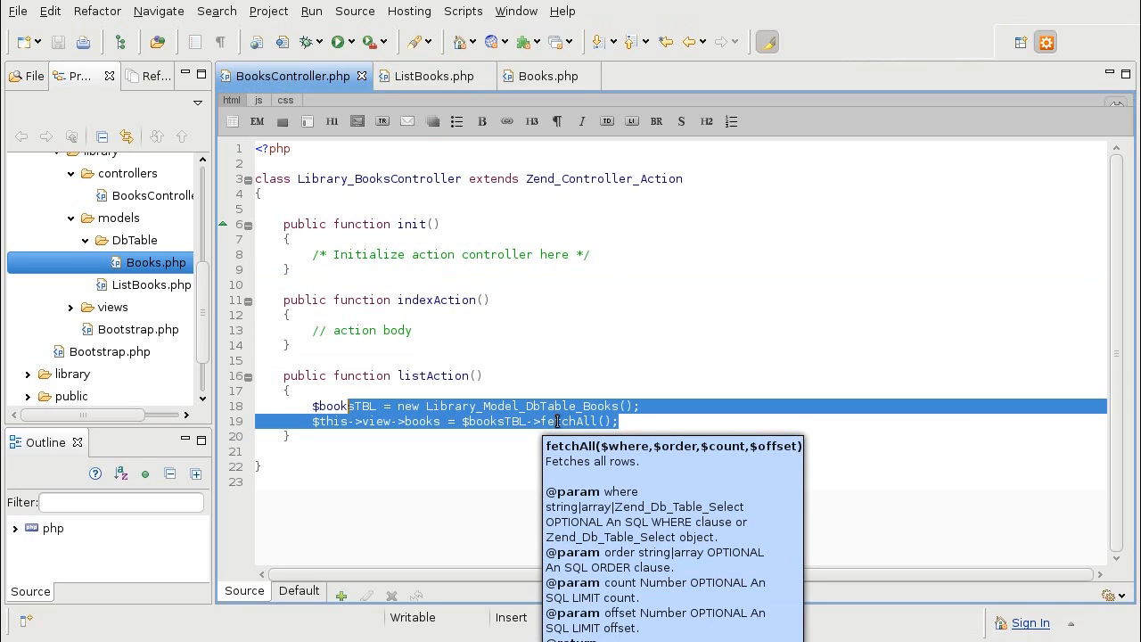
type("$bookList =")
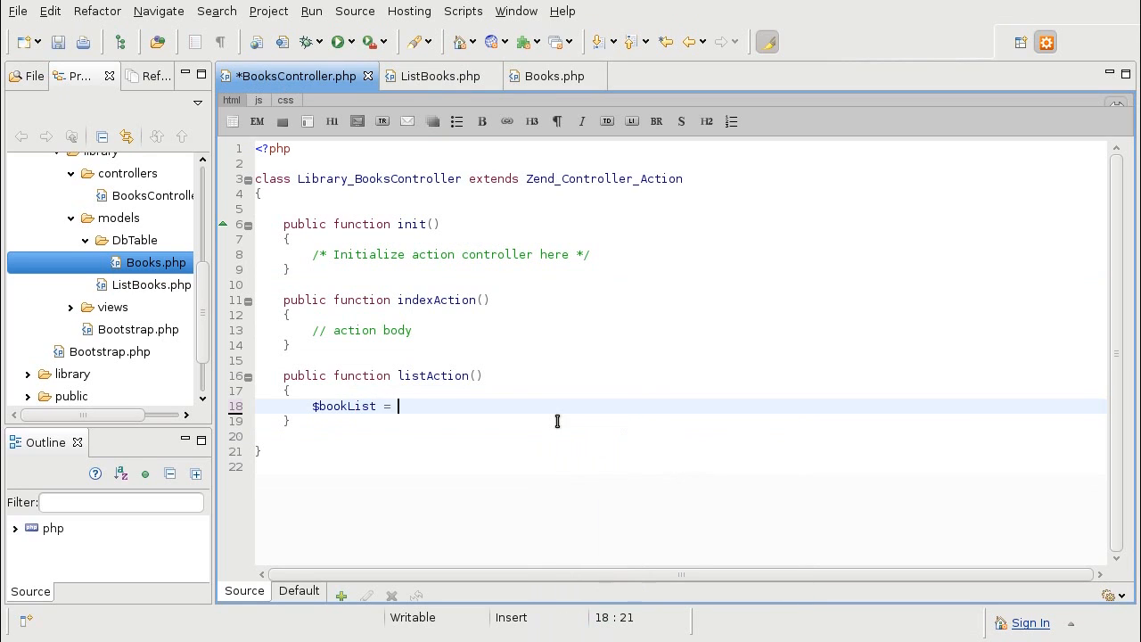
type("new Library_Model_ListBooks(")
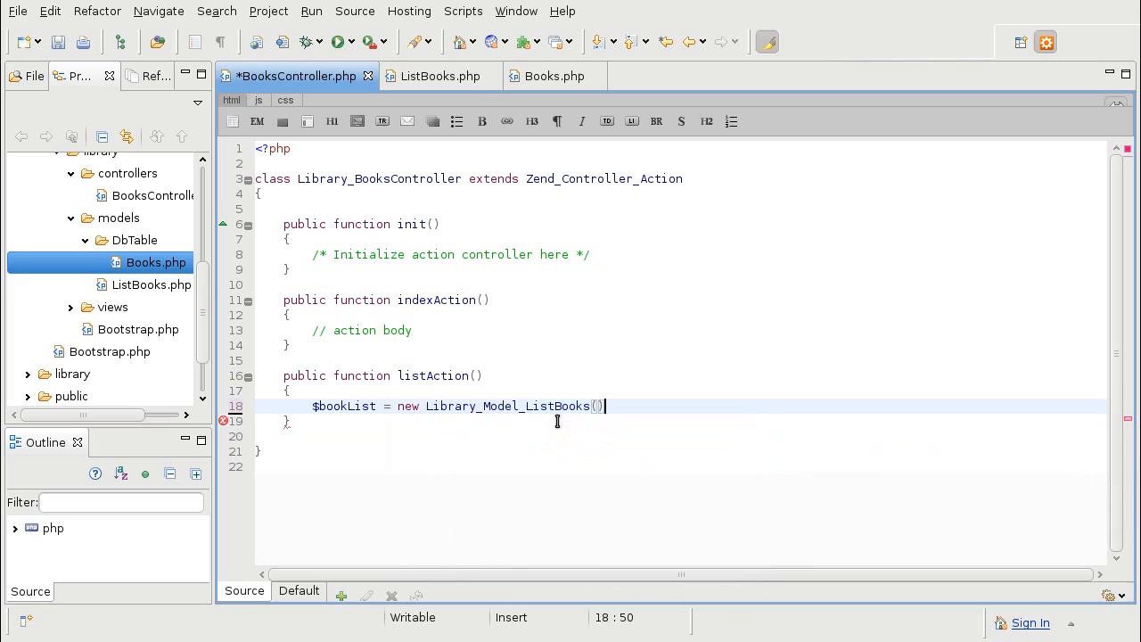
type(";")
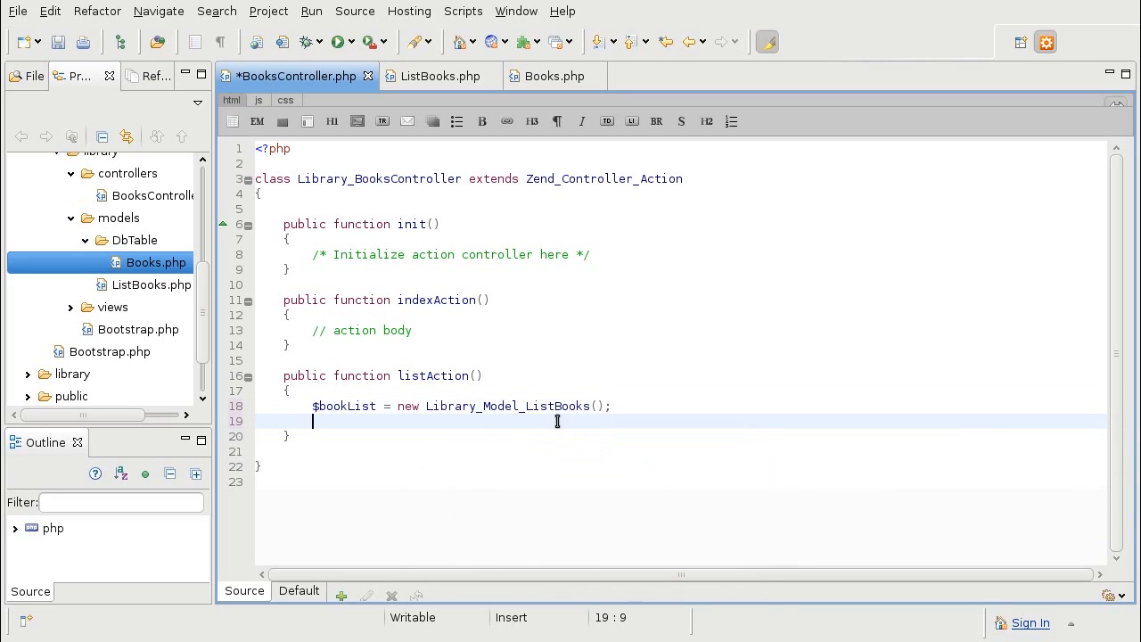
type("$book")
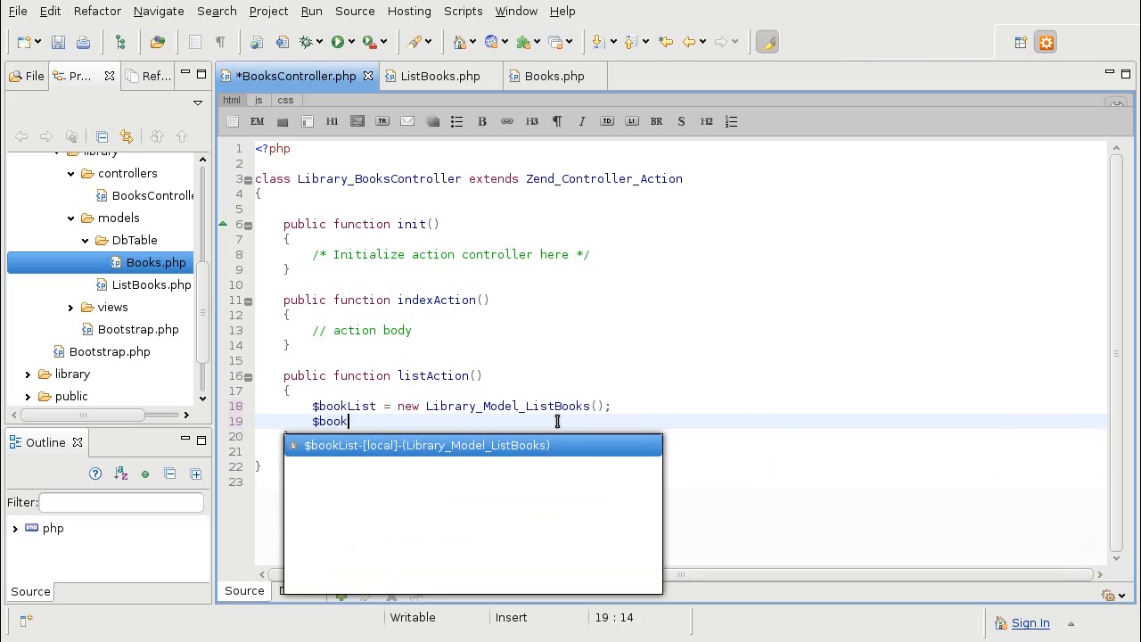
type("= $bookList->")
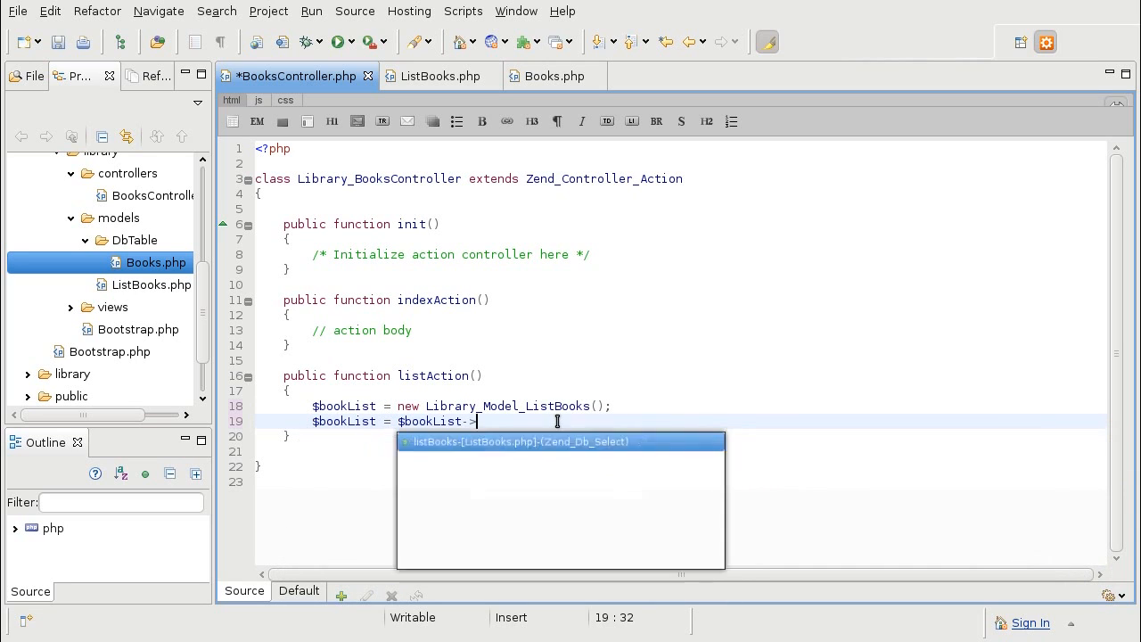
left_click(519, 442)
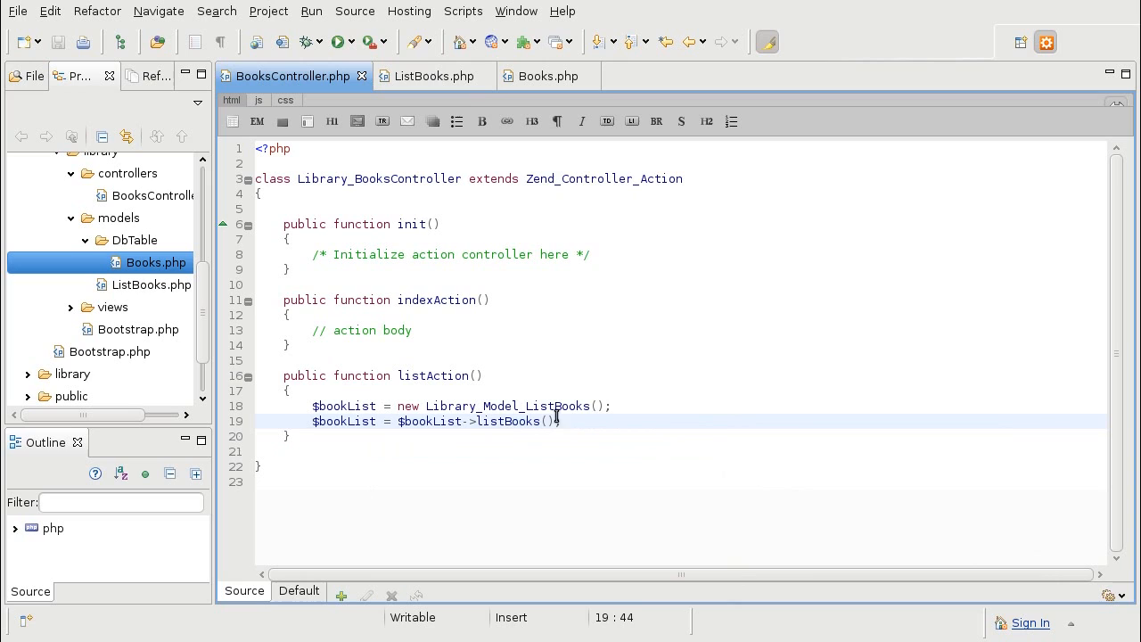
left_click(434, 76)
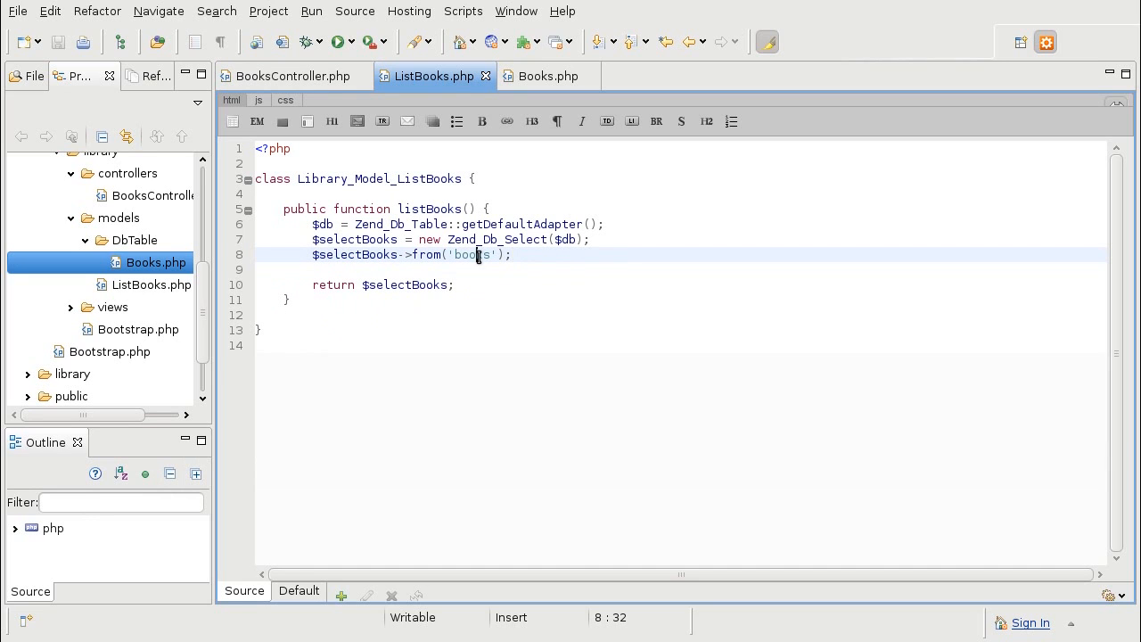
Switch back to the BooksController.php editor tab
left_click(293, 75)
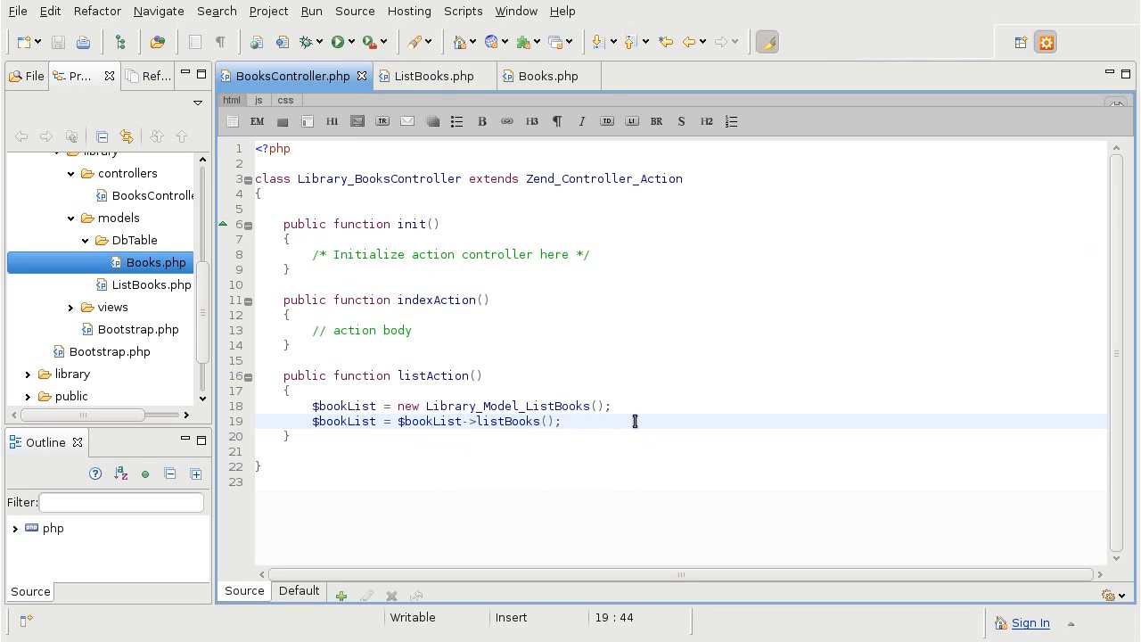
Add $paginator = new Zend_Paginator(new Zend_Paginator_Adapter_DbSelect($bookList)) to listAction
type("$pa")
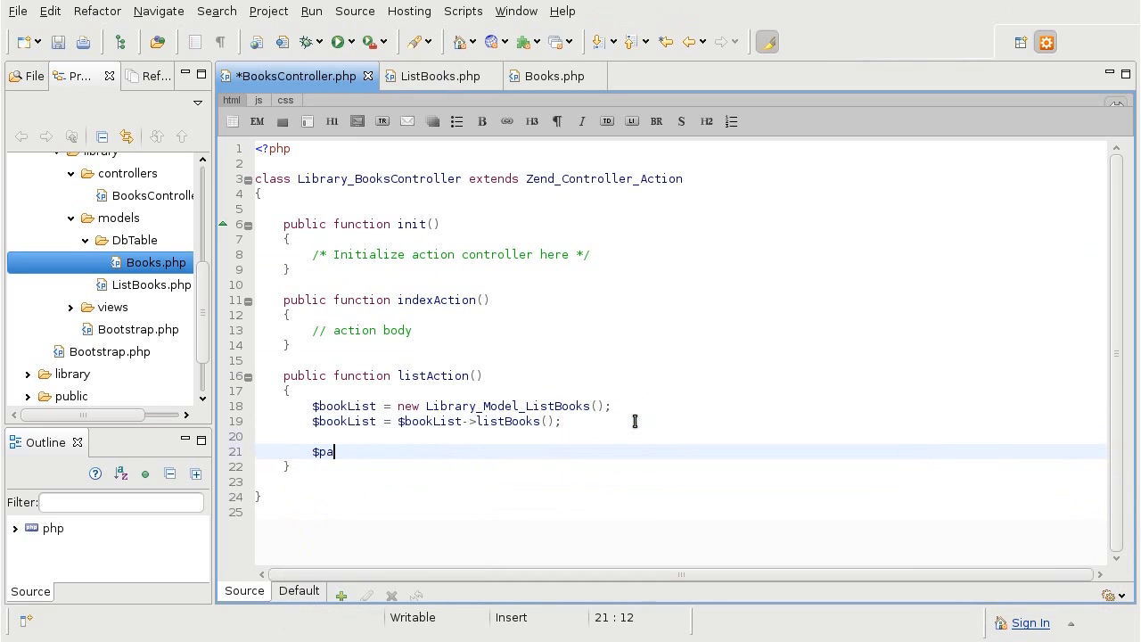
type("ginator =")
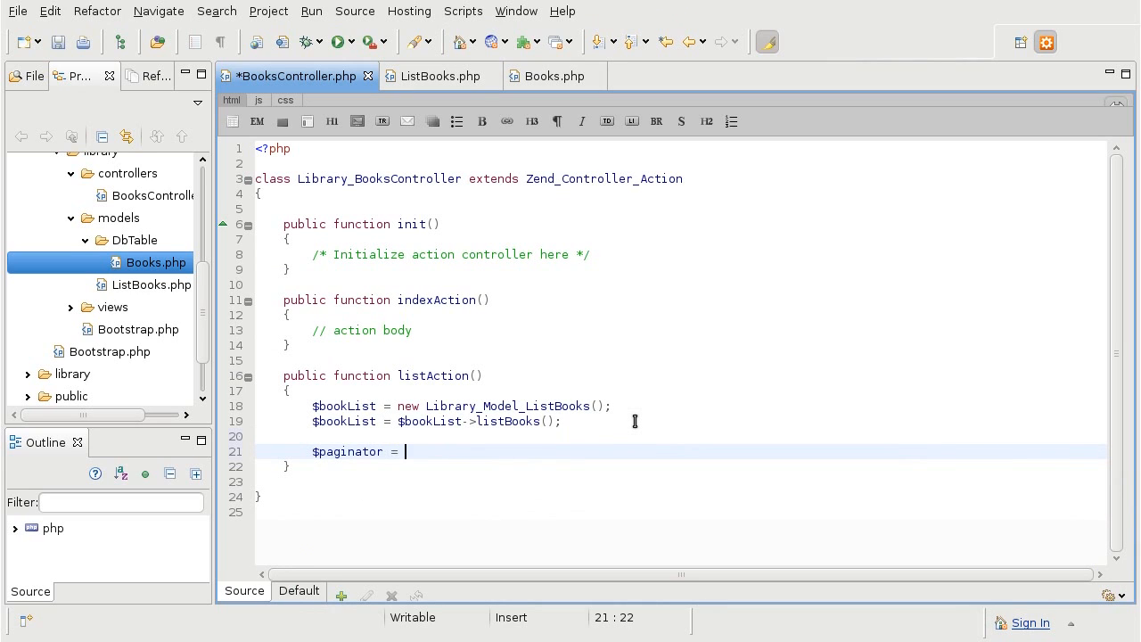
type("new")
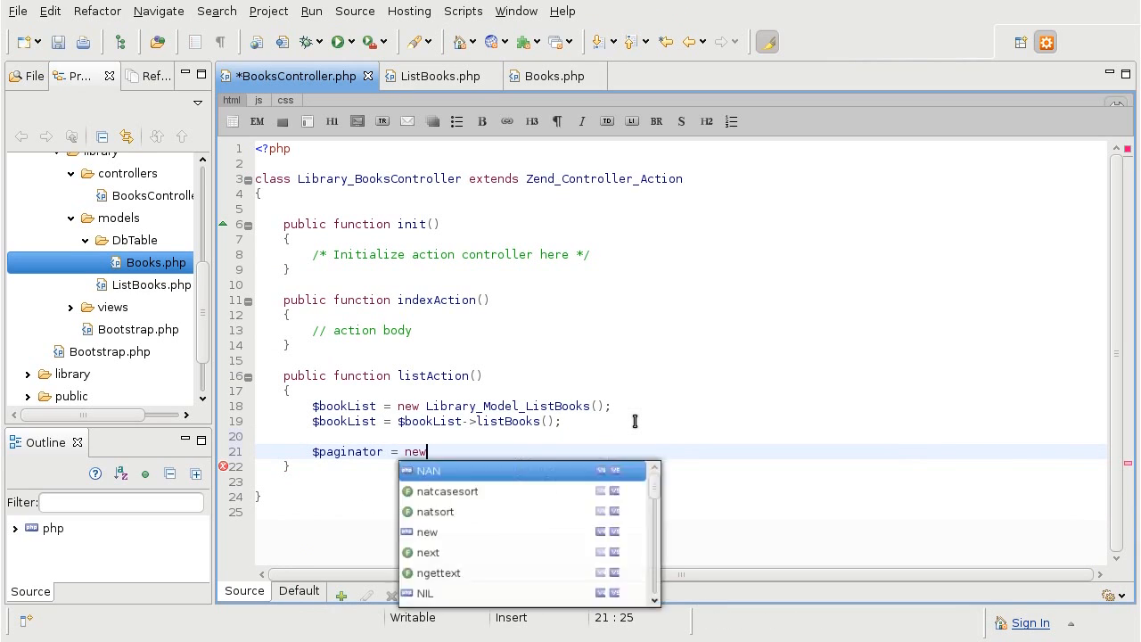
type("Zend_Paginator")
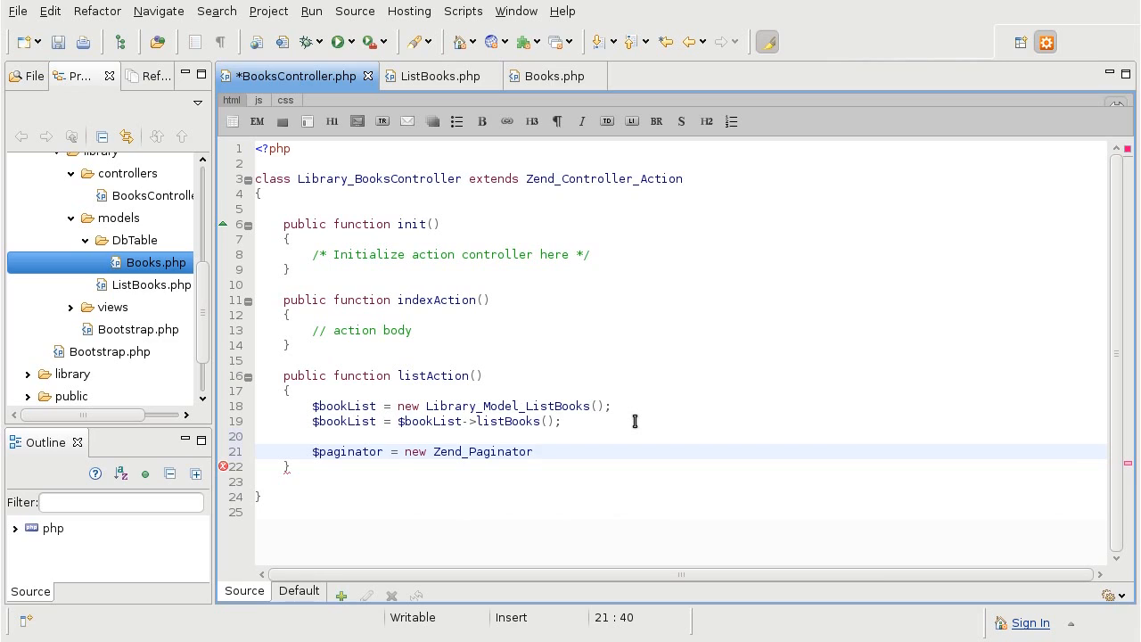
type("(")
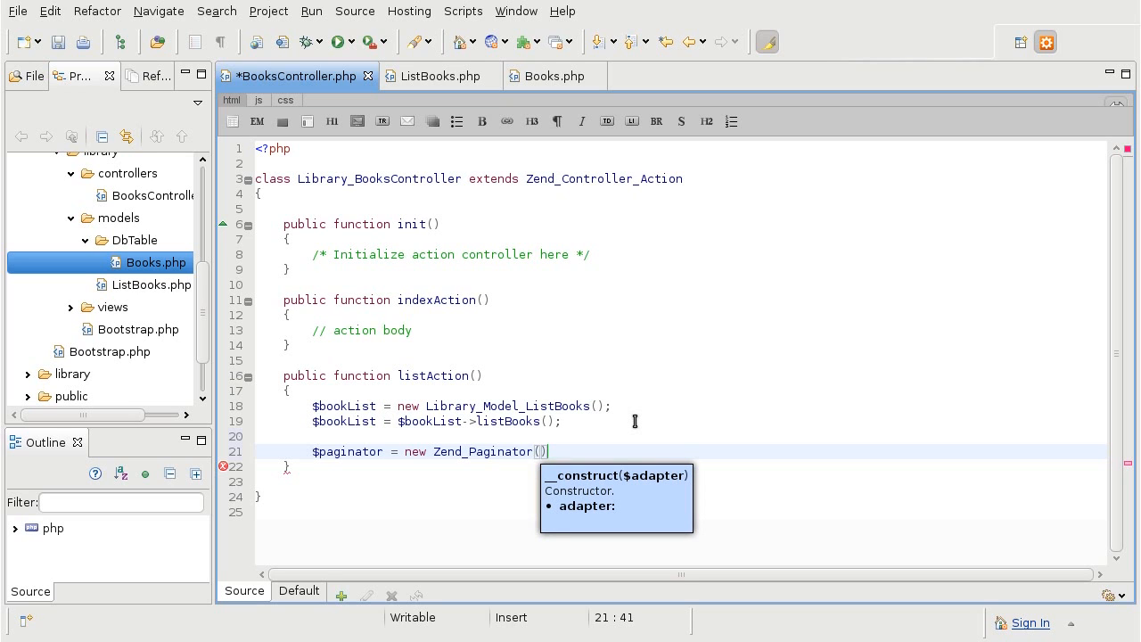
type("n")
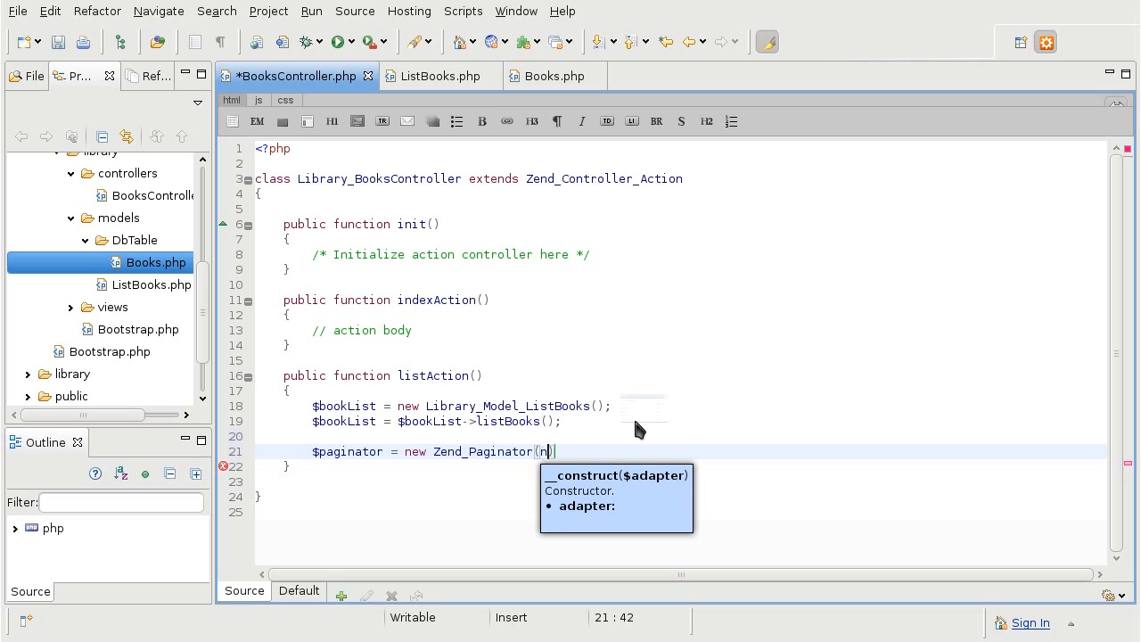
type("ew Zend_P")
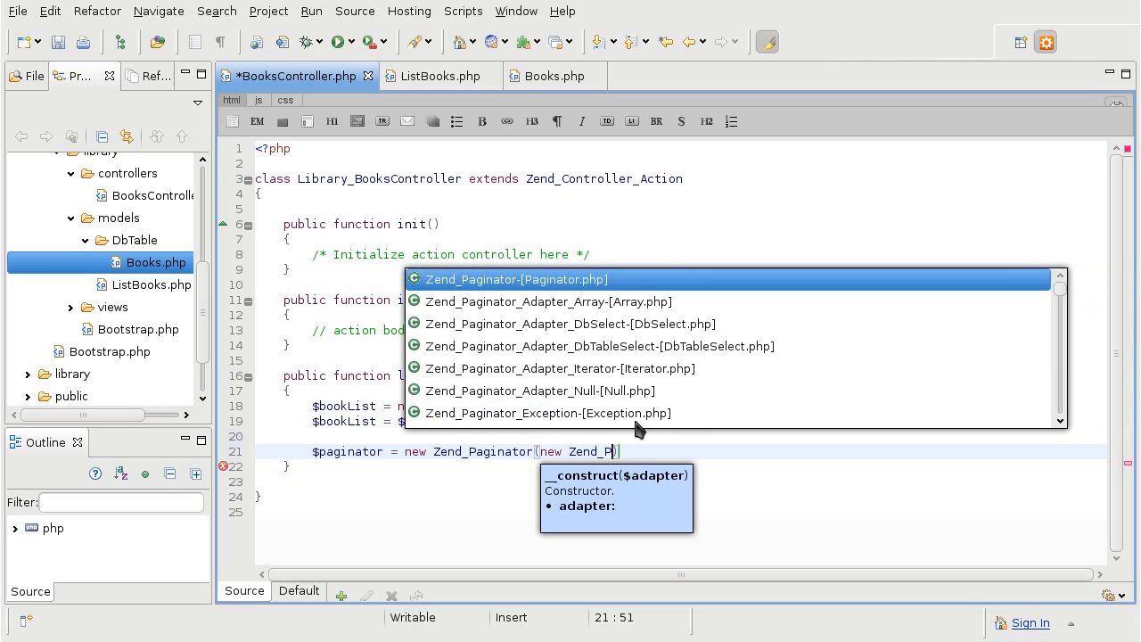
type("aginator_Adapter_DbSelect")
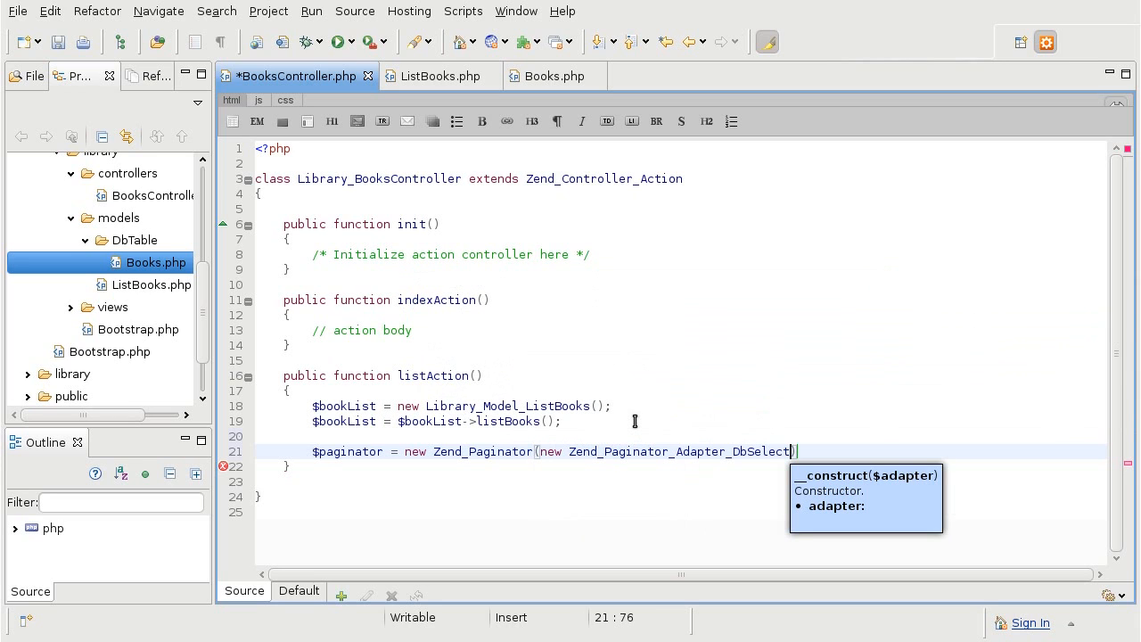
type("(")
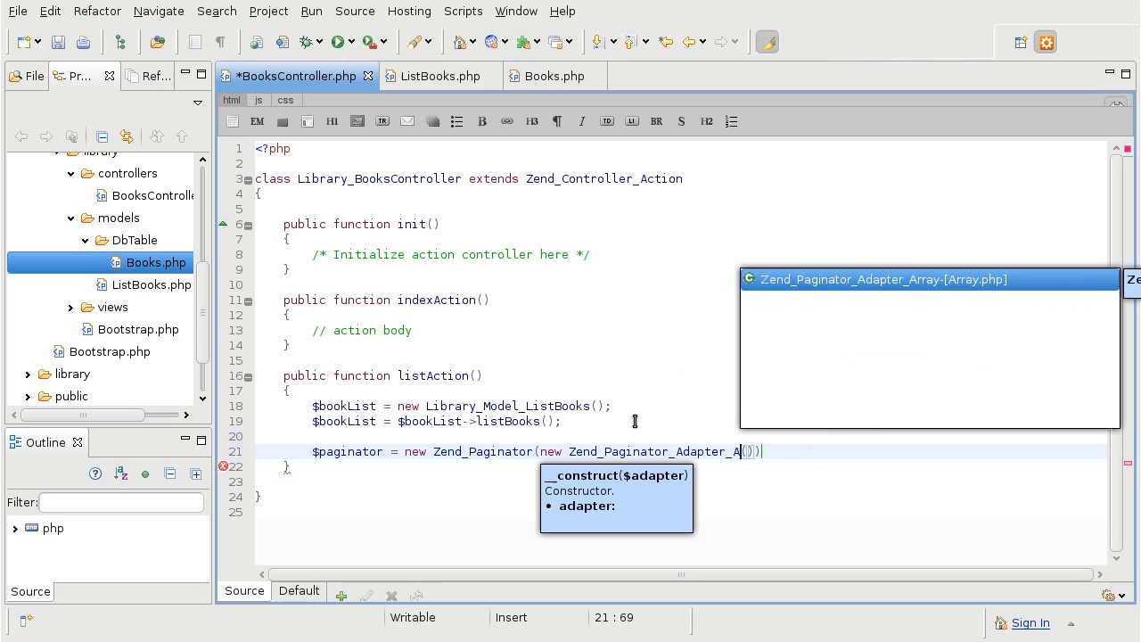
key("BackSpace")
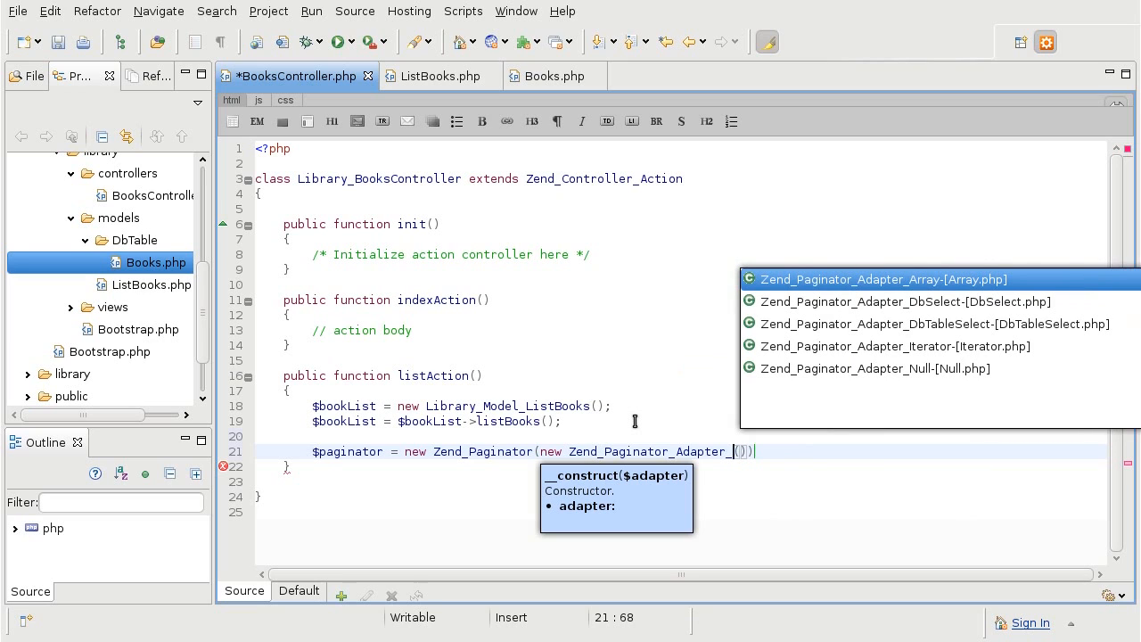
mouse_move(845, 314)
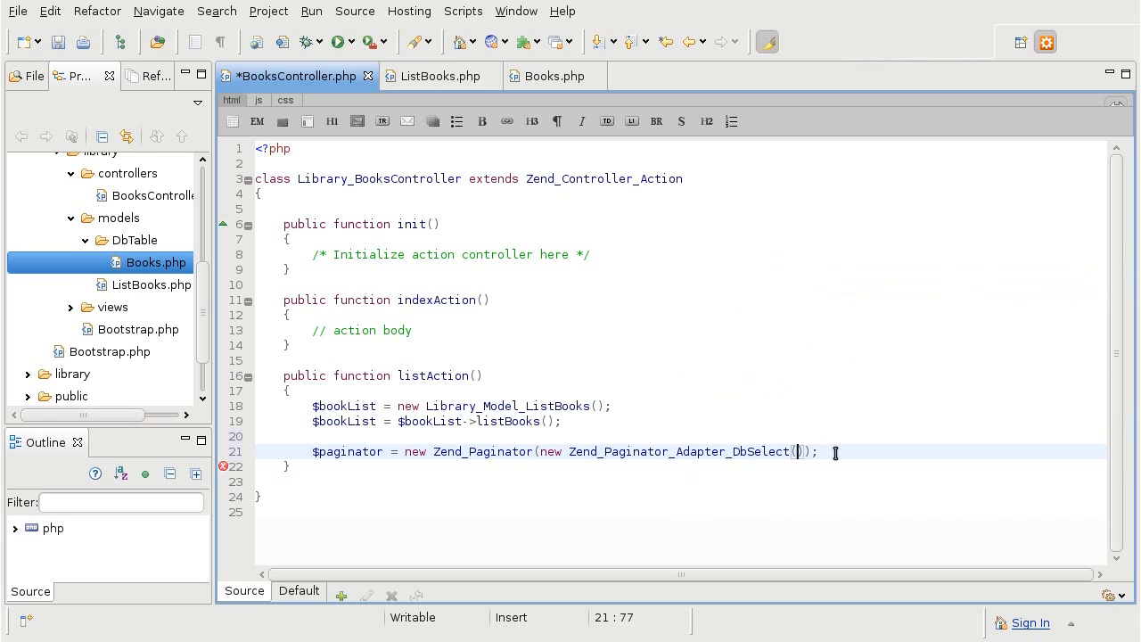
type("$bookList")
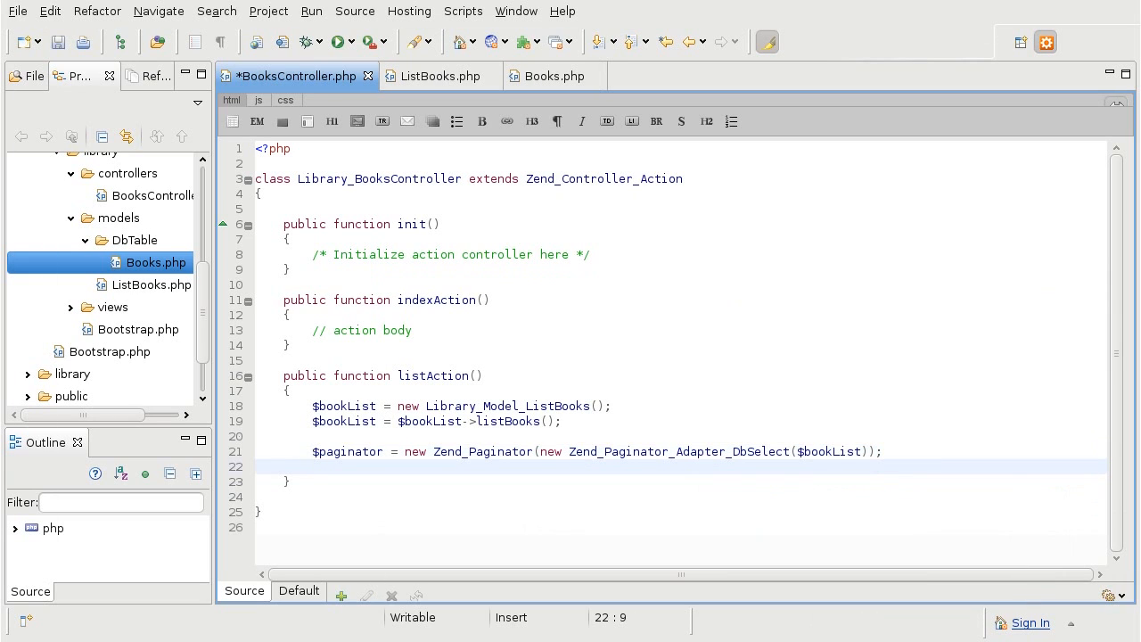
Set the paginator to show 3 items per page
type("$paginator-")
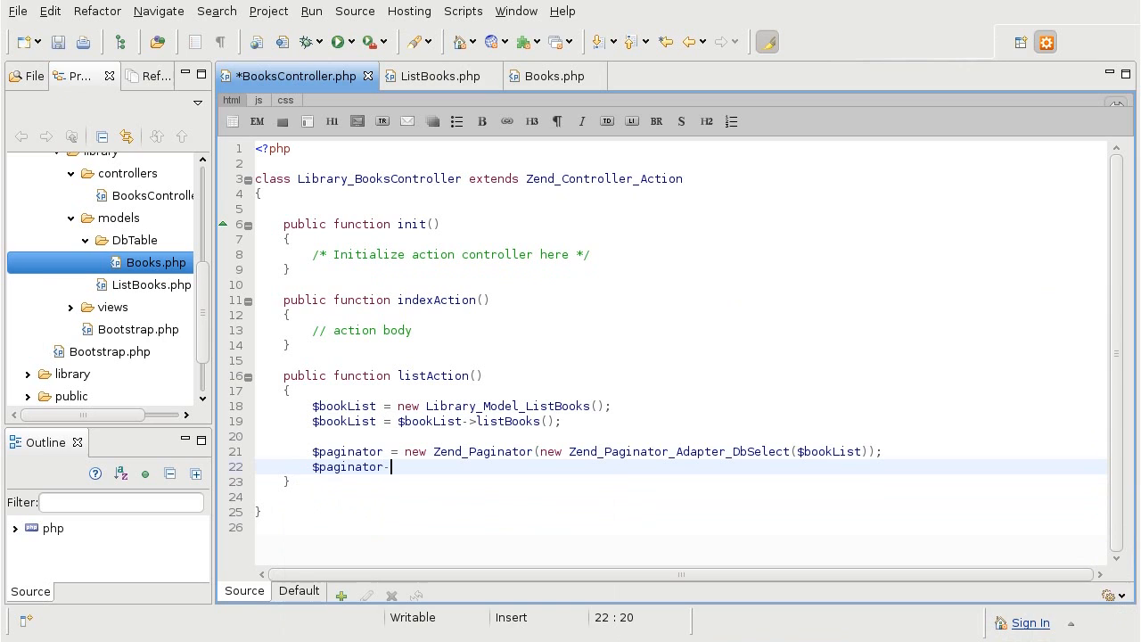
type("->")
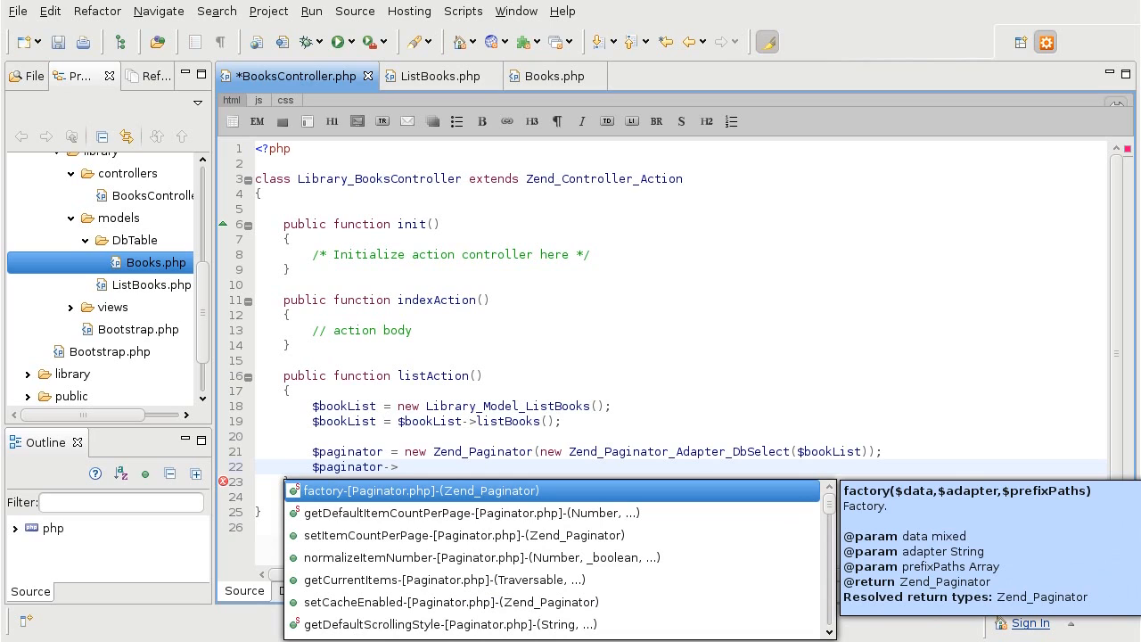
type("set")
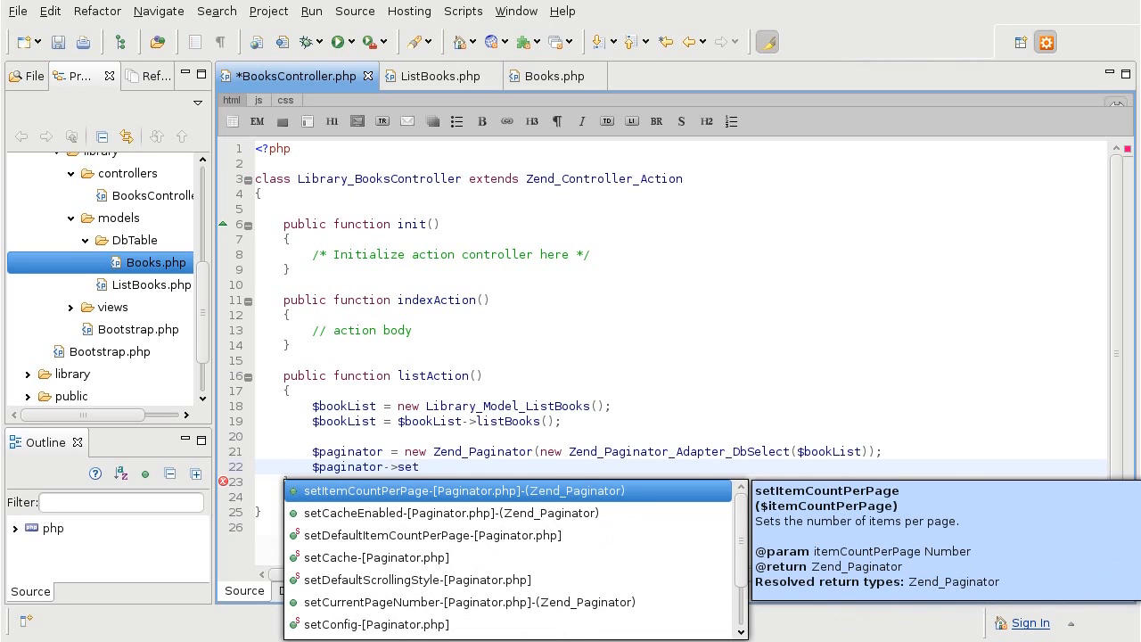
type("ItemCountPerPage($itemCountPerPage")
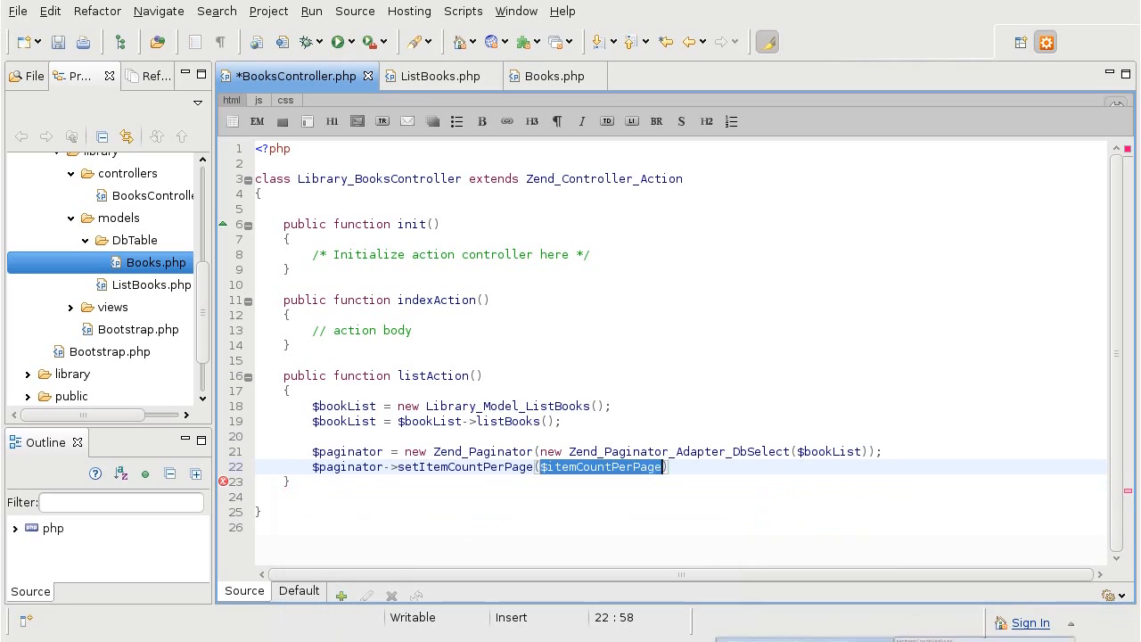
type("3")
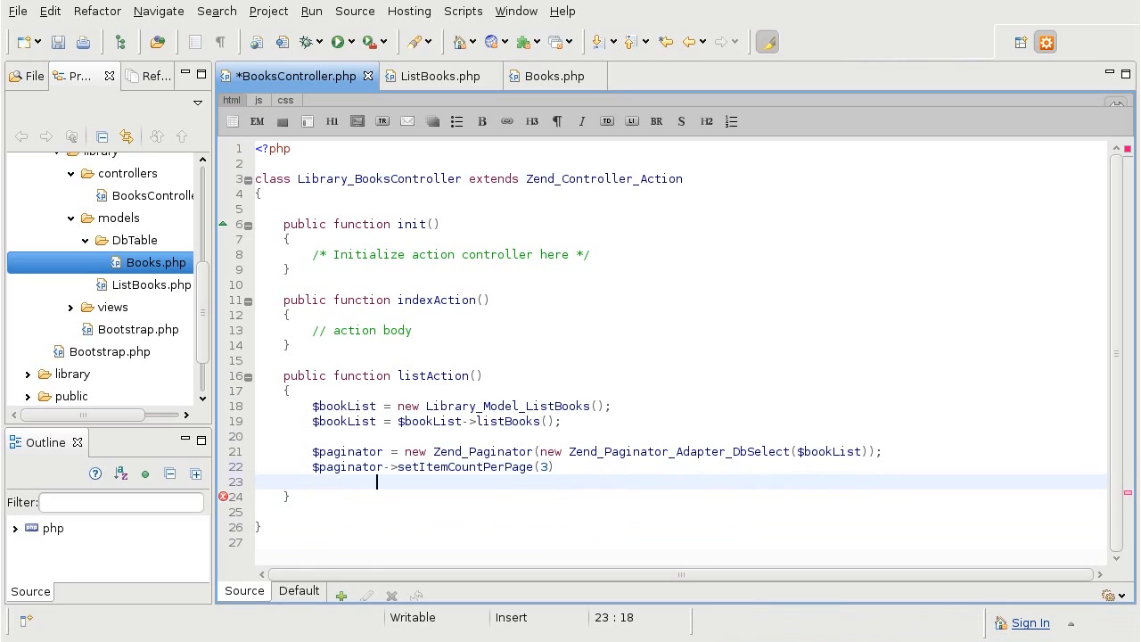
Set the paginator's current page number to $this->_getParam('page', 1)
type("->")
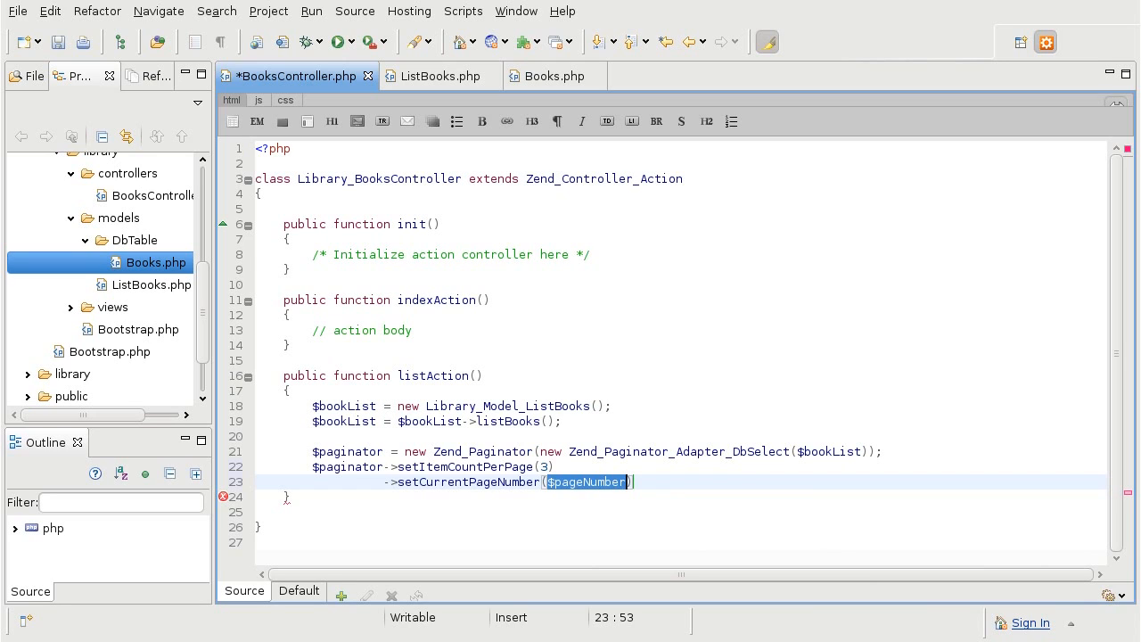
type("$this-")
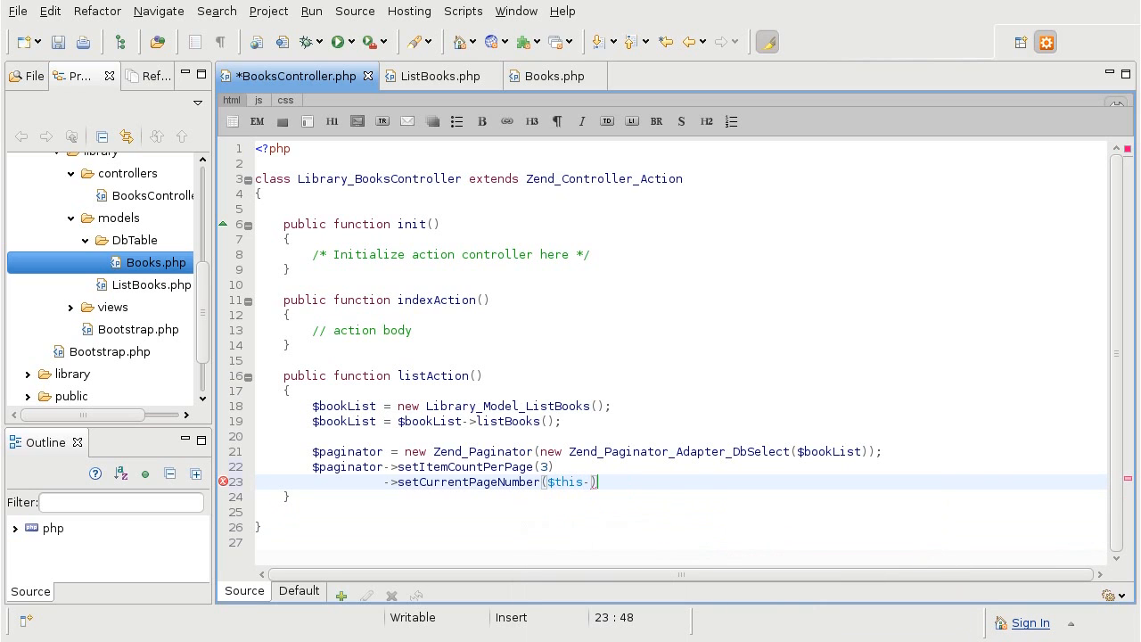
type("_get")
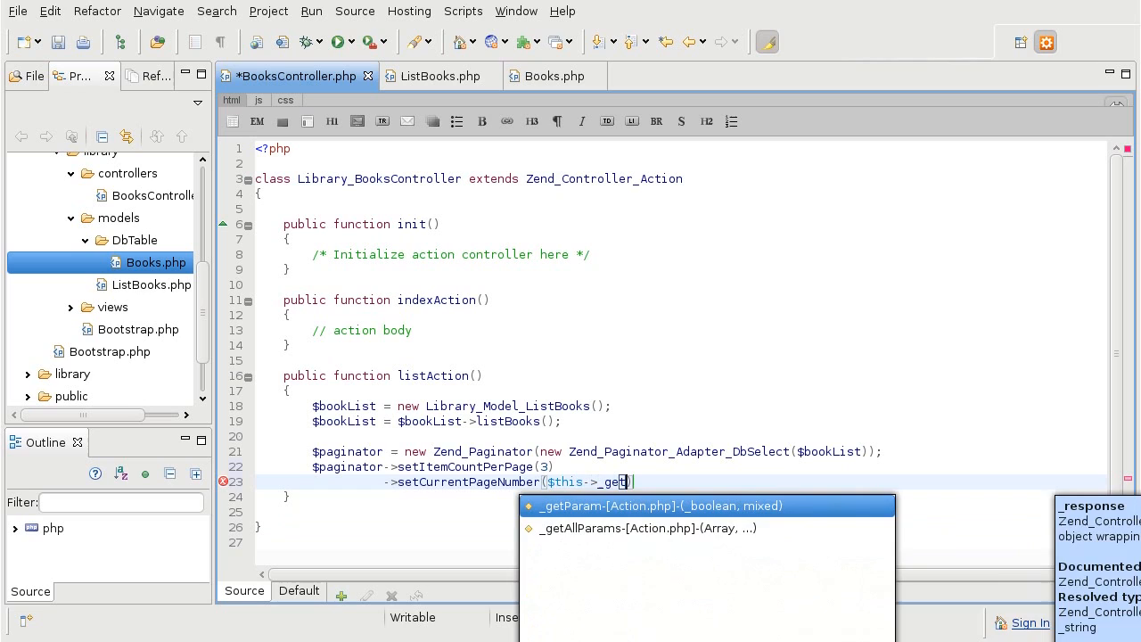
left_click(656, 506)
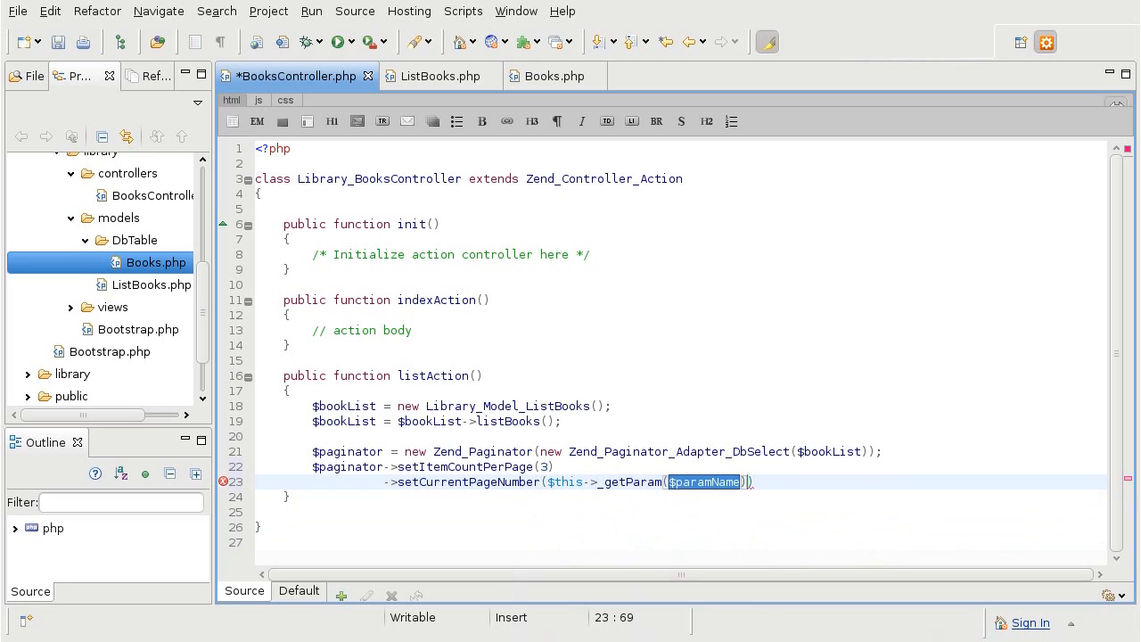
type("'page'")
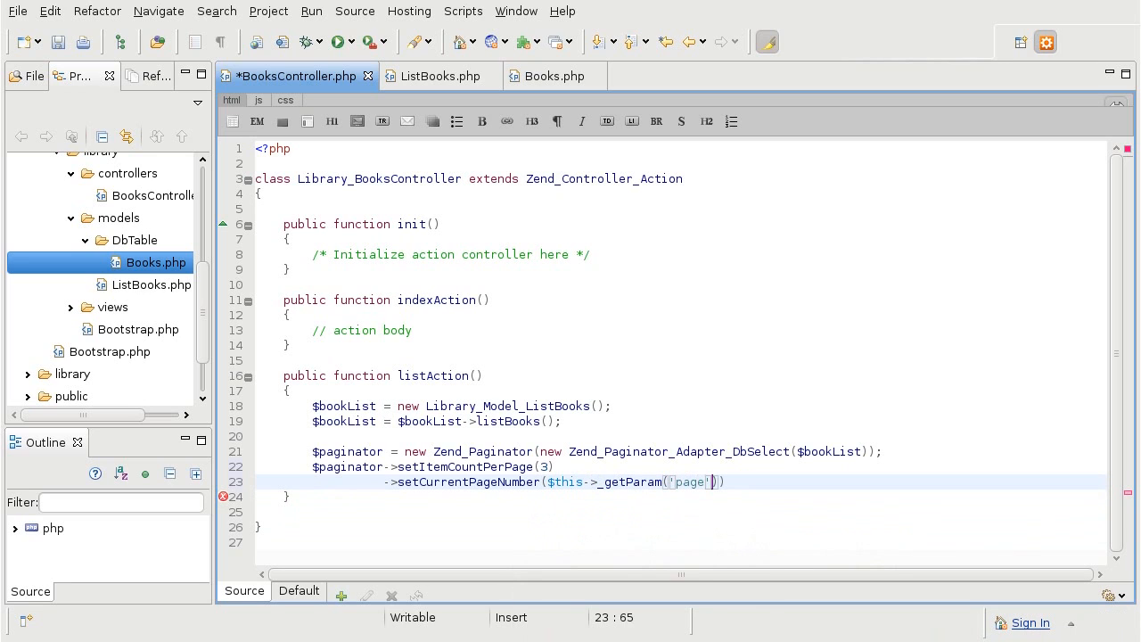
type(", 1")
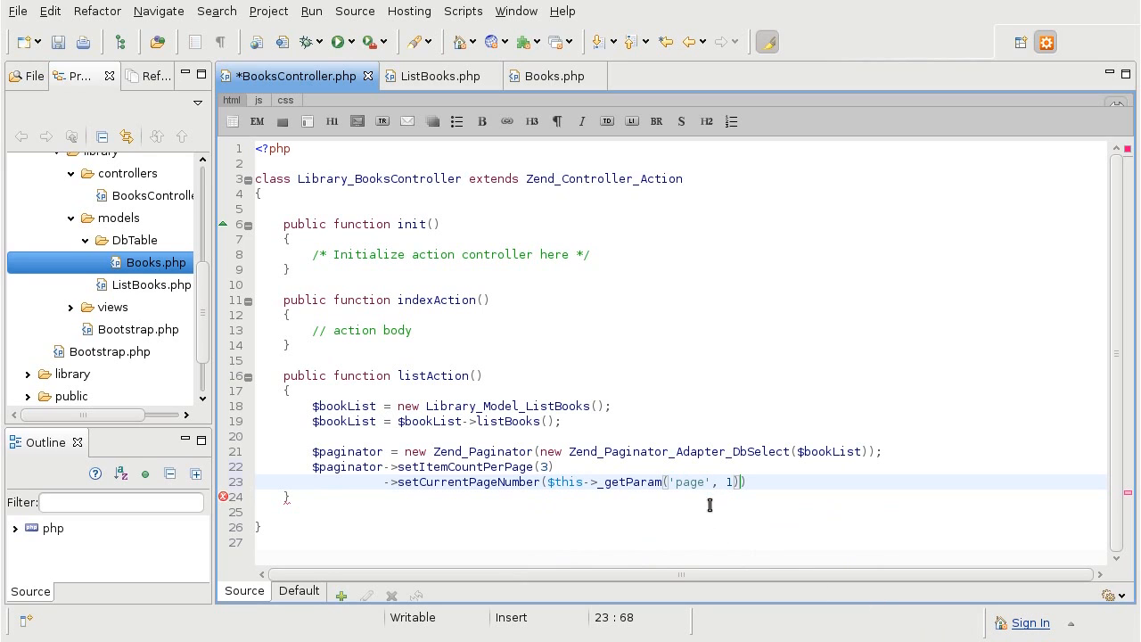
double_click(690, 481)
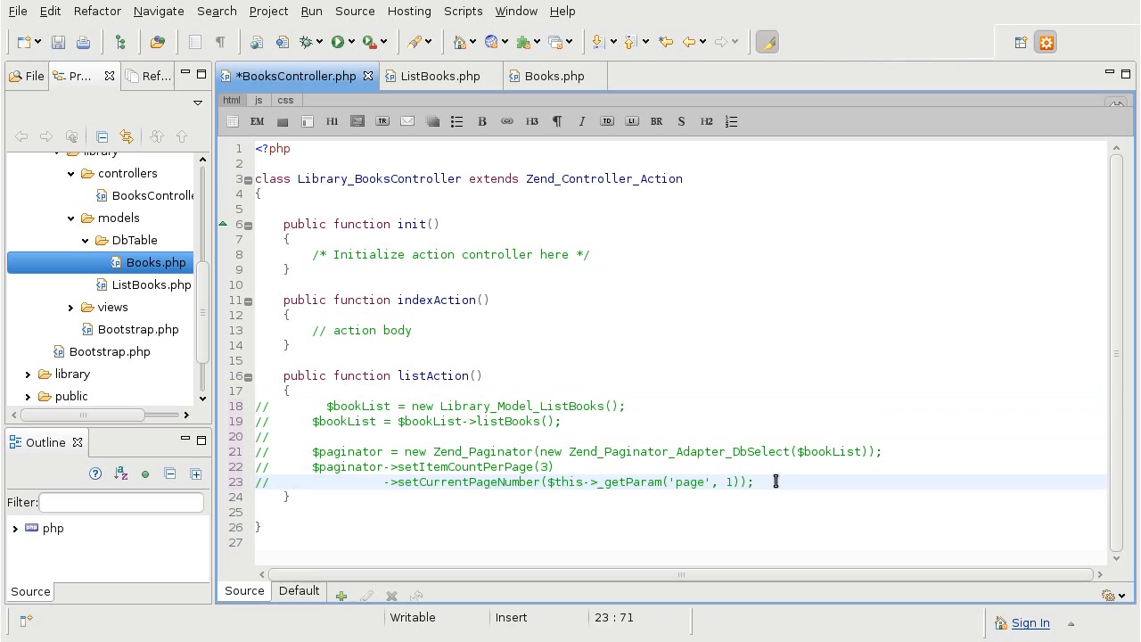
Add a temporary echo of $this->_getParam('page', 1) to listAction for testing
type("$this")
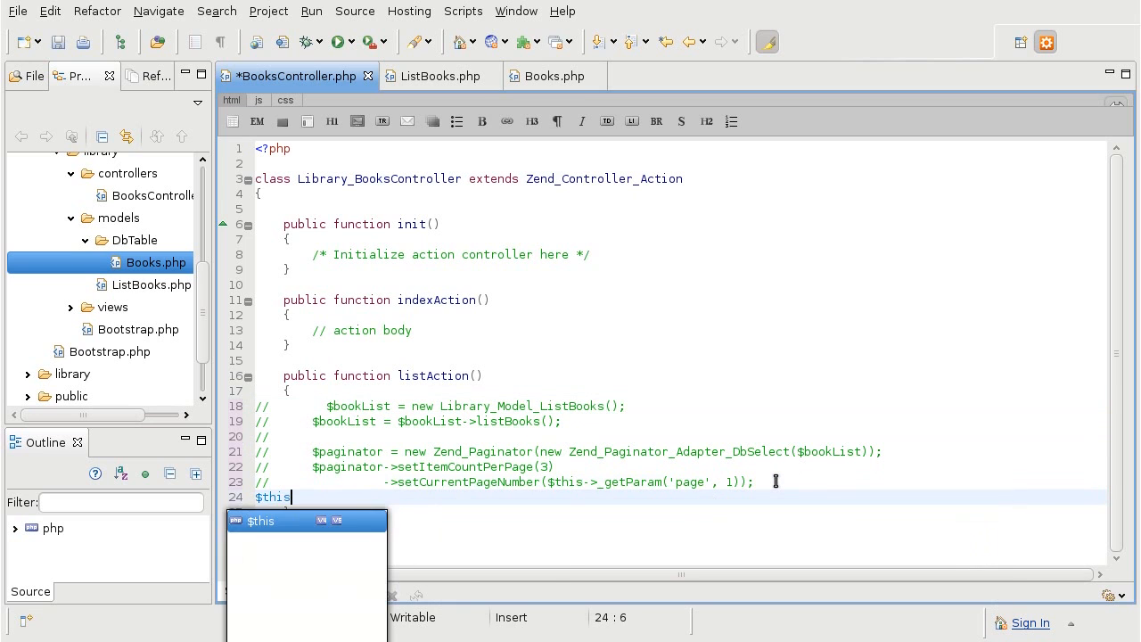
type("->_")
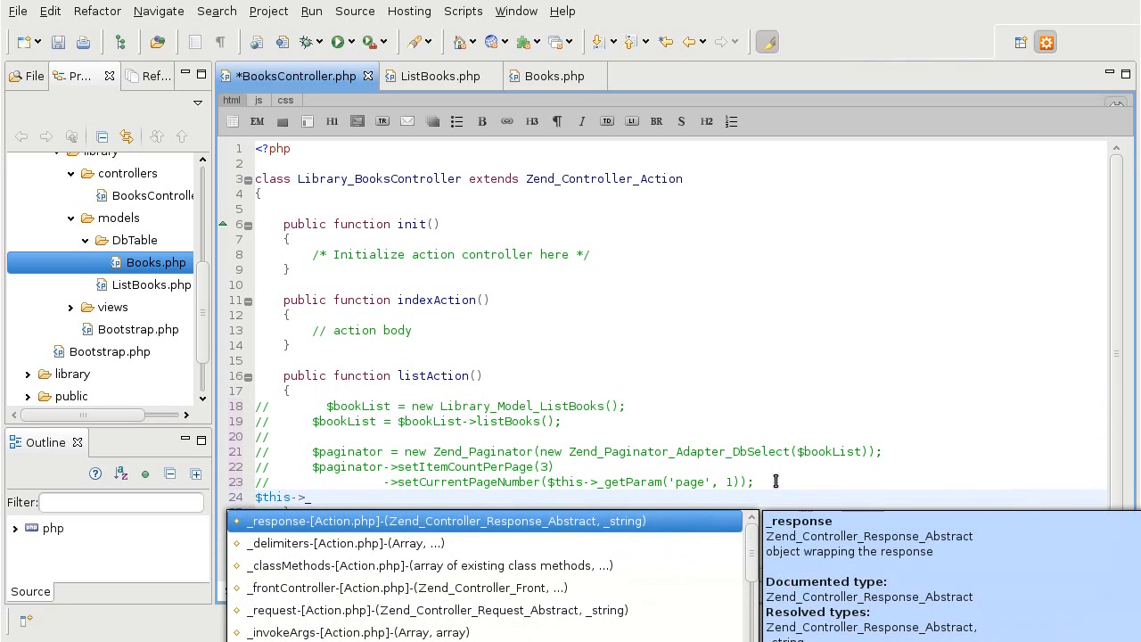
type("getP")
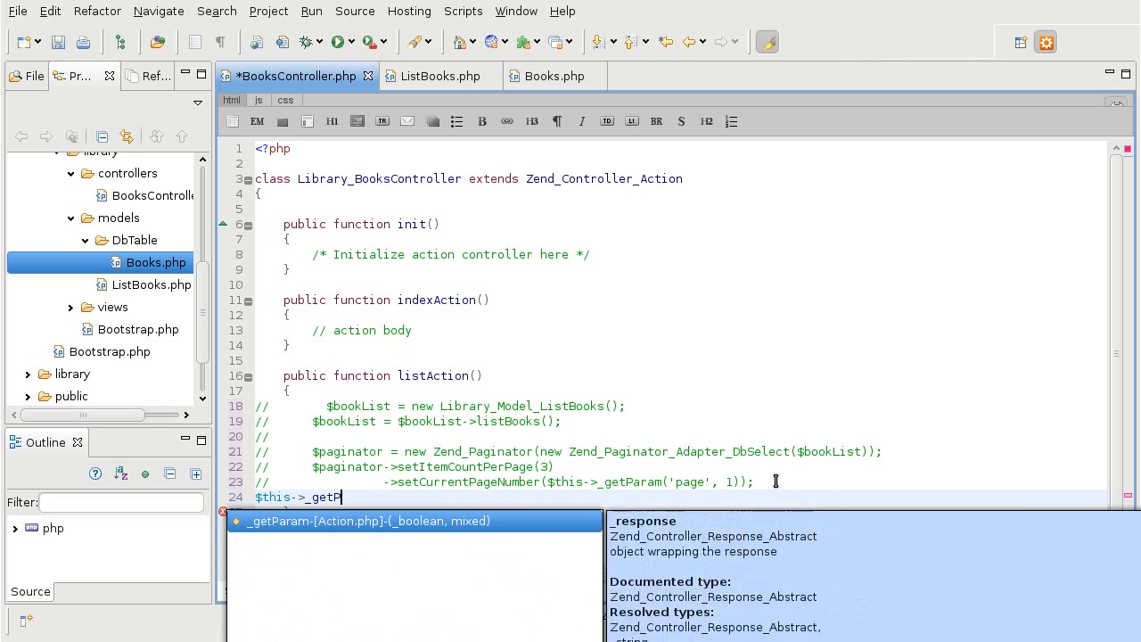
key("Enter")
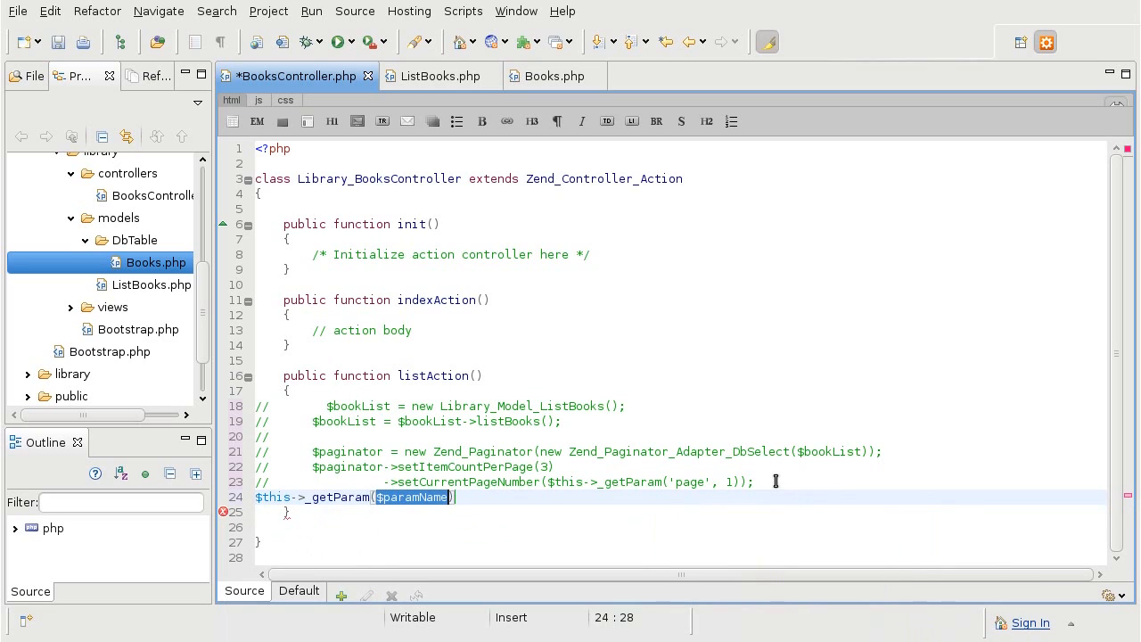
type("'page'")
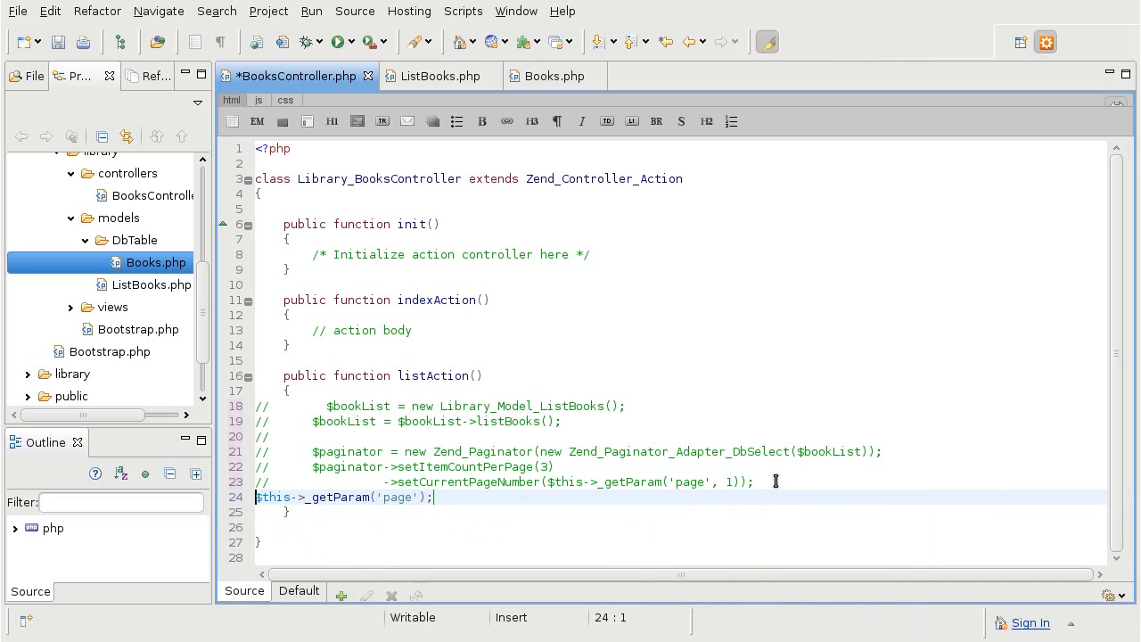
type("echo")
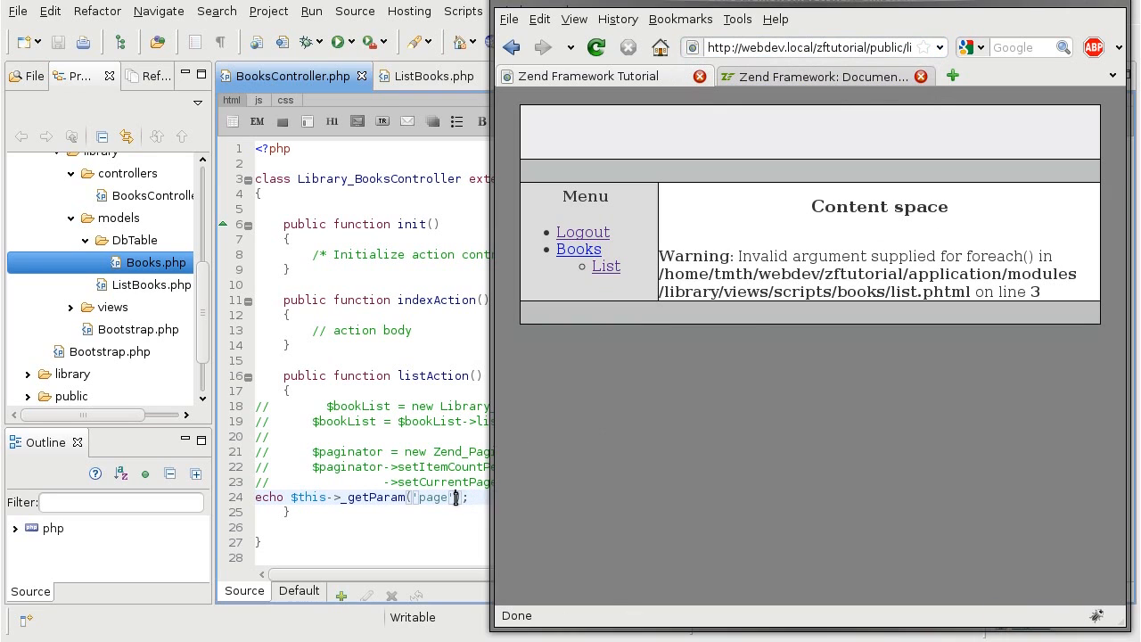
mouse_move(668, 111)
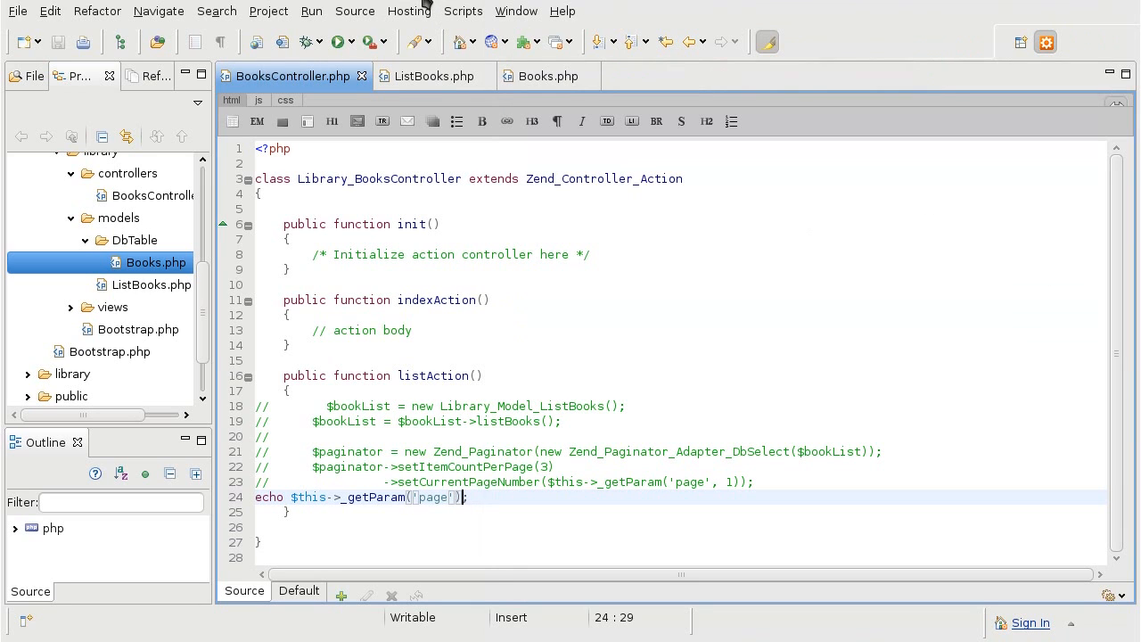
type(", 1")
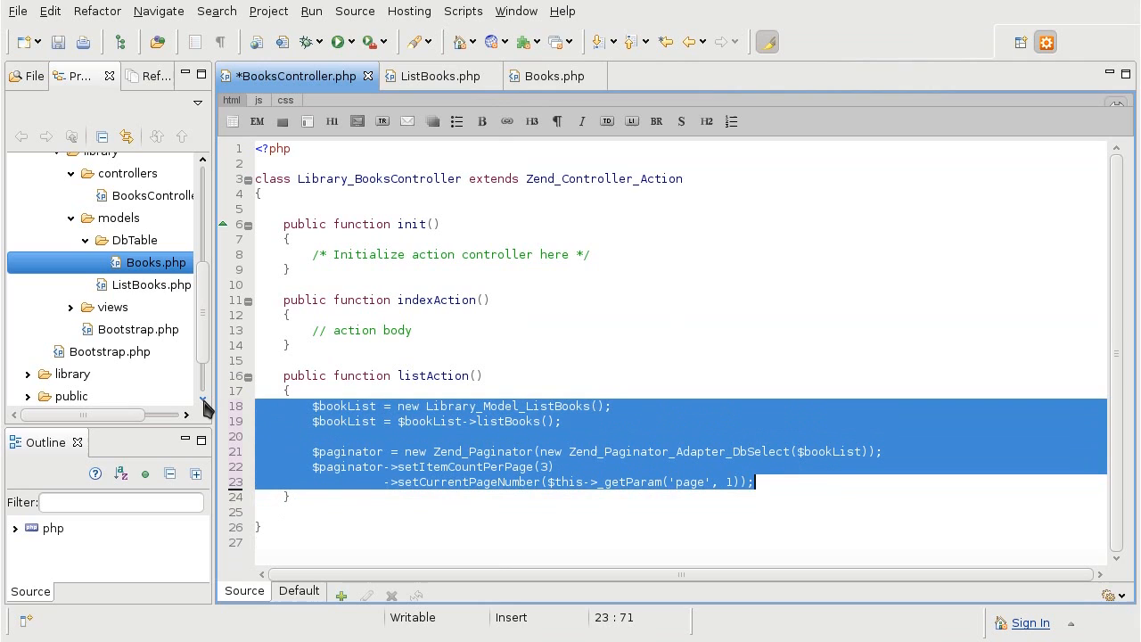
Assign the paginator to the view with $this->view->paginator in listAction
left_click(756, 481)
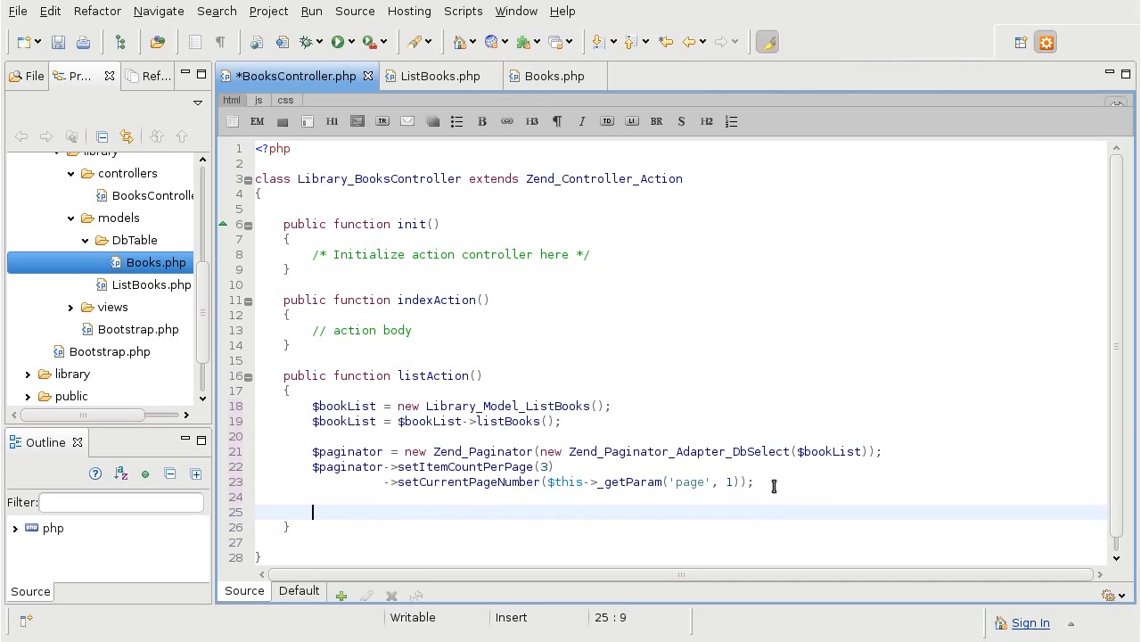
type("$")
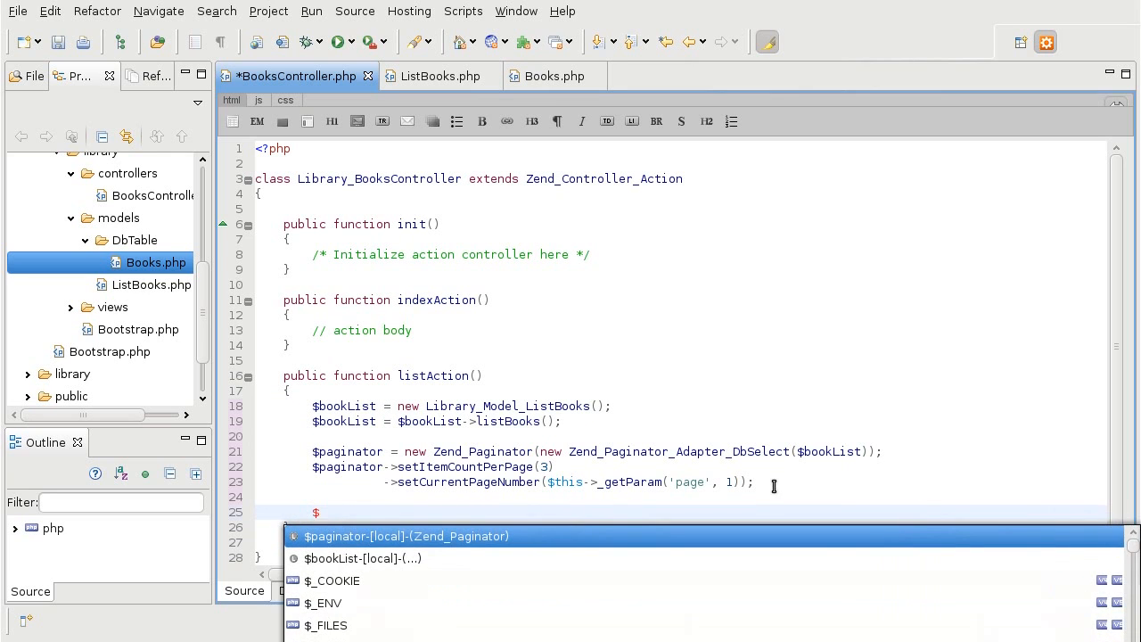
type("this->view->paginator = $paginator")
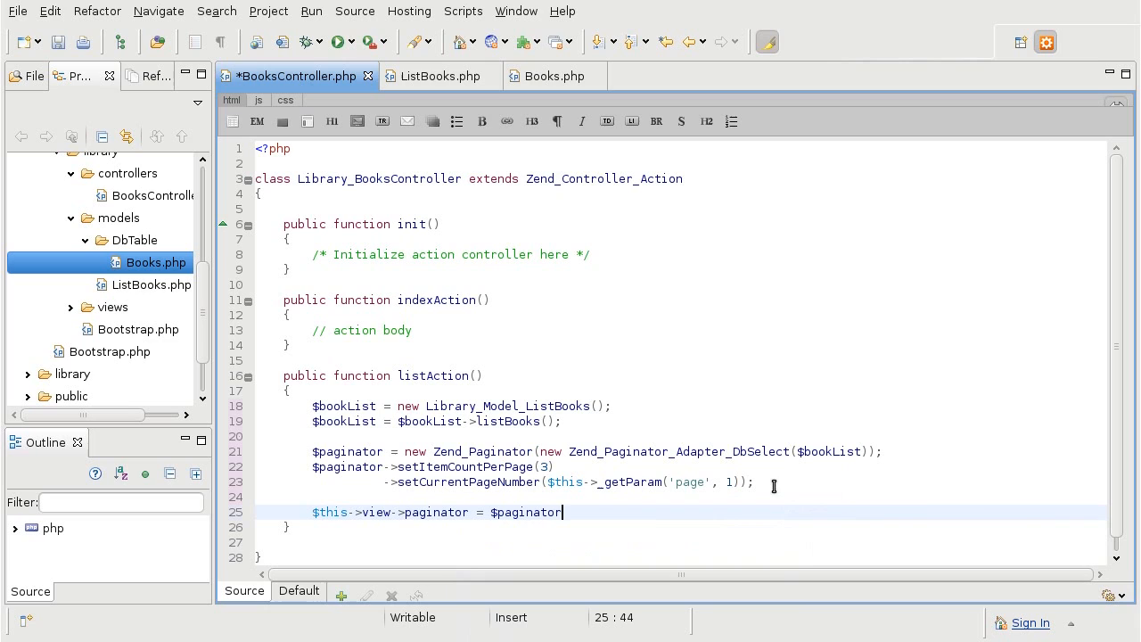
type(";")
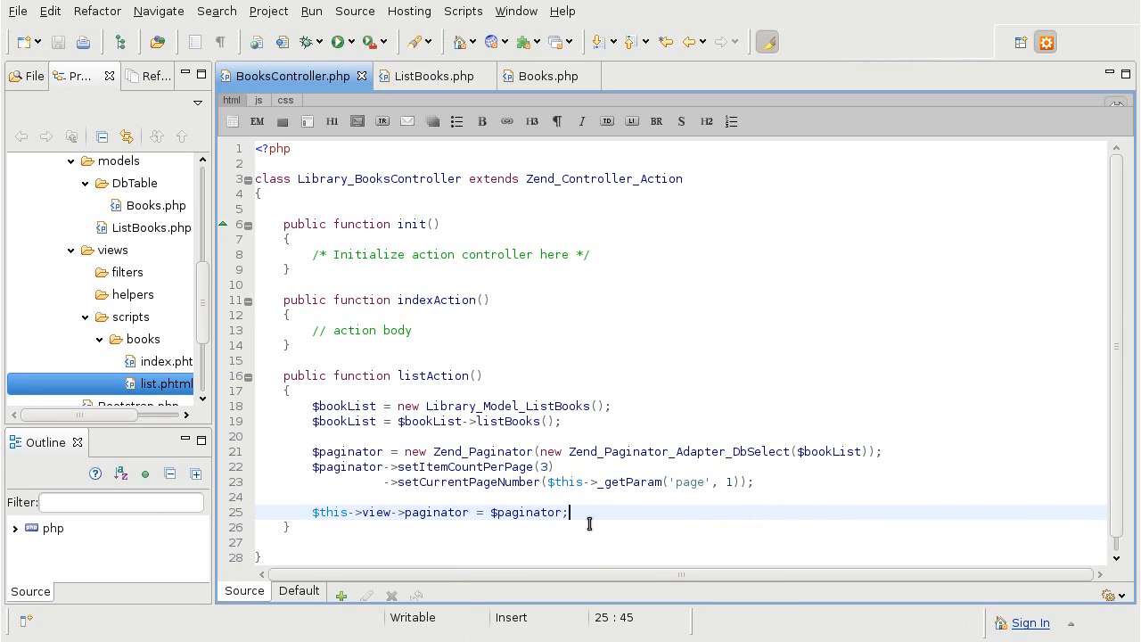
mouse_move(120, 329)
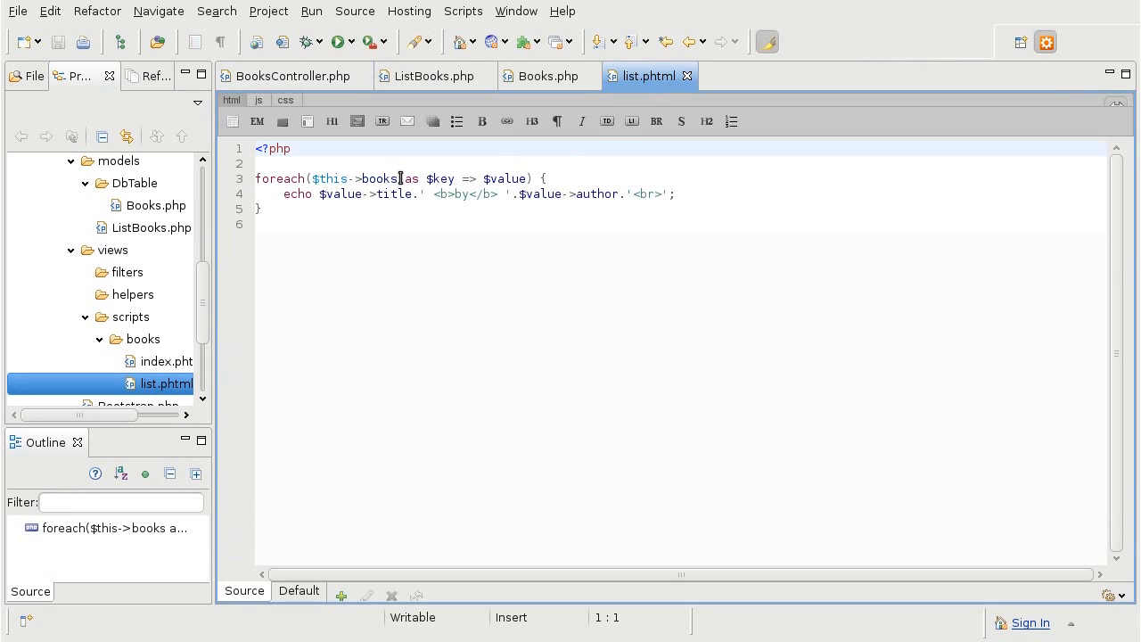
Change the list.phtml foreach to loop over $this->paginator as $book
double_click(379, 179)
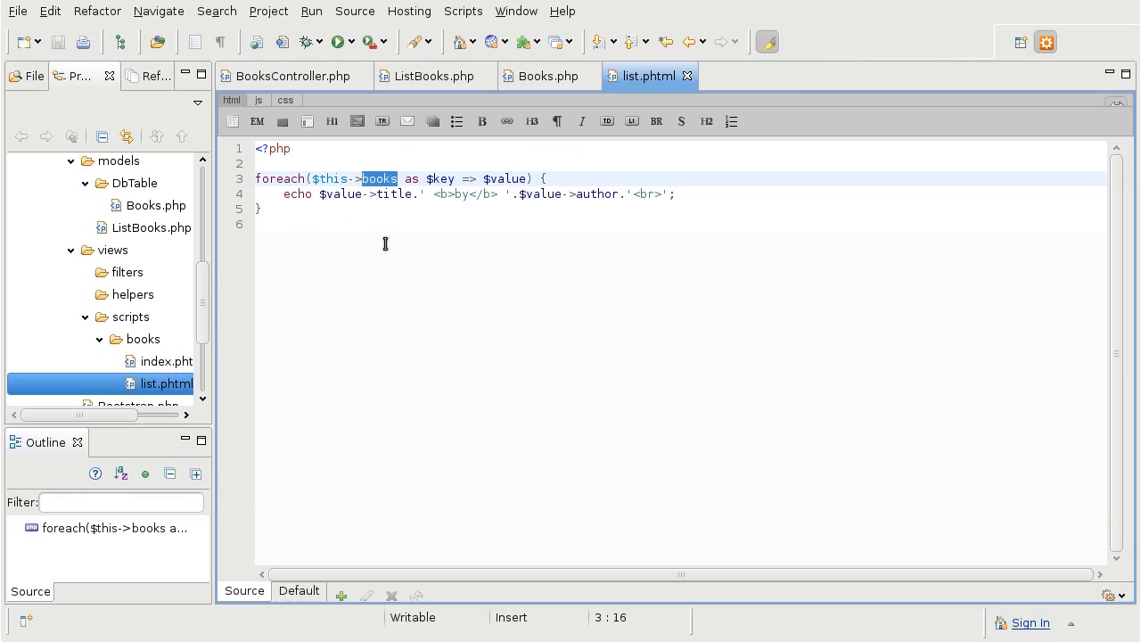
type("pagina")
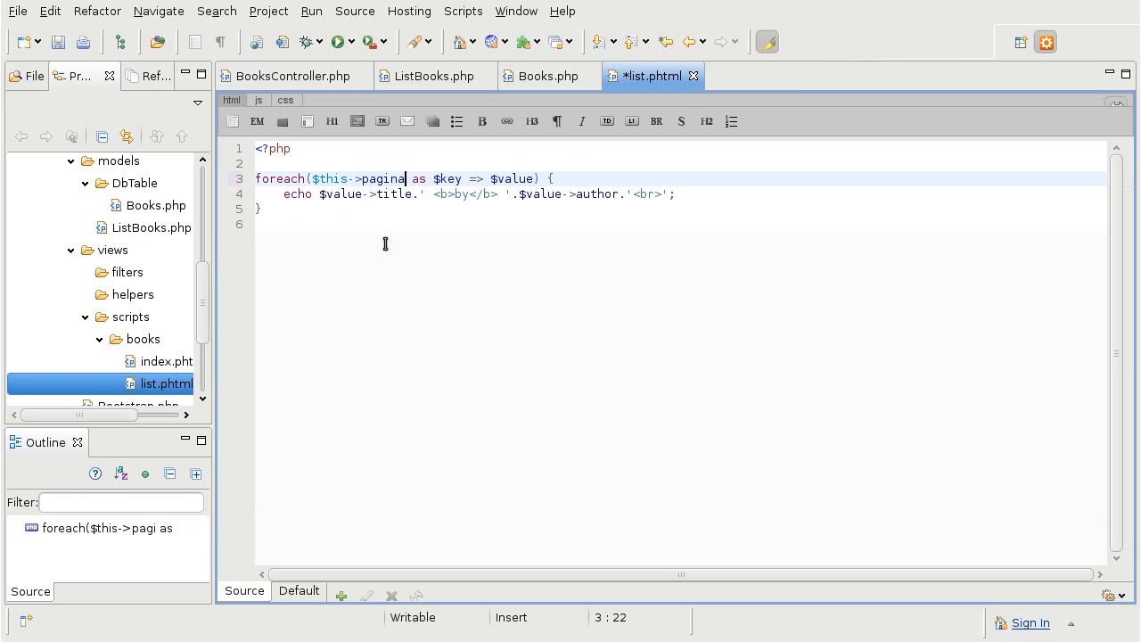
type("tor")
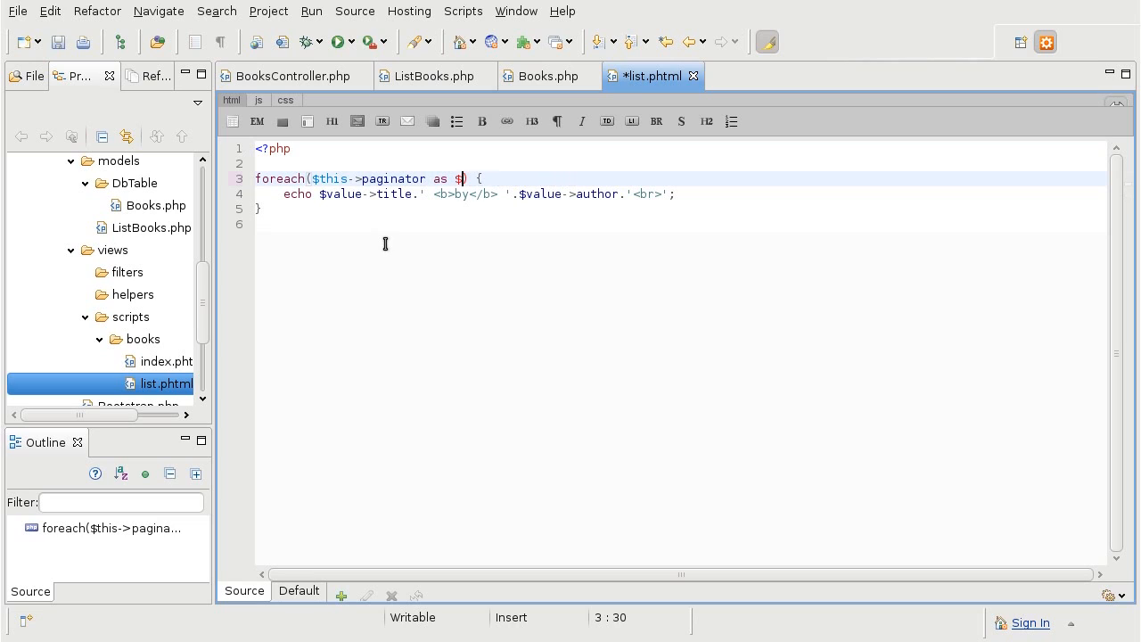
type("b")
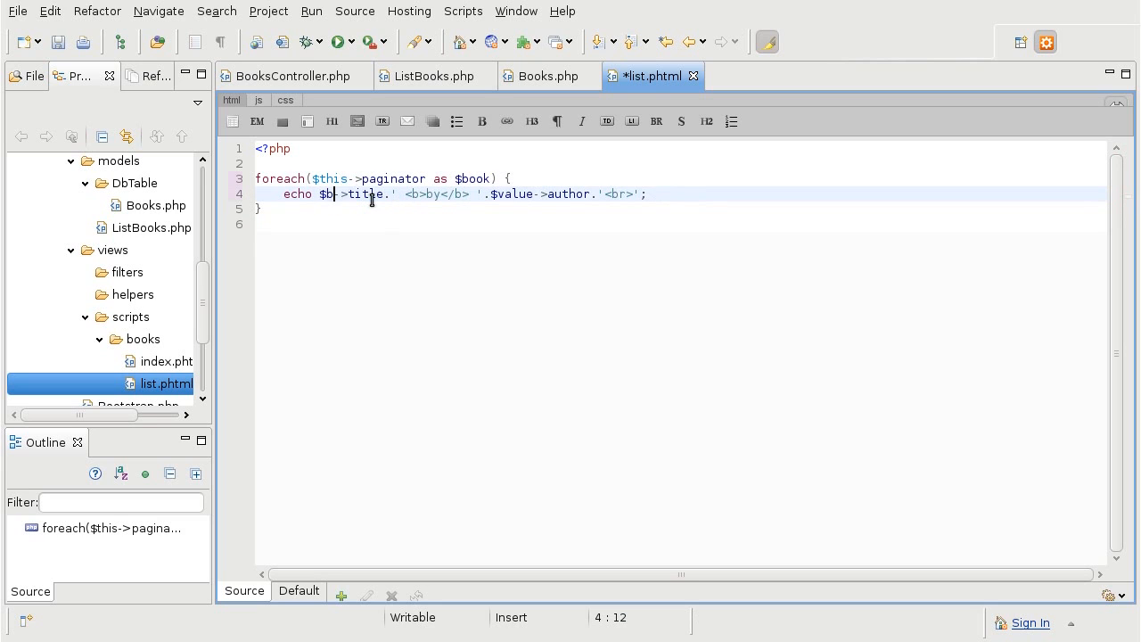
type("ook['")
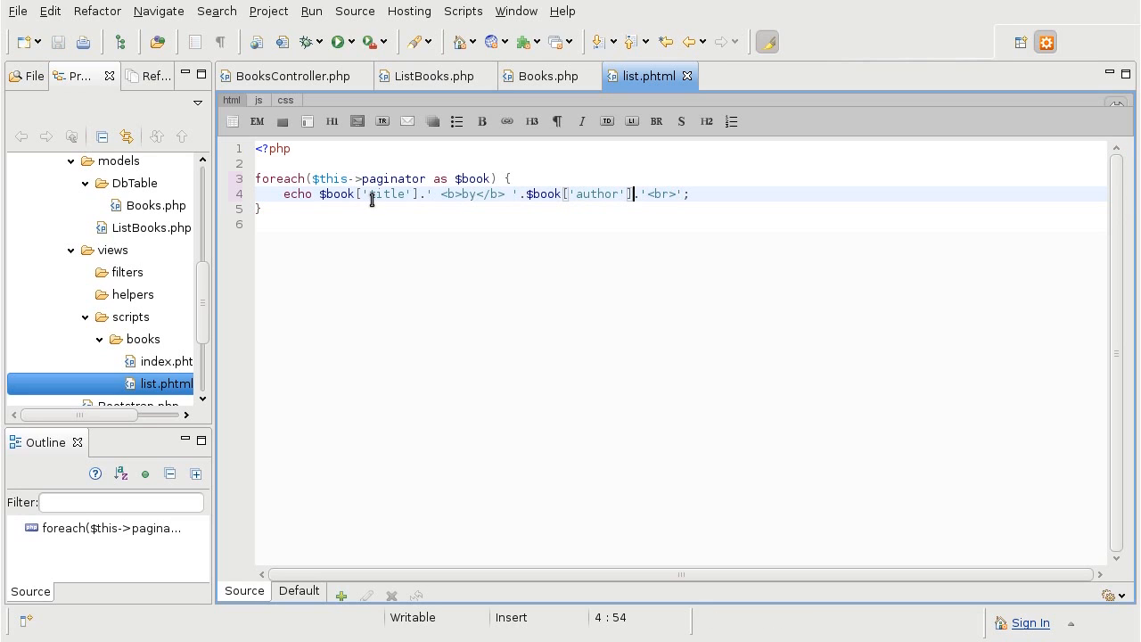
mouse_move(407, 121)
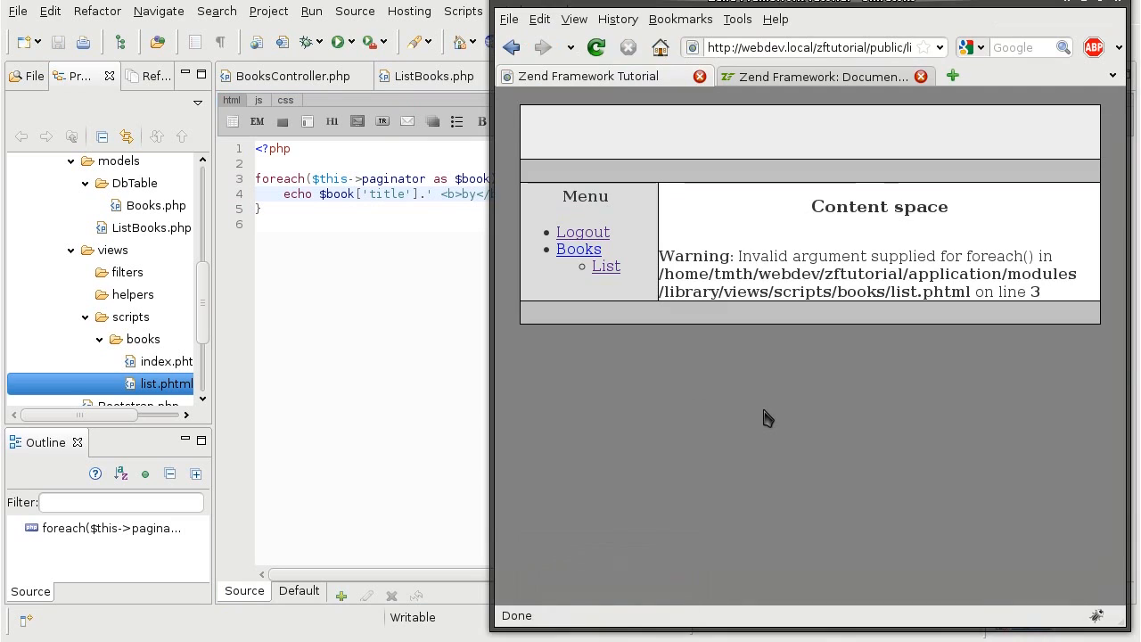
mouse_move(808, 357)
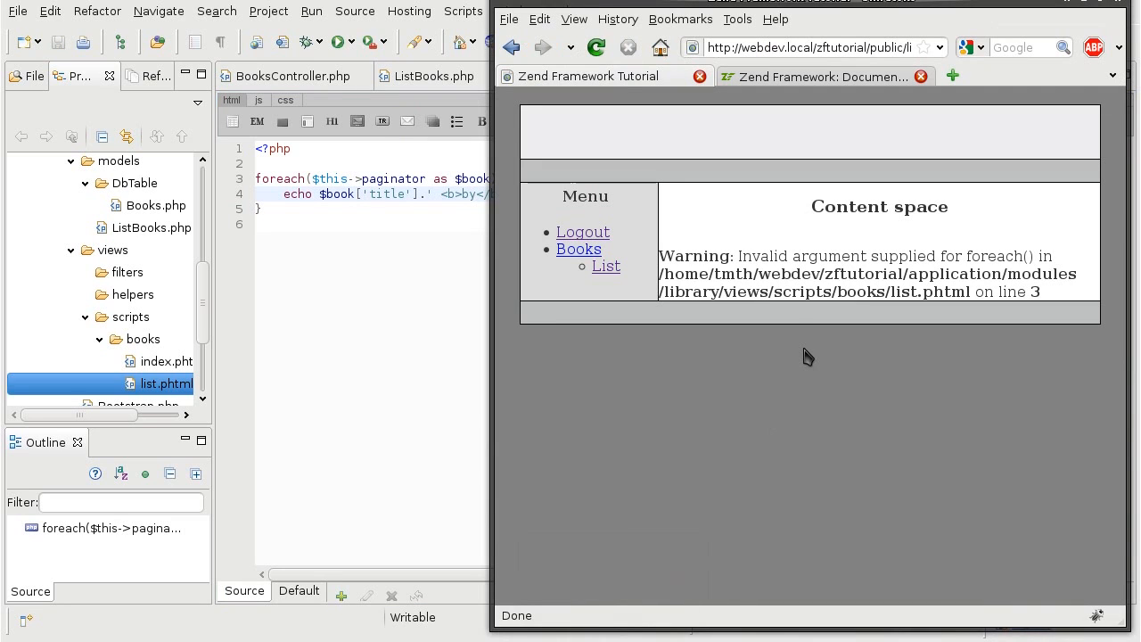